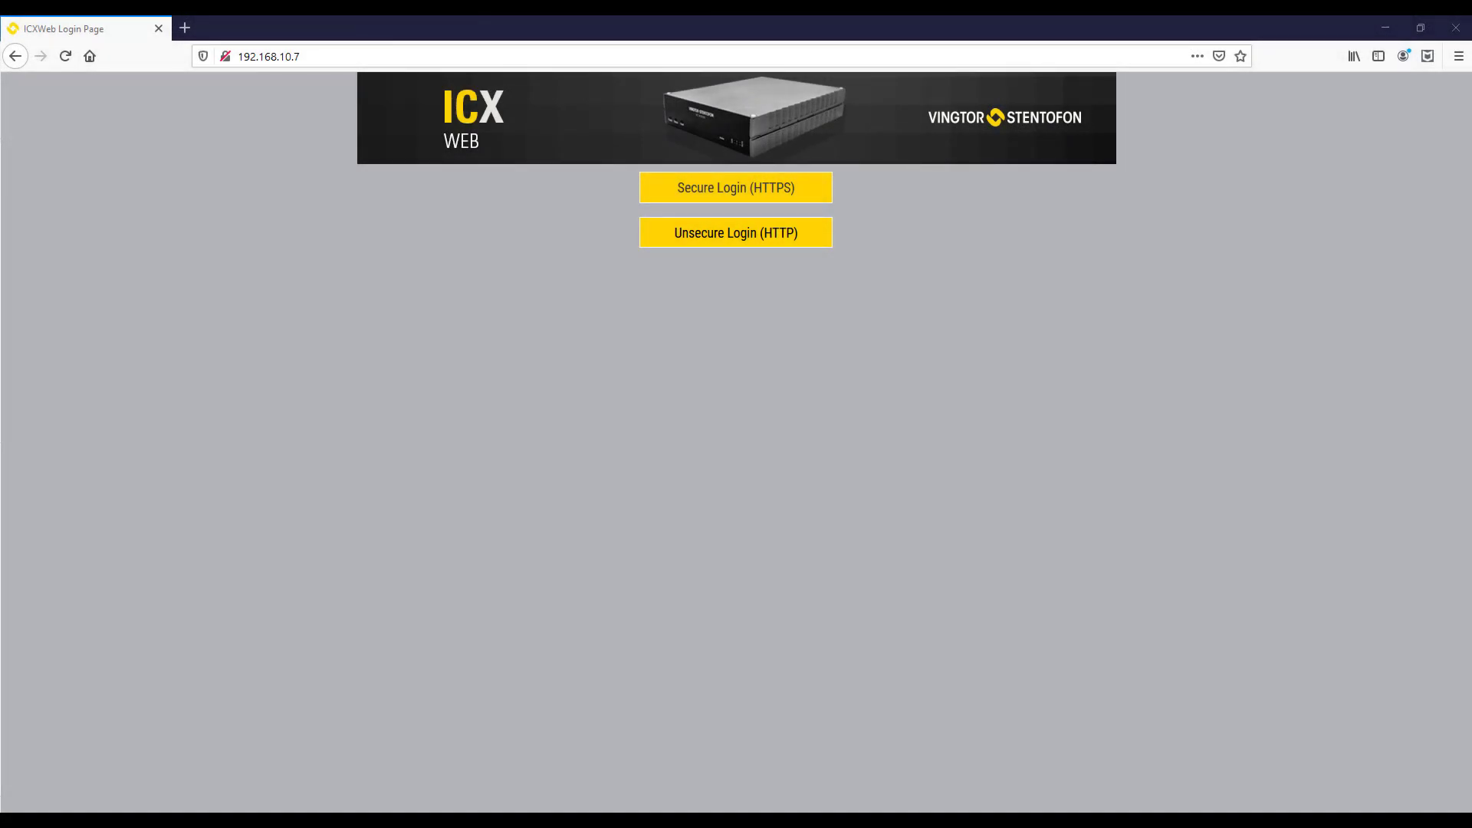
{"action": "mouse_move", "coordinate": [547, 552]}
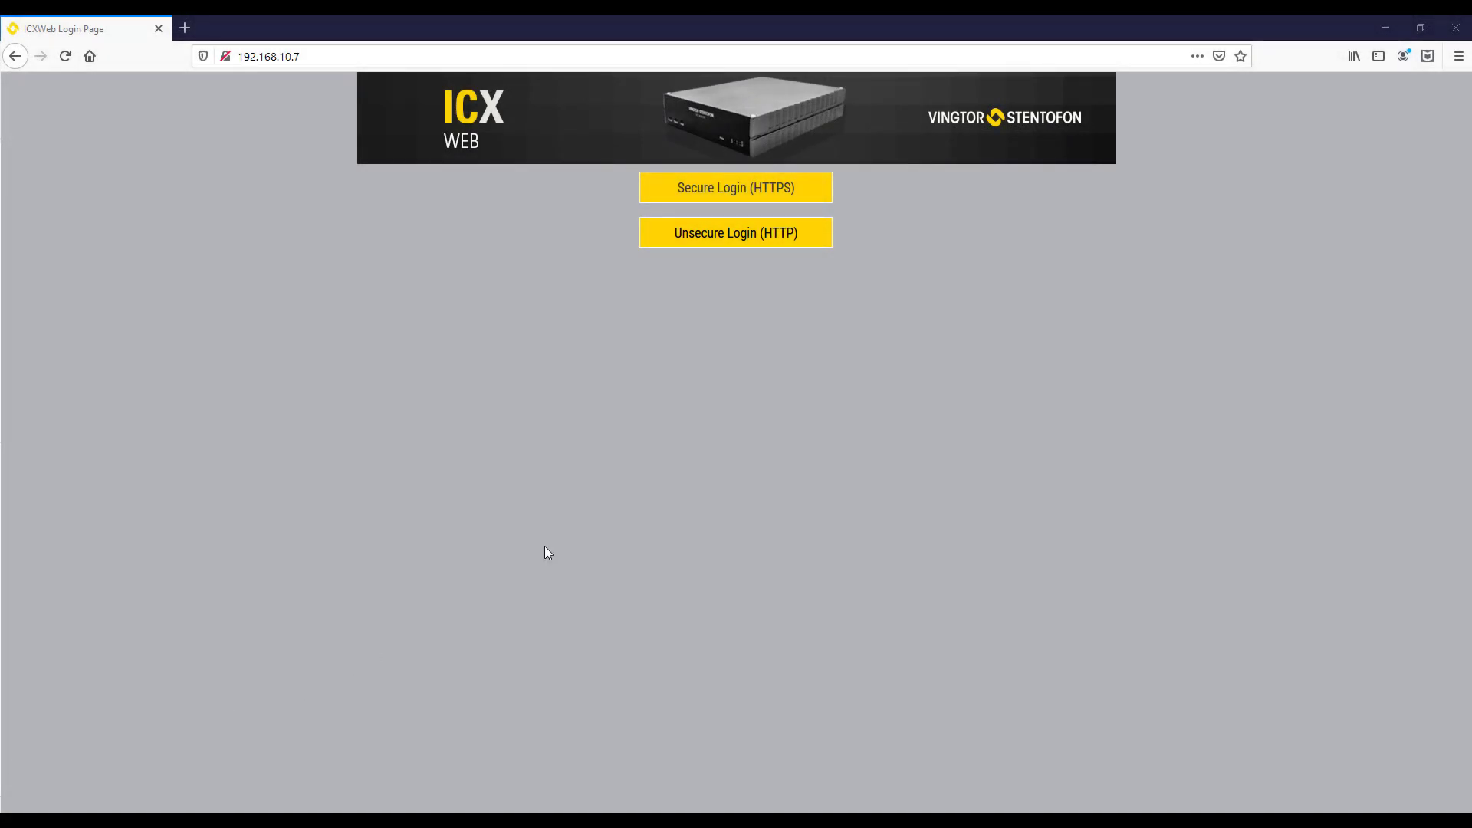
Log in to the ICX-500 over the unsecured HTTP connection to reach System Monitoring.
{"action": "left_click", "coordinate": [735, 233]}
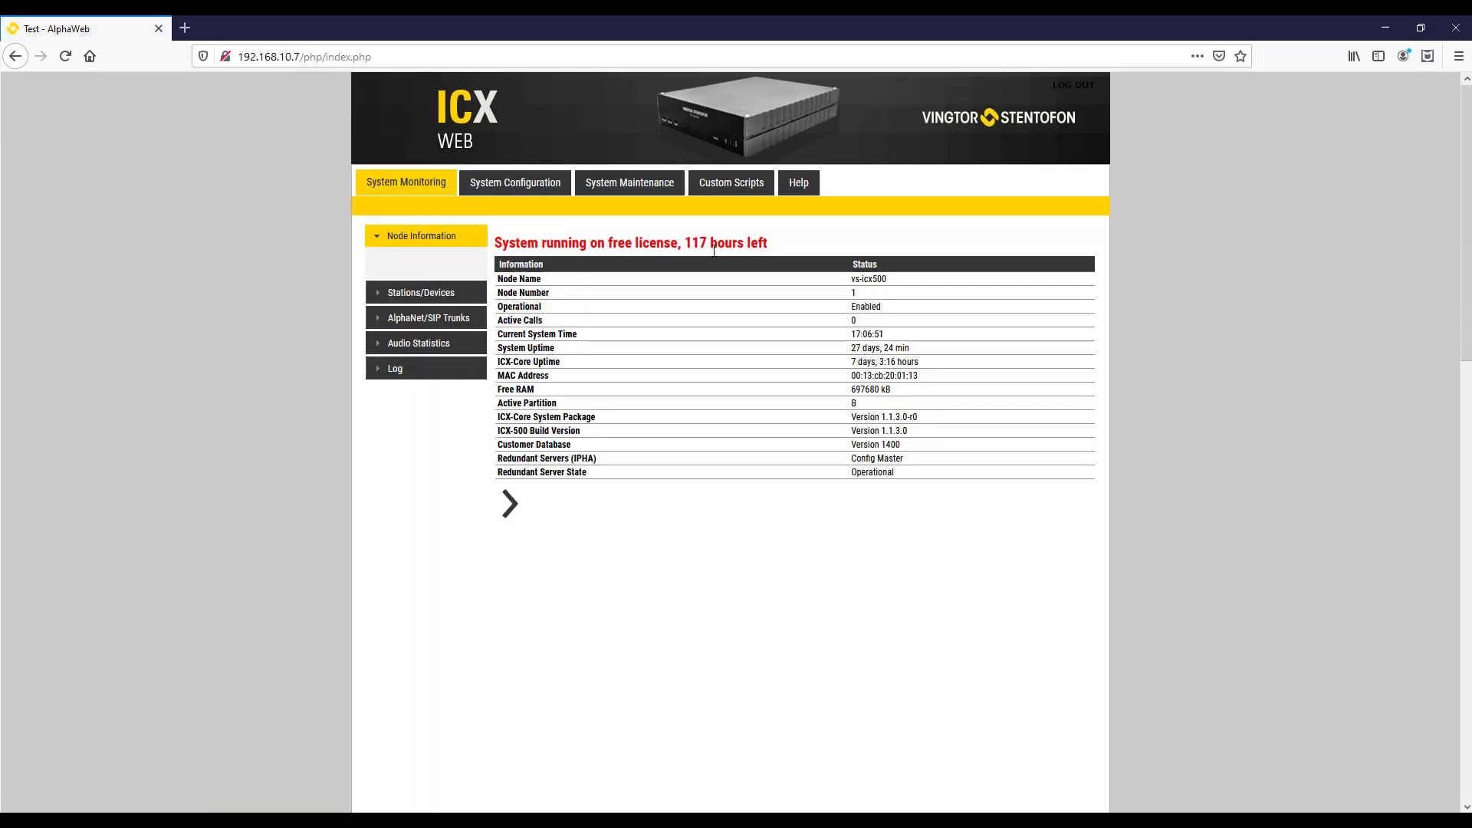
In System Configuration > Filters, allow OPC Server 1 on eth1, then save and apply the firewall filters.
{"action": "left_click", "coordinate": [515, 182]}
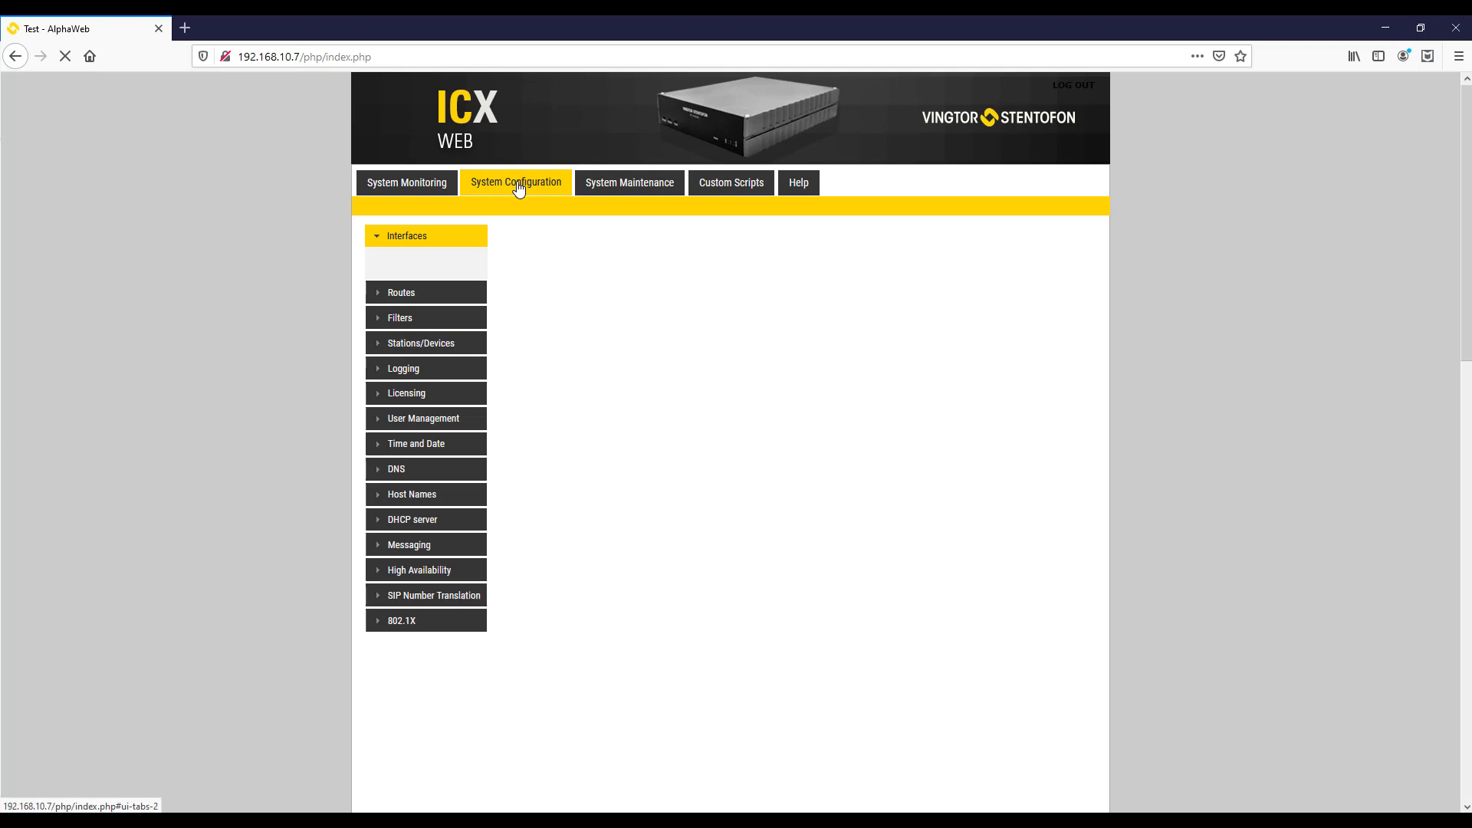
{"action": "left_click", "coordinate": [408, 236]}
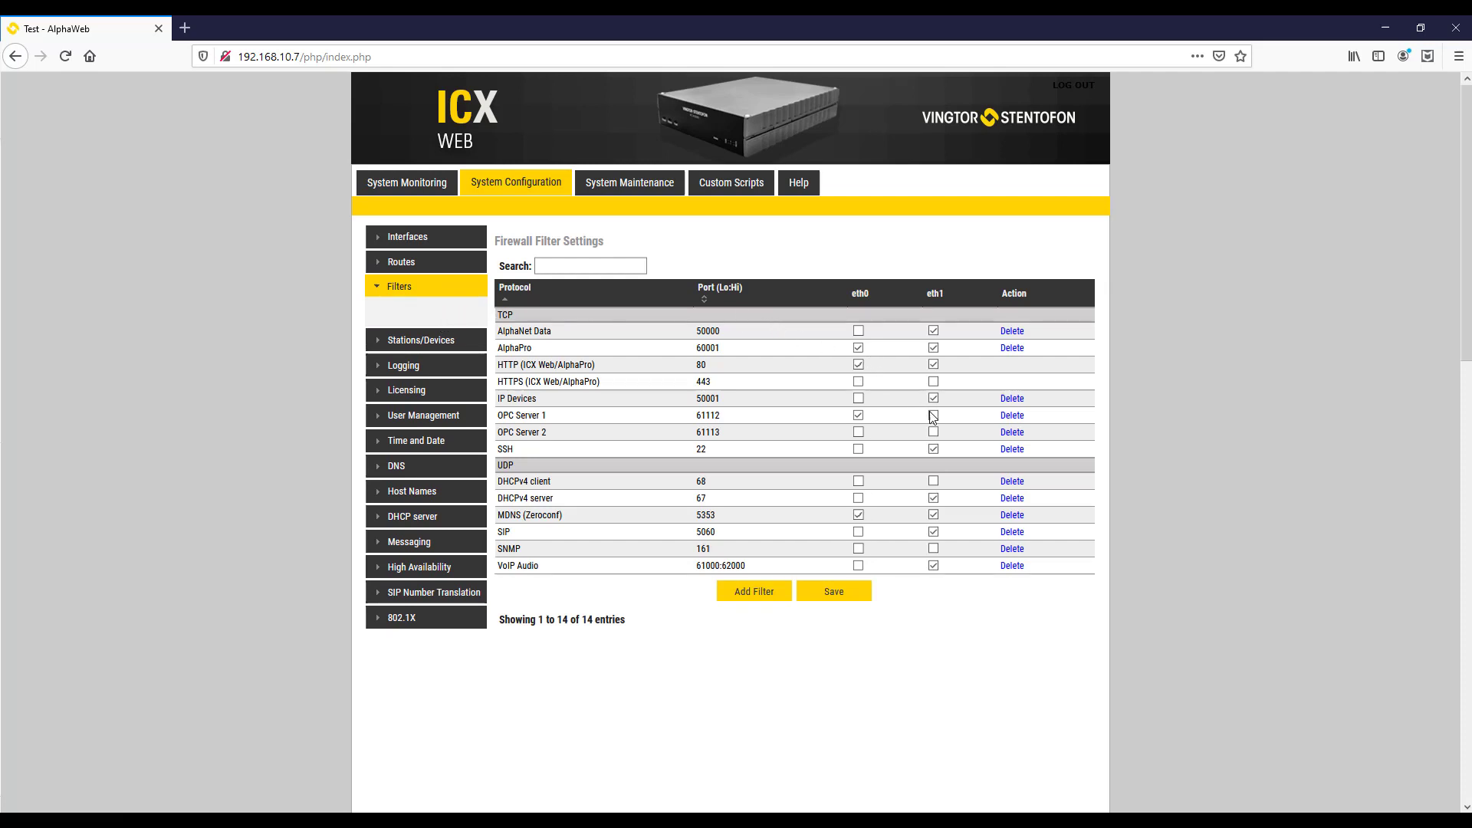
{"action": "left_click", "coordinate": [932, 415]}
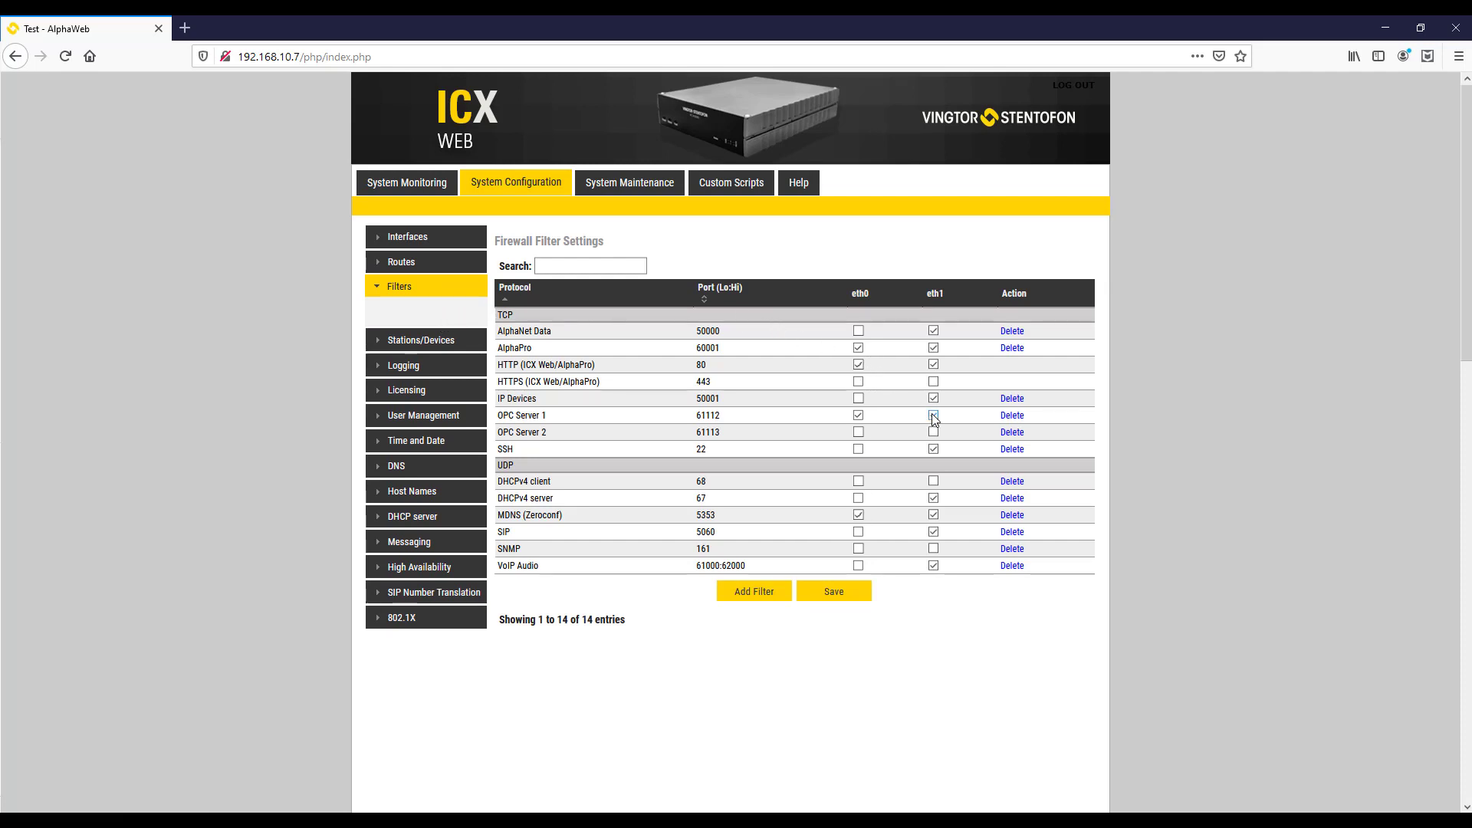
{"action": "left_click", "coordinate": [934, 416]}
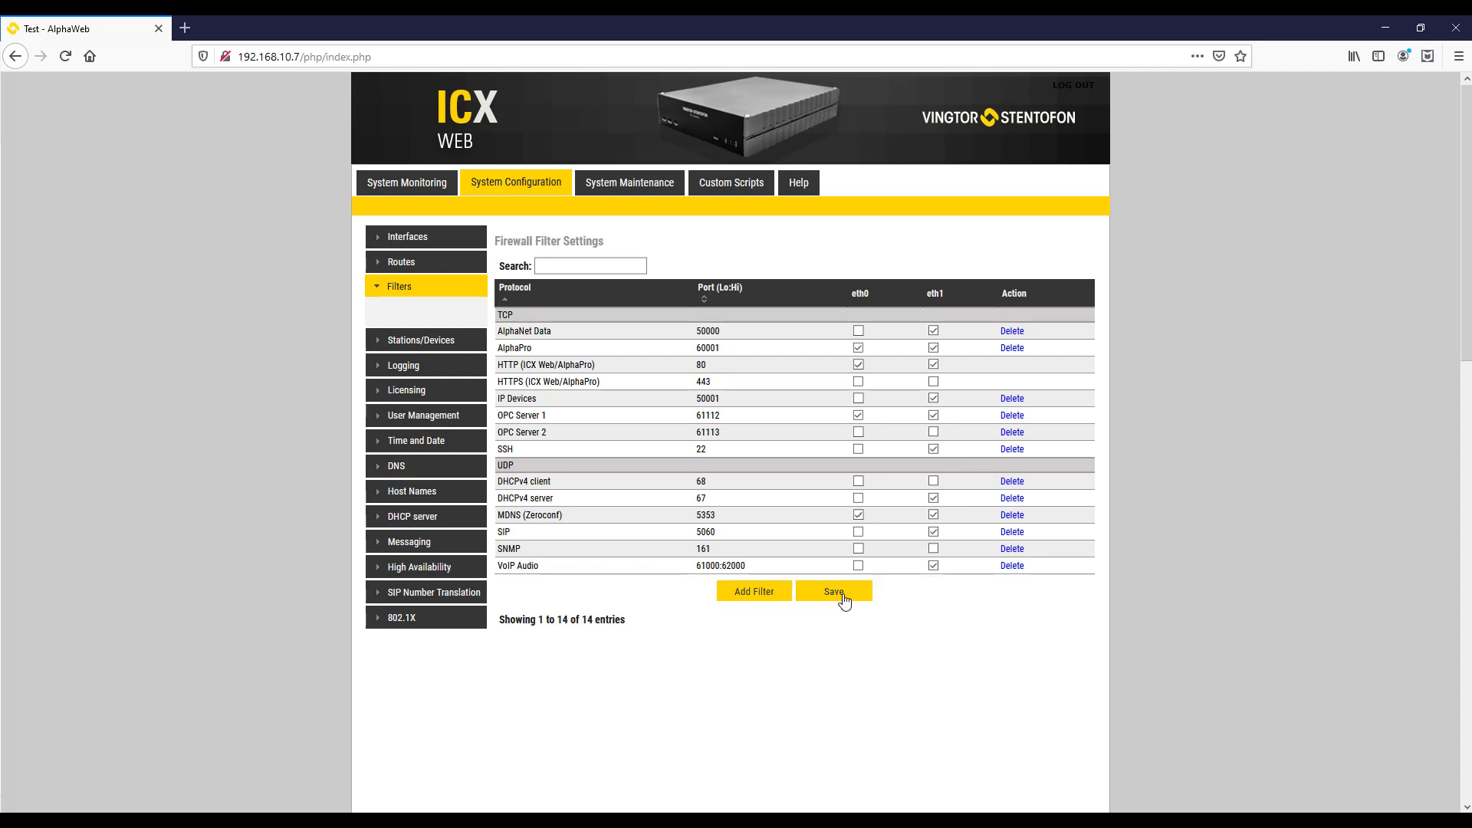
{"action": "left_click", "coordinate": [831, 591]}
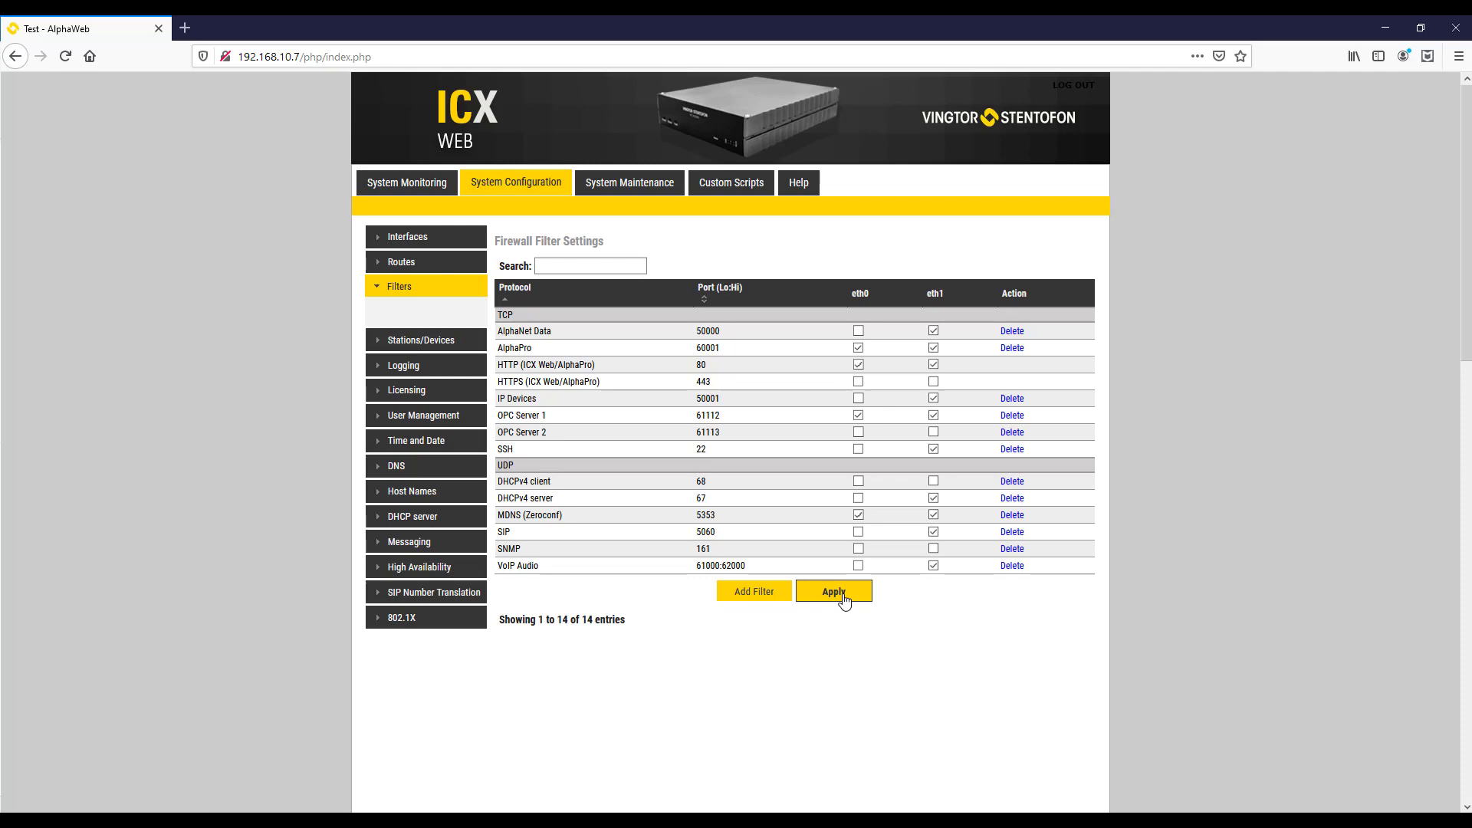
{"action": "left_click", "coordinate": [833, 591]}
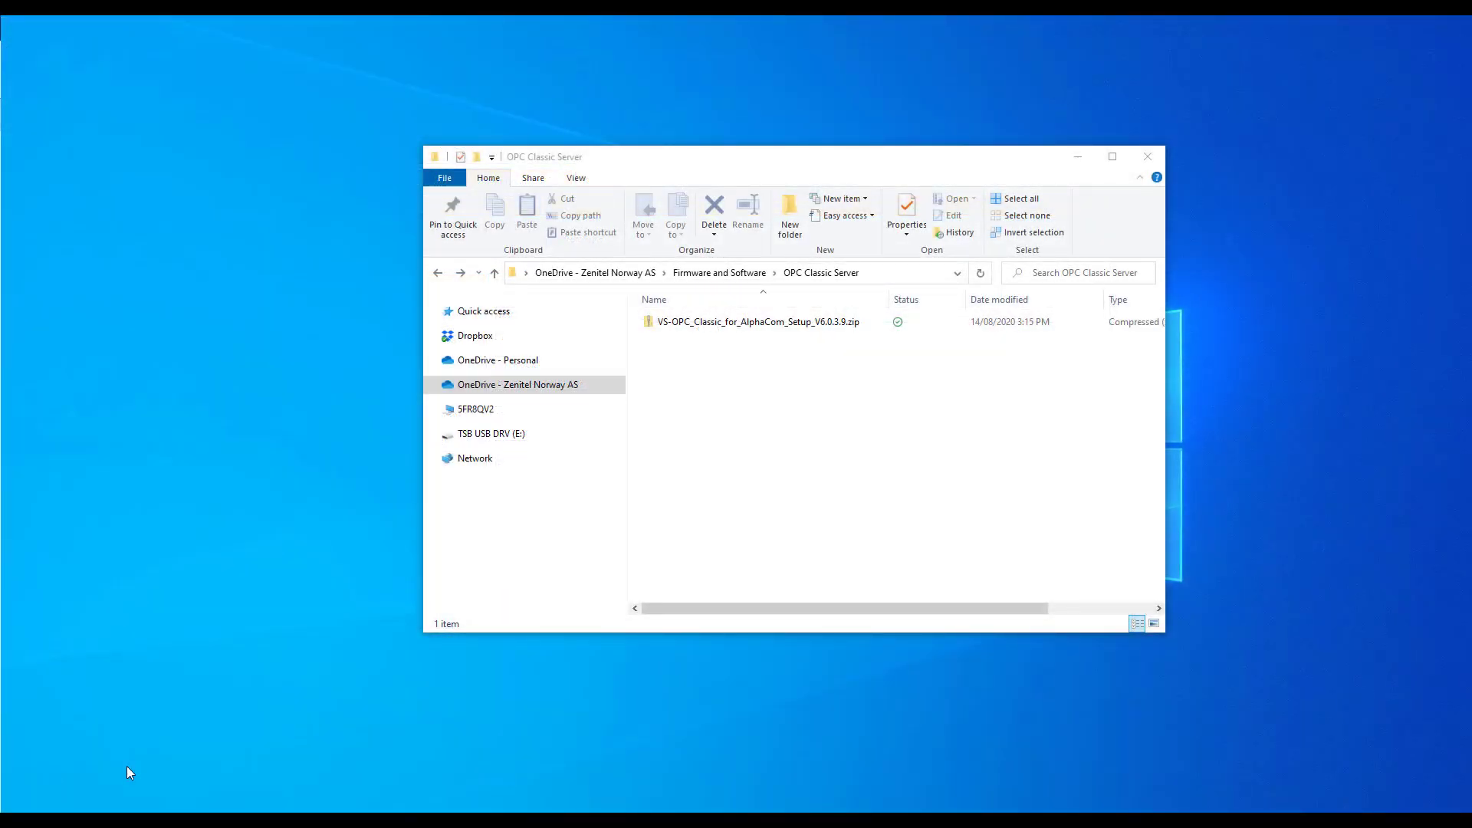
Open the VS-OPC_Classic_for_AlphaCom_Setup zip and select the Windows Installer package inside.
{"action": "left_click", "coordinate": [756, 321]}
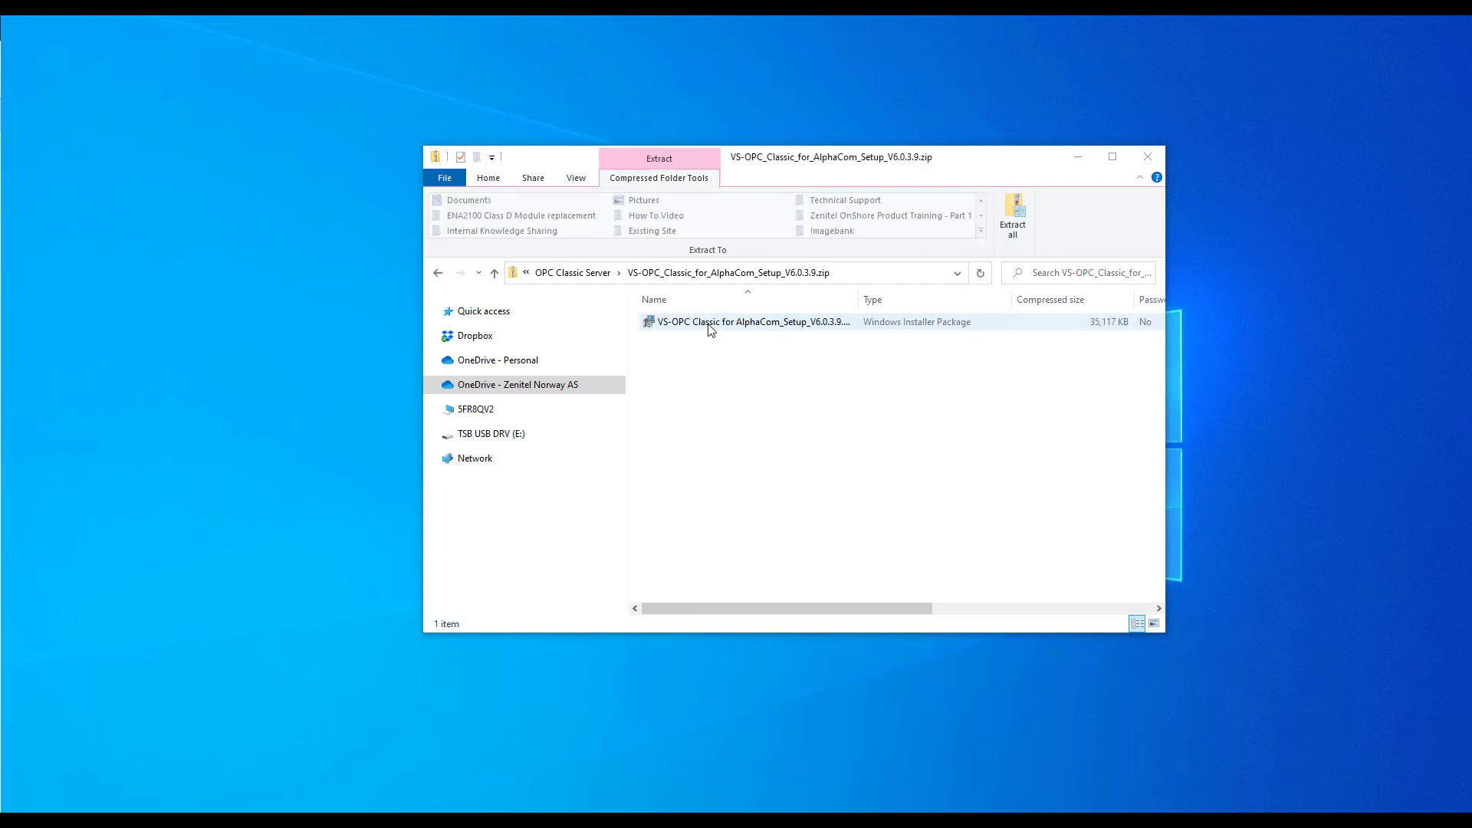
{"action": "left_click", "coordinate": [752, 320]}
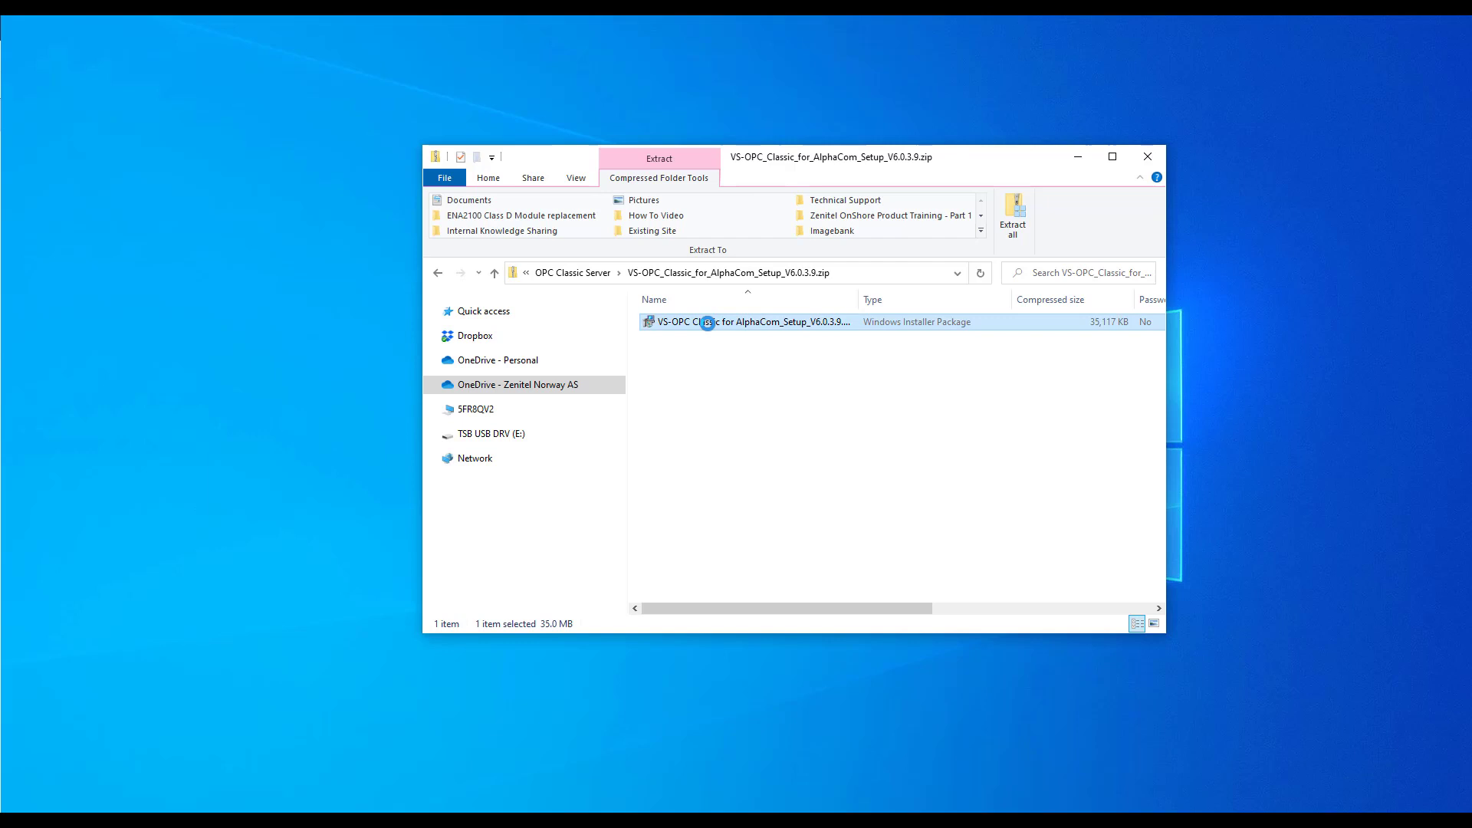
Install VS-OPC Classic for AlphaCom into the default folder and close the finished wizard.
{"action": "double_click", "coordinate": [748, 322]}
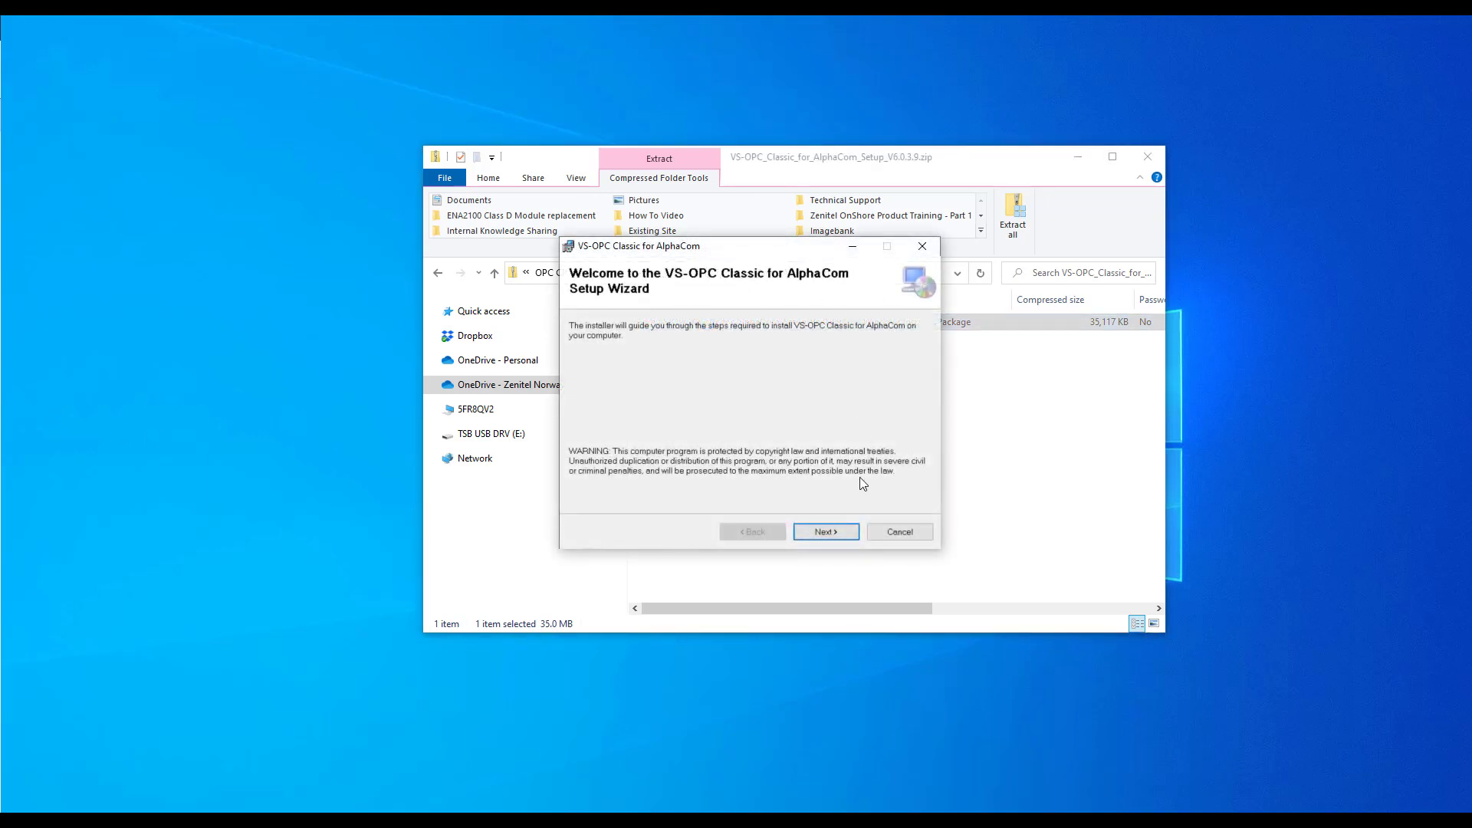
{"action": "left_click", "coordinate": [825, 532]}
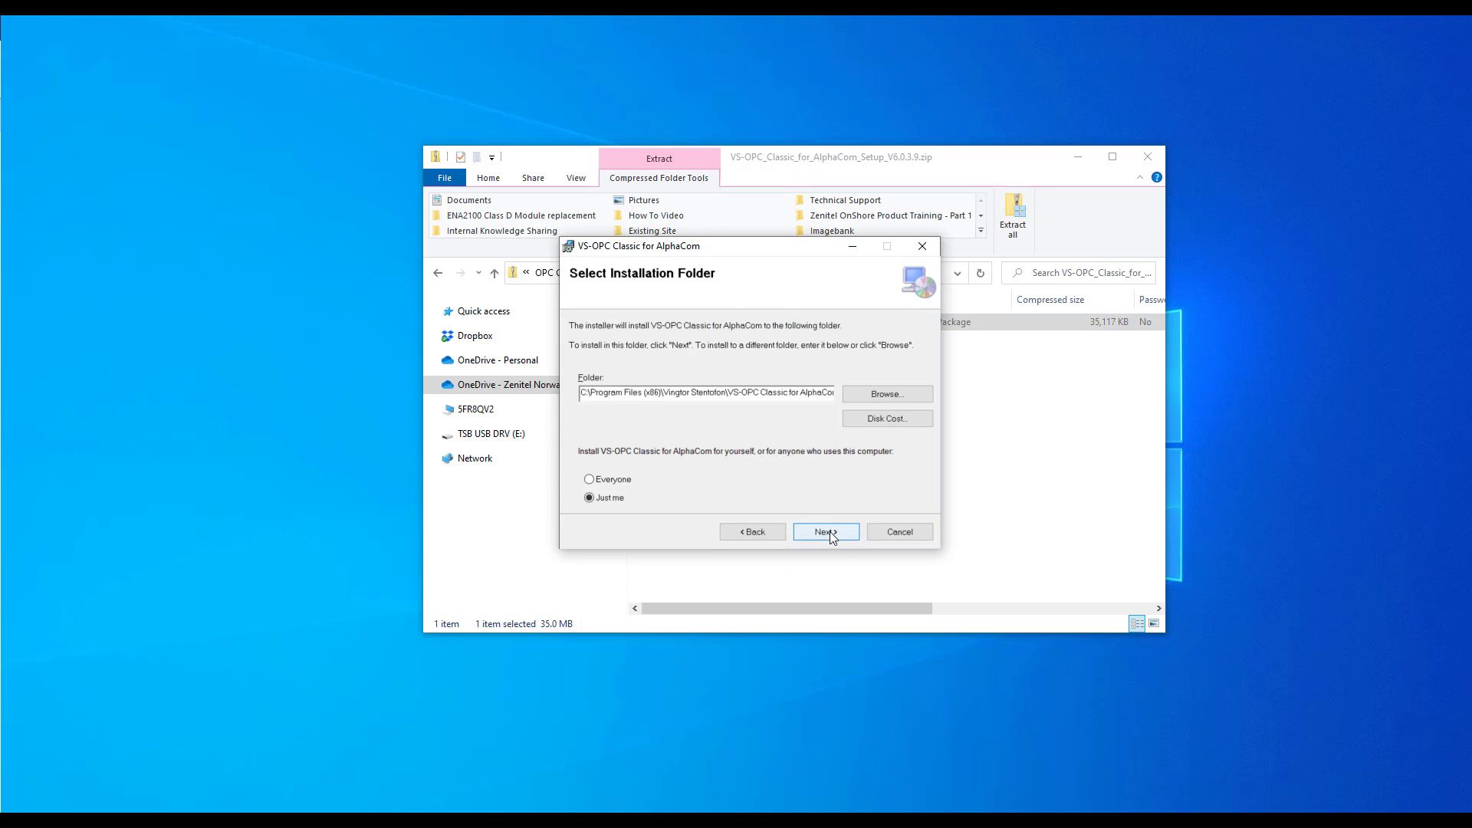
{"action": "left_click", "coordinate": [824, 532]}
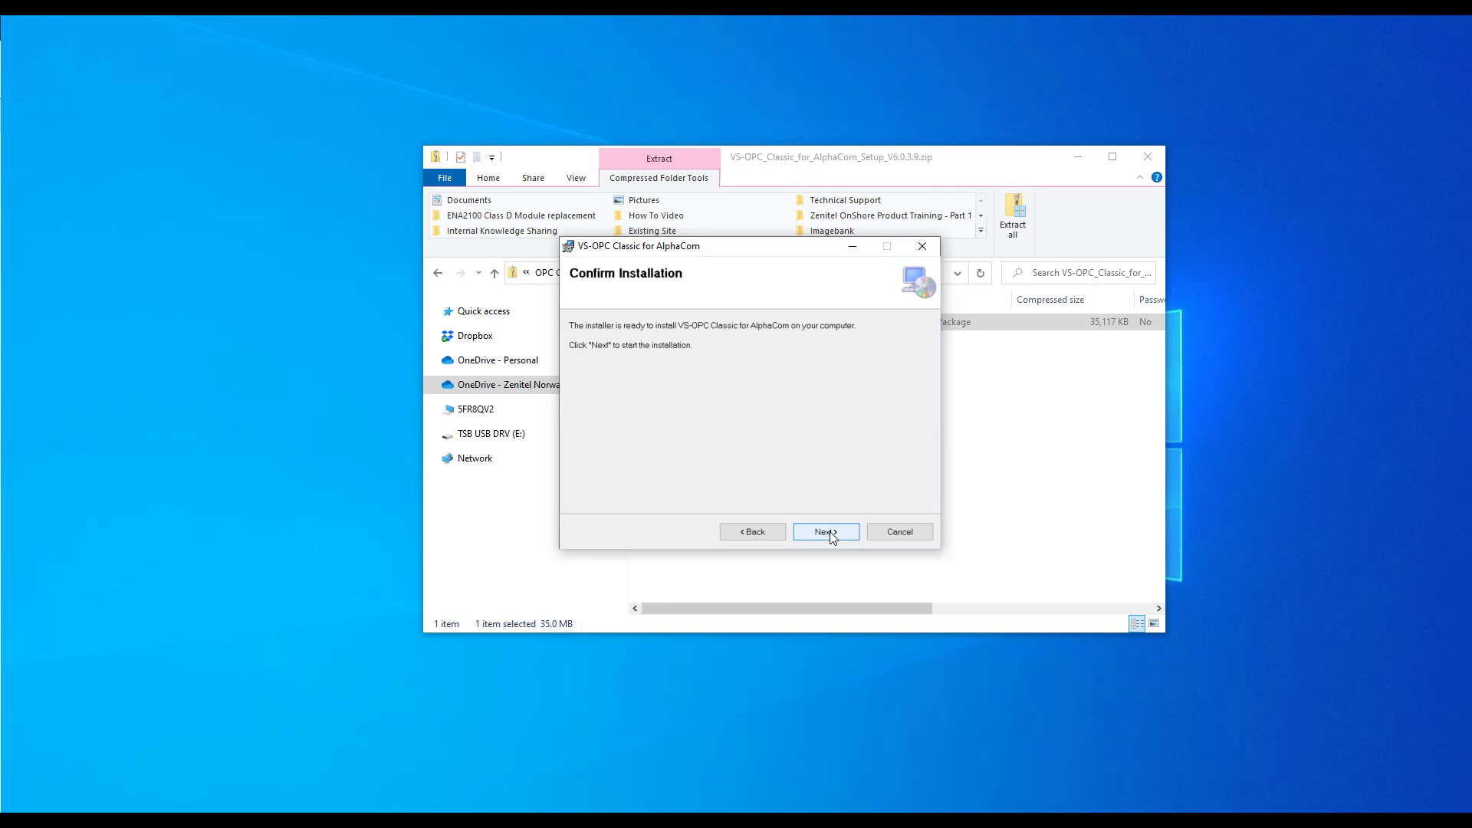
{"action": "left_click", "coordinate": [825, 533]}
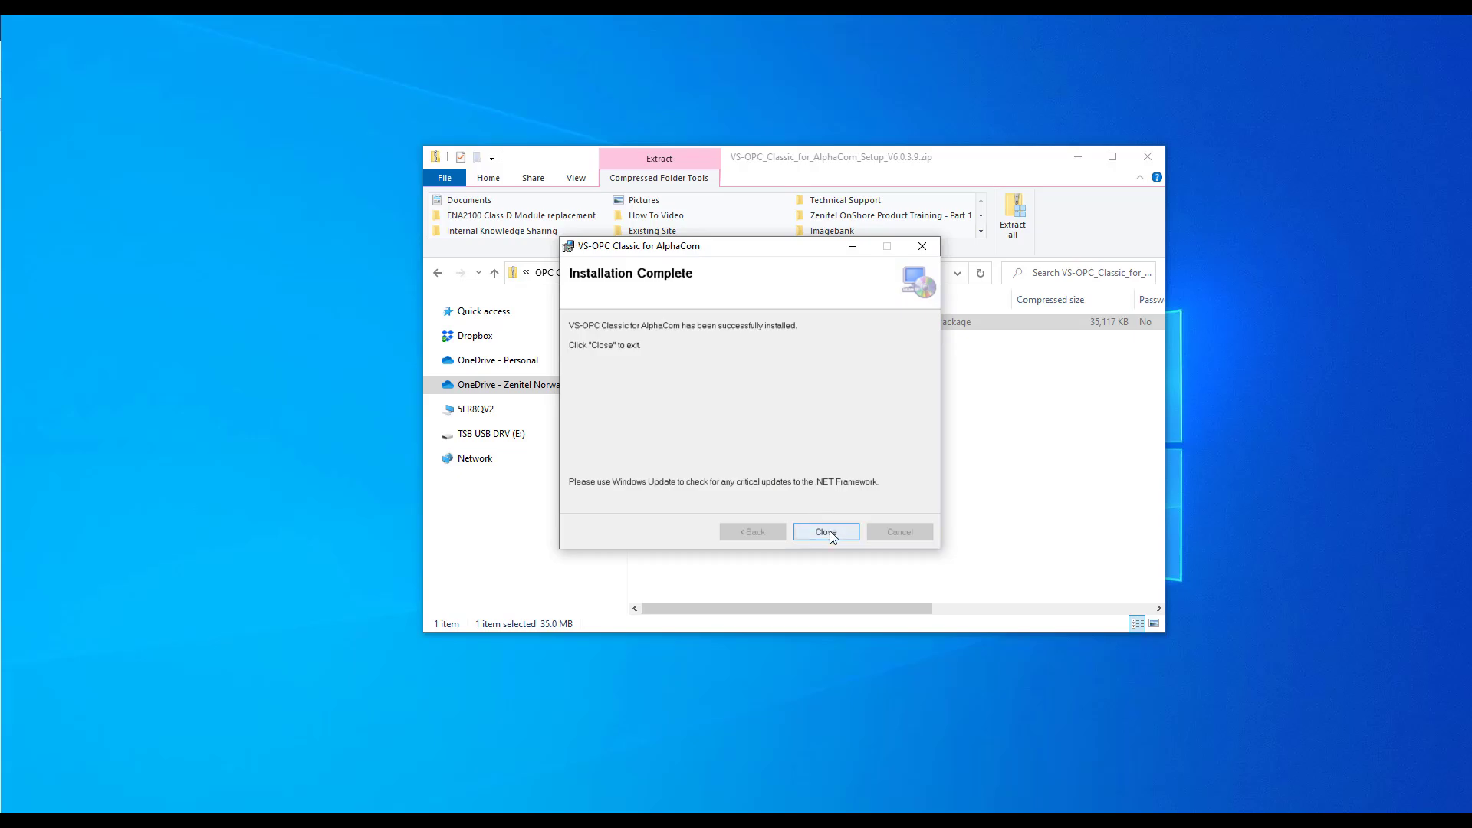
{"action": "left_click", "coordinate": [826, 532]}
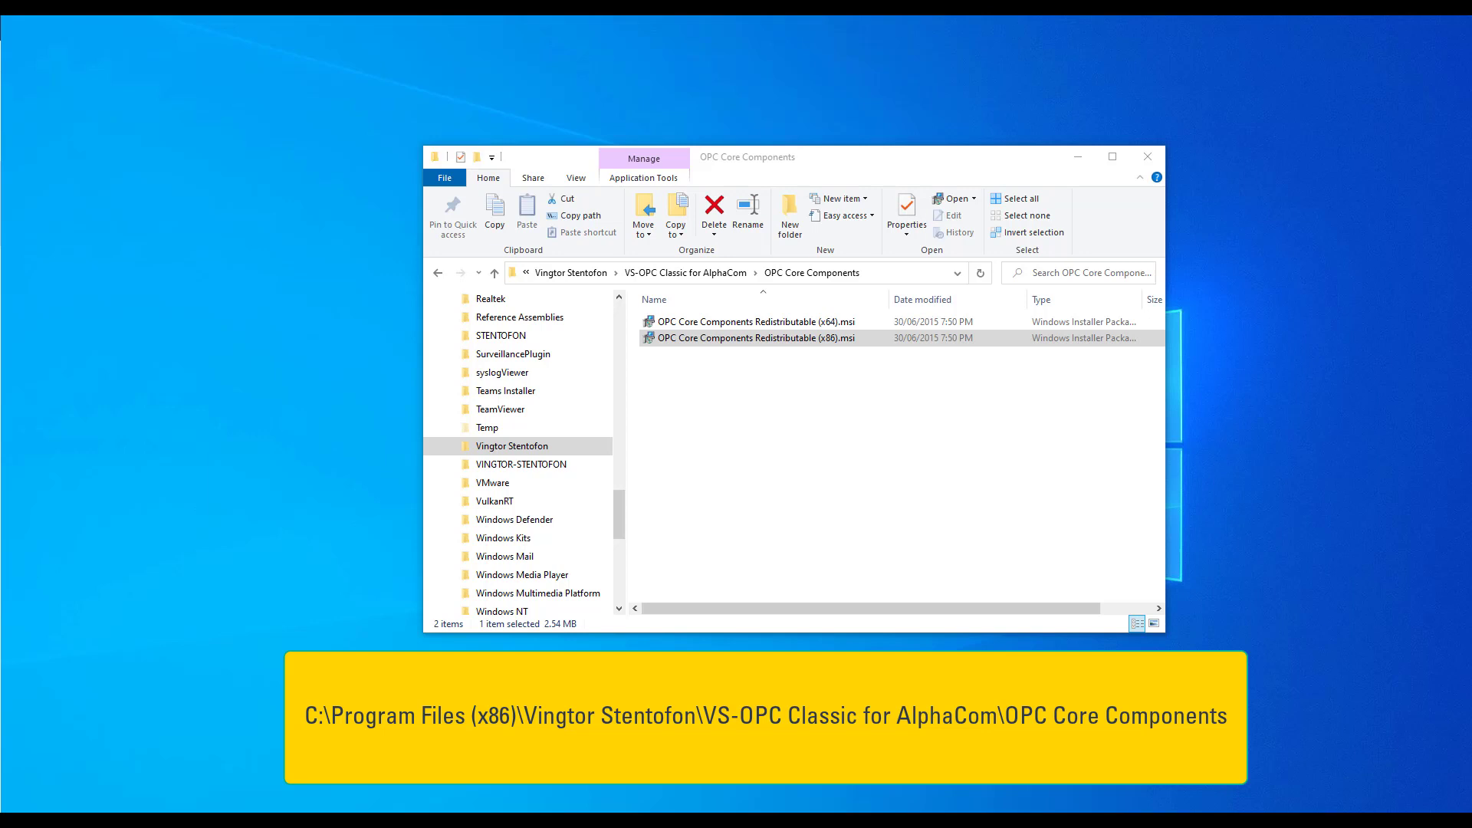
Run OPC Core Components Redistributable (x86).msi, accept the license, install for everyone, and close the wizard.
{"action": "left_click", "coordinate": [751, 337]}
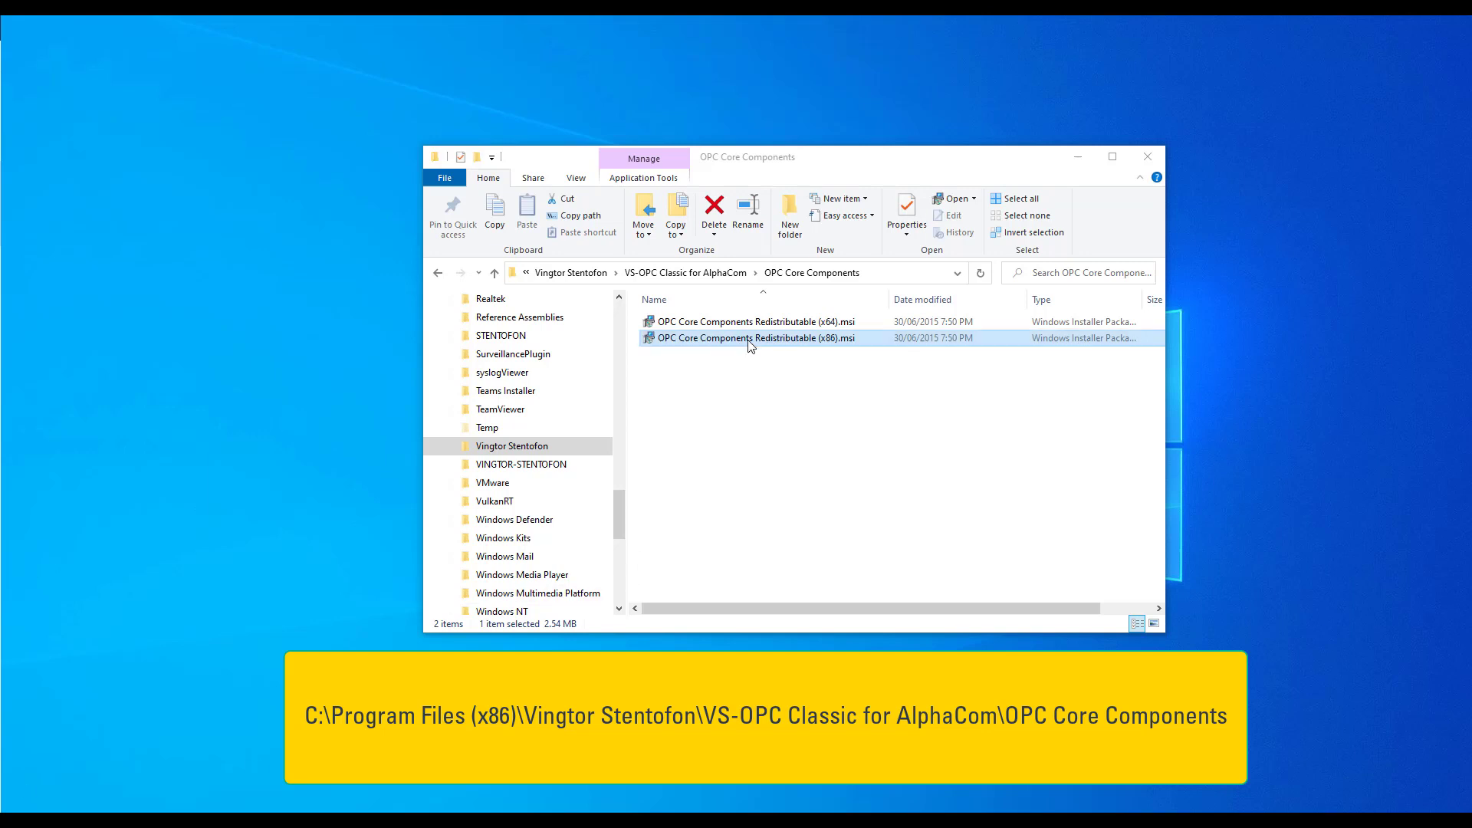
{"action": "double_click", "coordinate": [749, 337]}
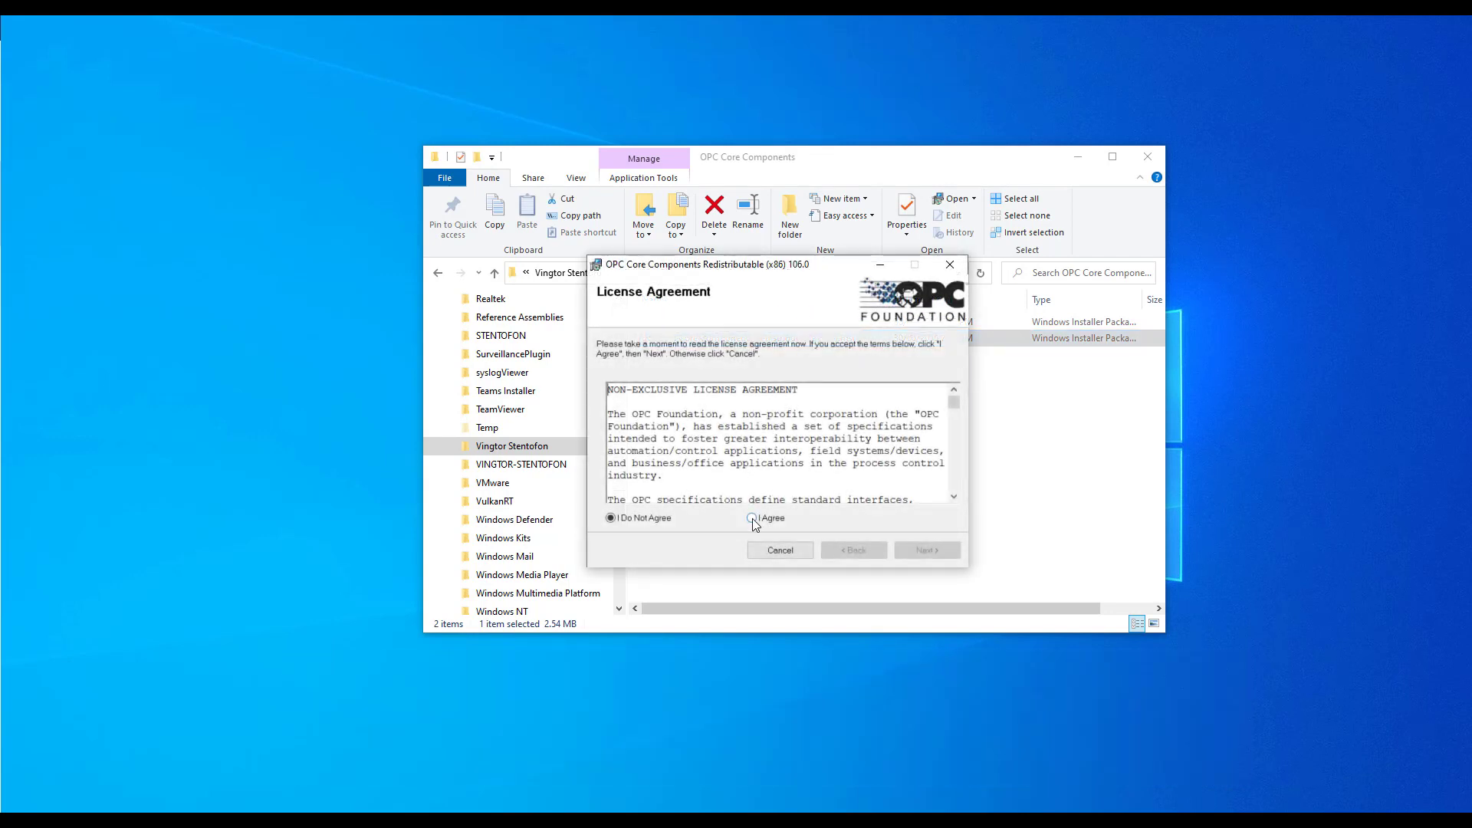
{"action": "left_click", "coordinate": [751, 517]}
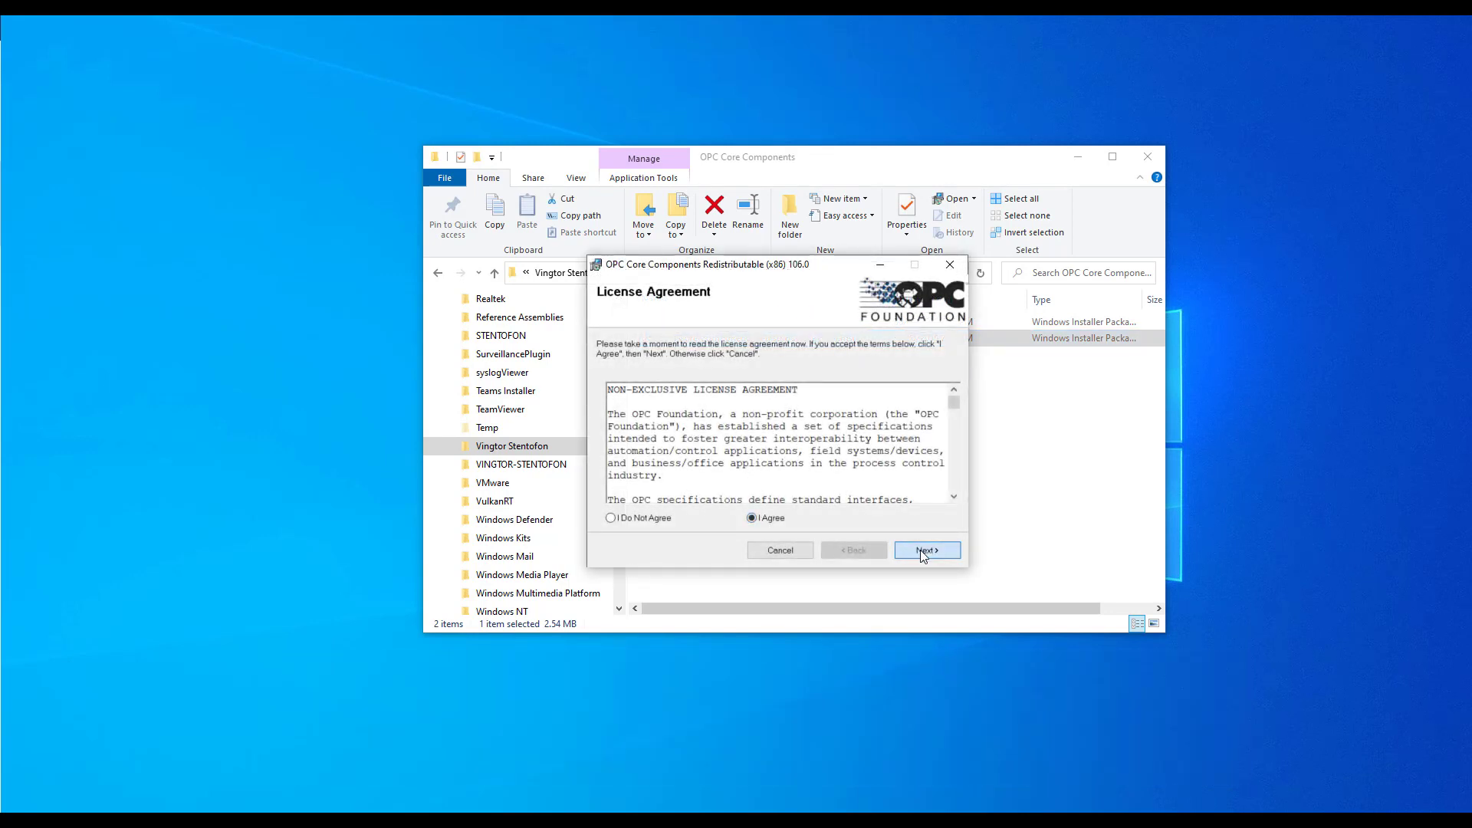
{"action": "left_click", "coordinate": [926, 549]}
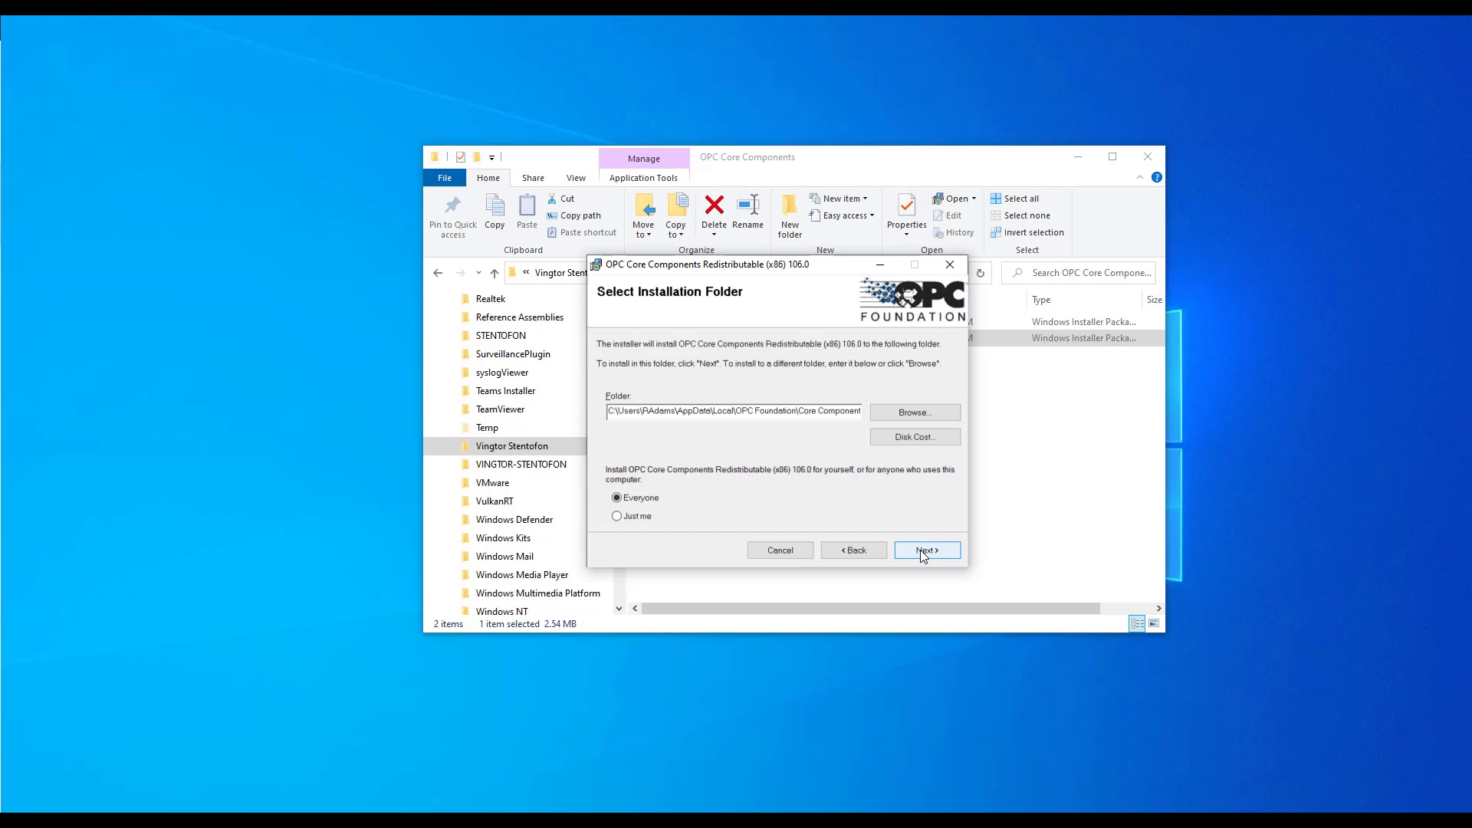
{"action": "left_click", "coordinate": [925, 549]}
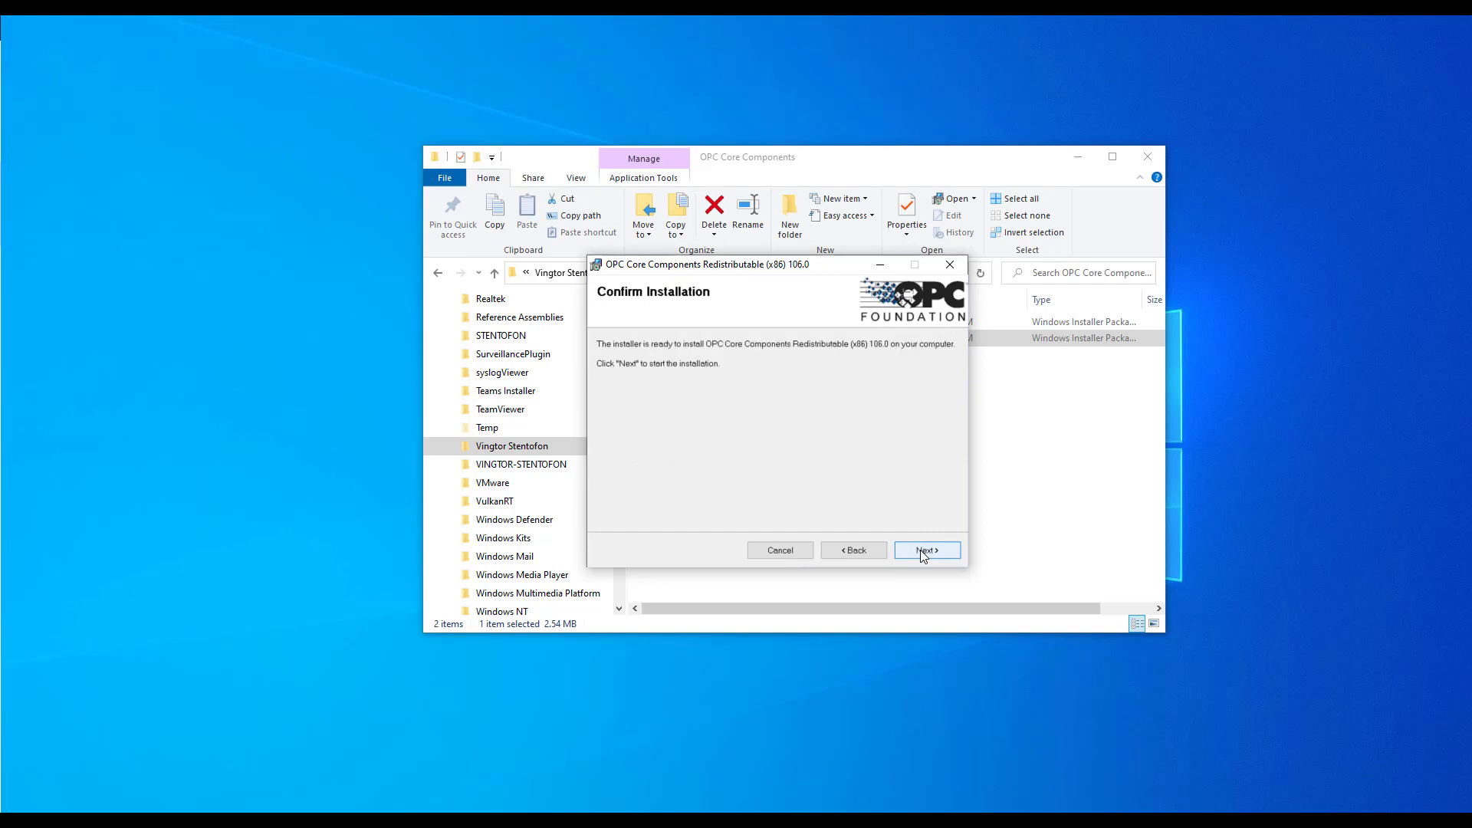
{"action": "left_click", "coordinate": [925, 549]}
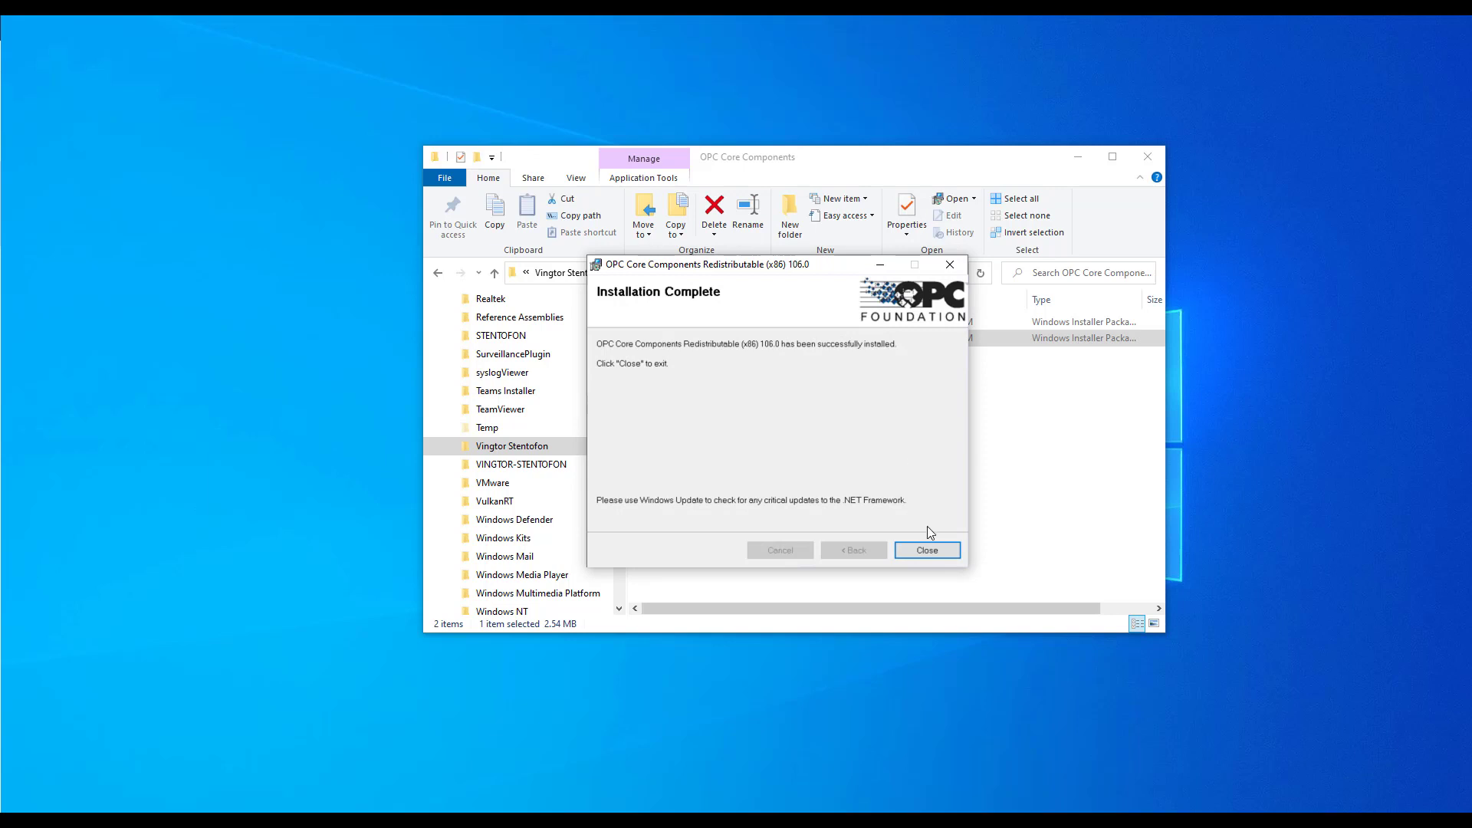
{"action": "left_click", "coordinate": [926, 551]}
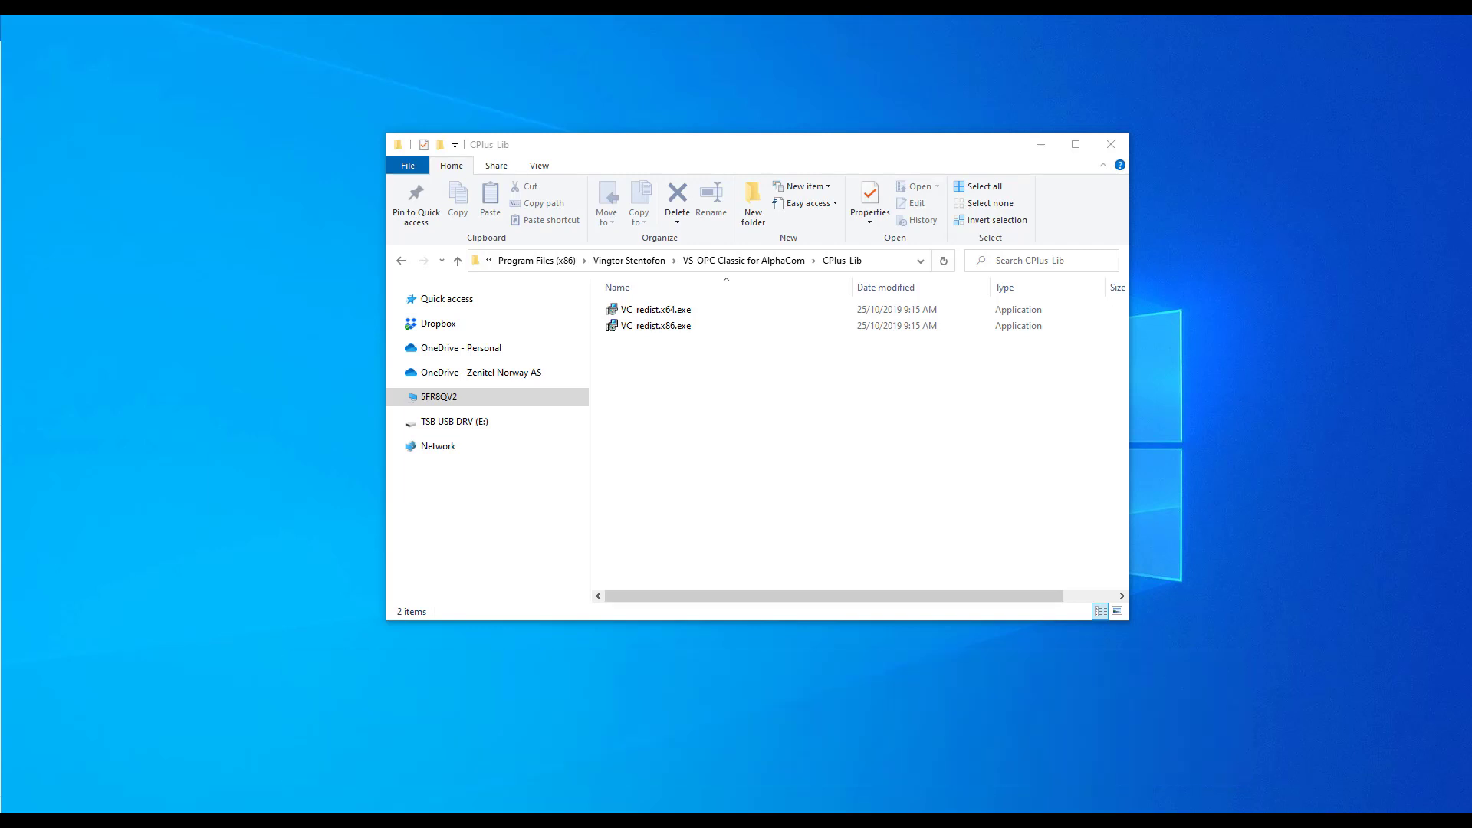
Go up to the VS-OPC Classic for AlphaCom folder, inspect RegServer.exe actions, and show installed programs.
{"action": "left_click", "coordinate": [458, 261]}
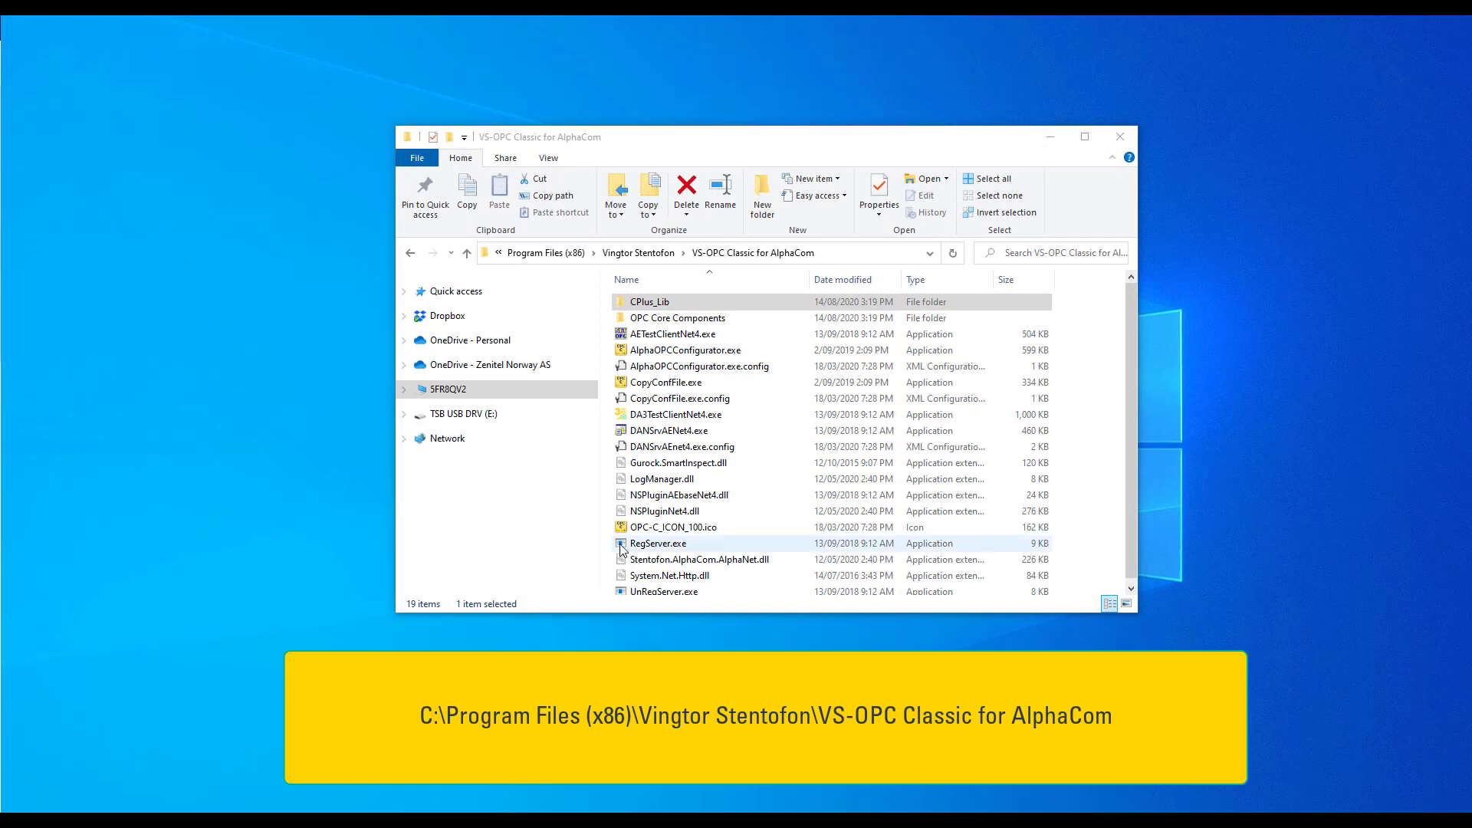
{"action": "right_click", "coordinate": [658, 543]}
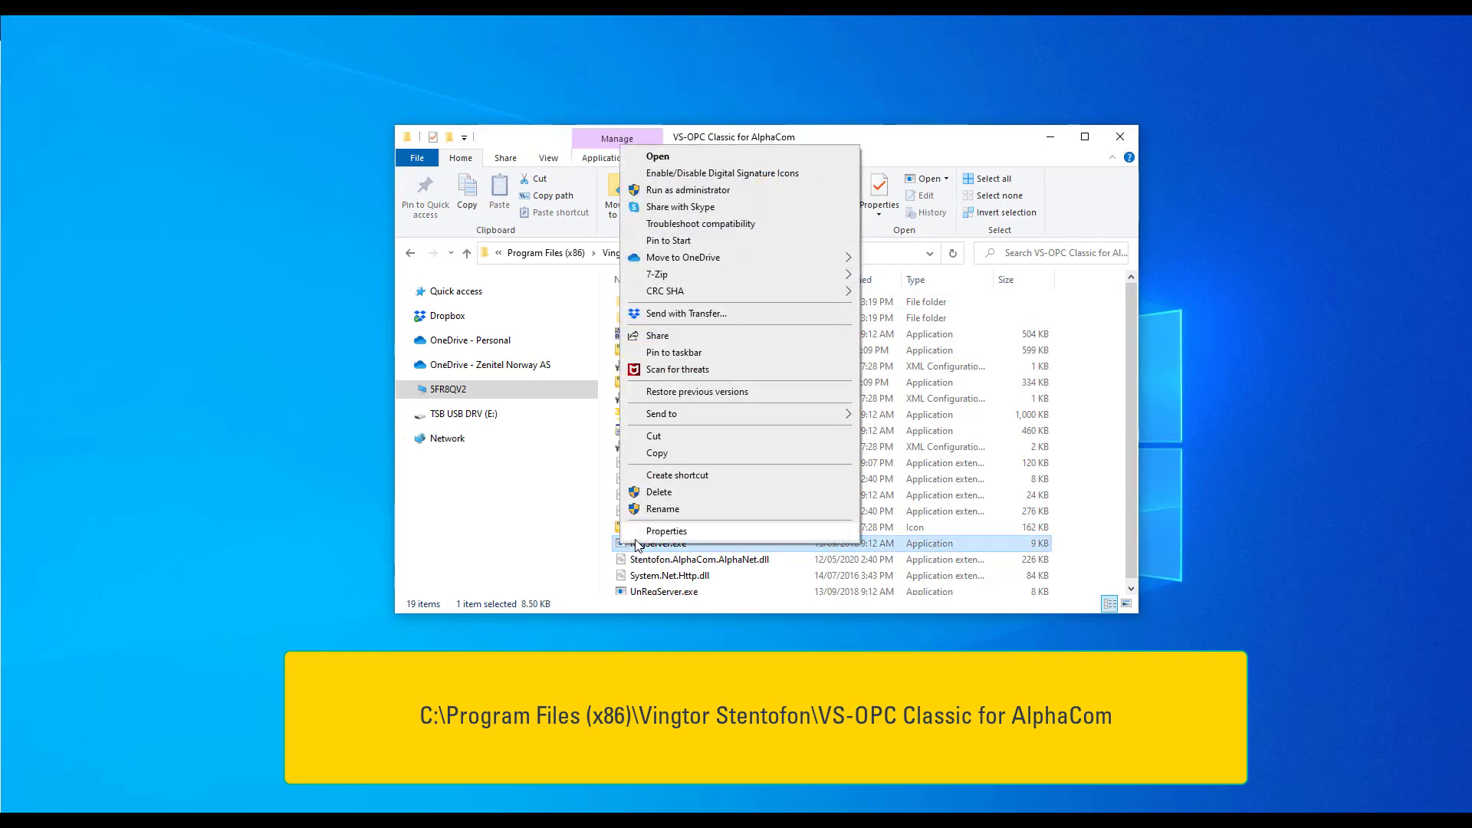
{"action": "mouse_move", "coordinate": [746, 190]}
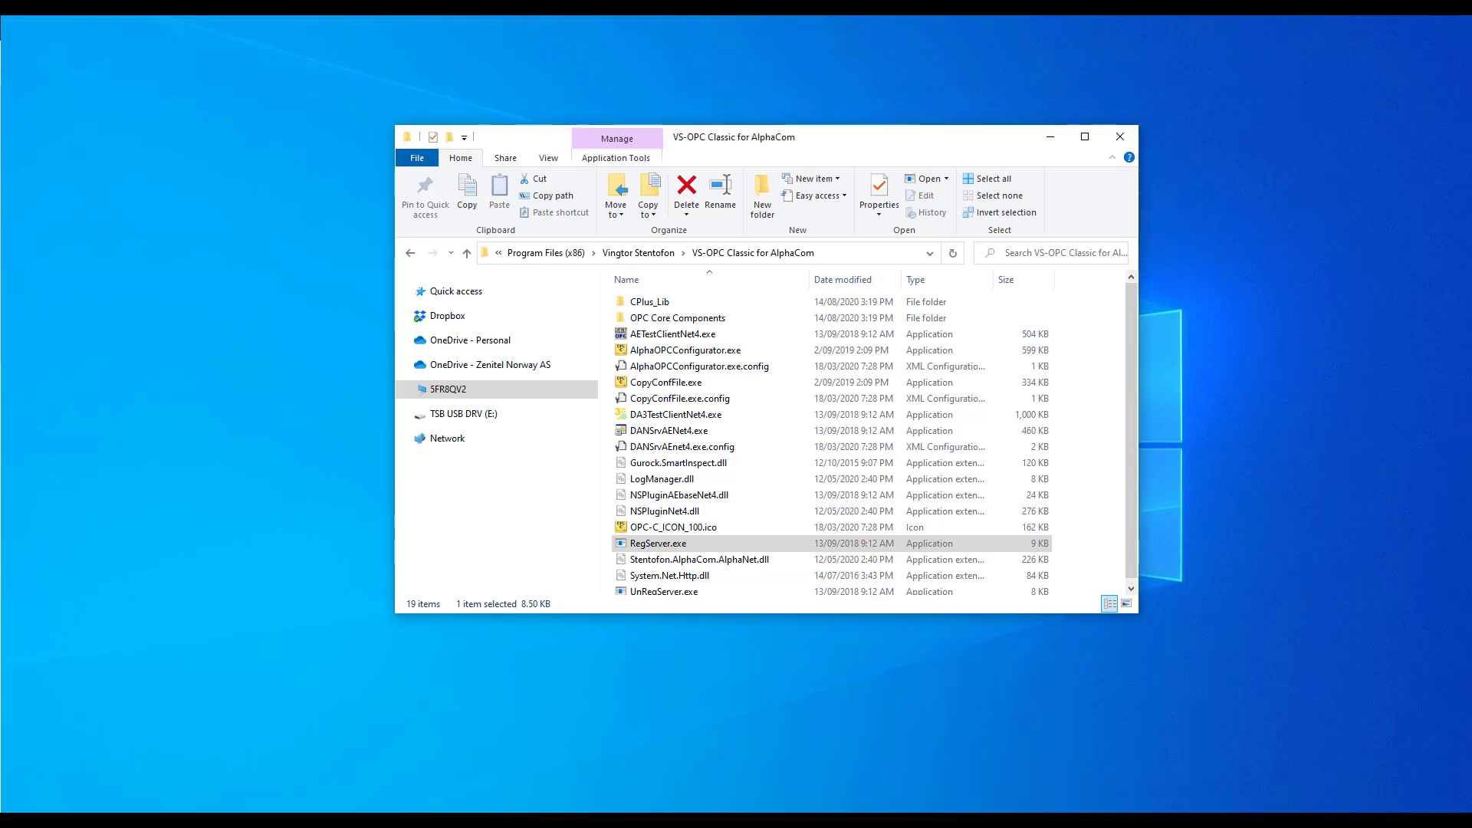
{"action": "left_click", "coordinate": [1120, 137]}
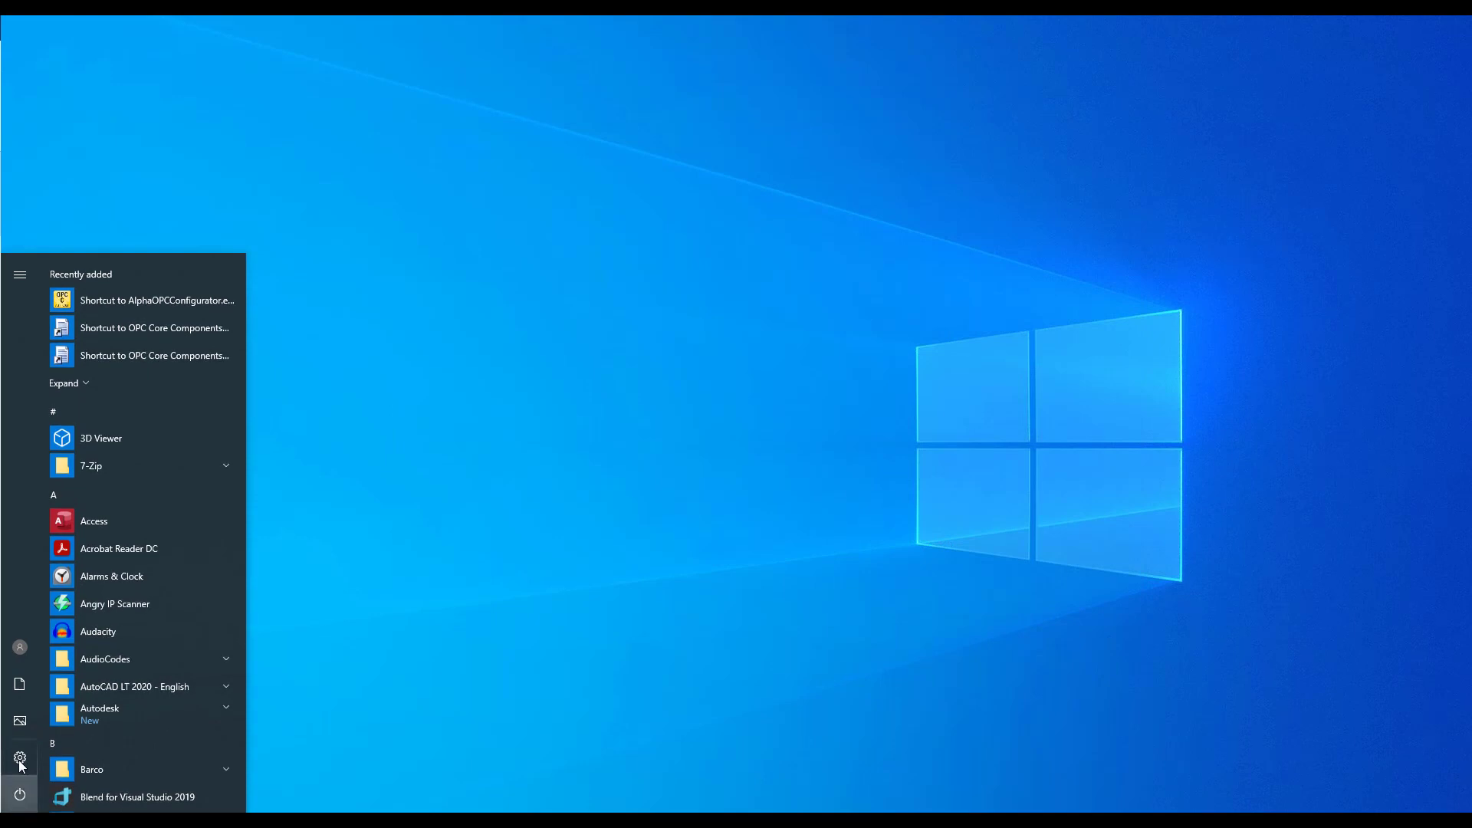
{"action": "mouse_move", "coordinate": [155, 299]}
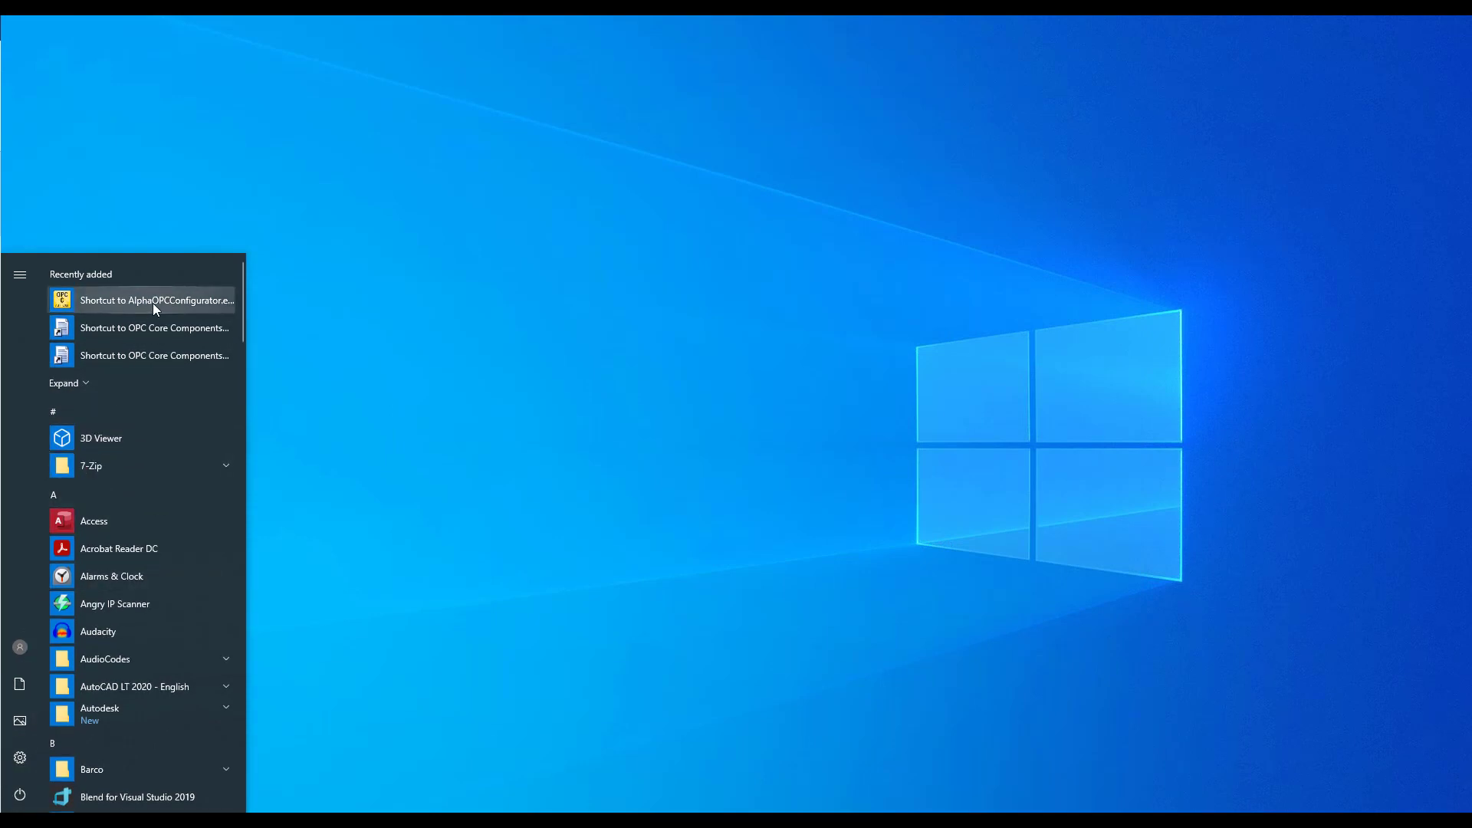
{"action": "mouse_move", "coordinate": [155, 299]}
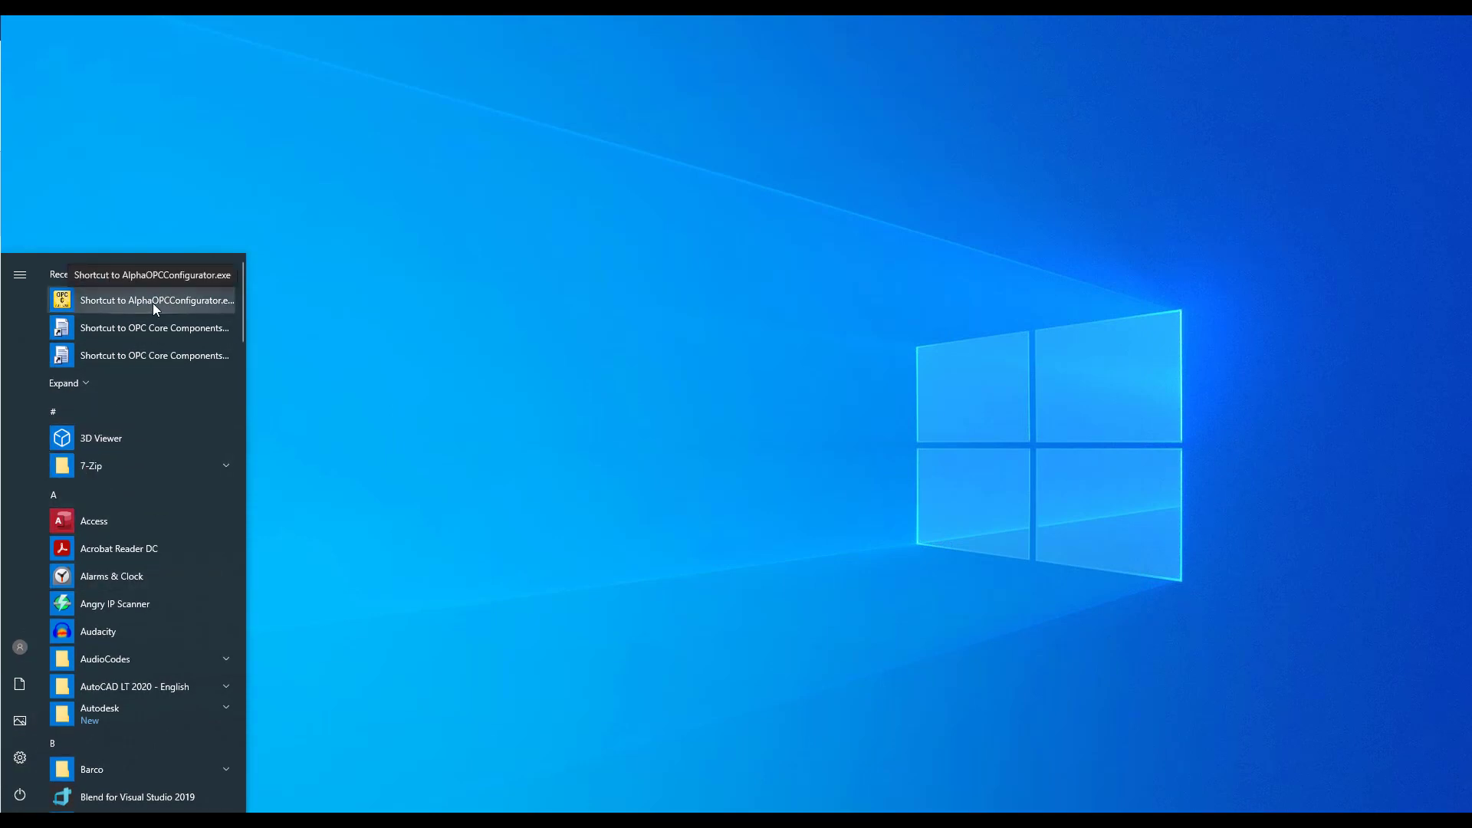
Launch the AlphaCom OPC Server Configurator from its Recently added Start menu shortcut.
{"action": "left_click", "coordinate": [157, 299]}
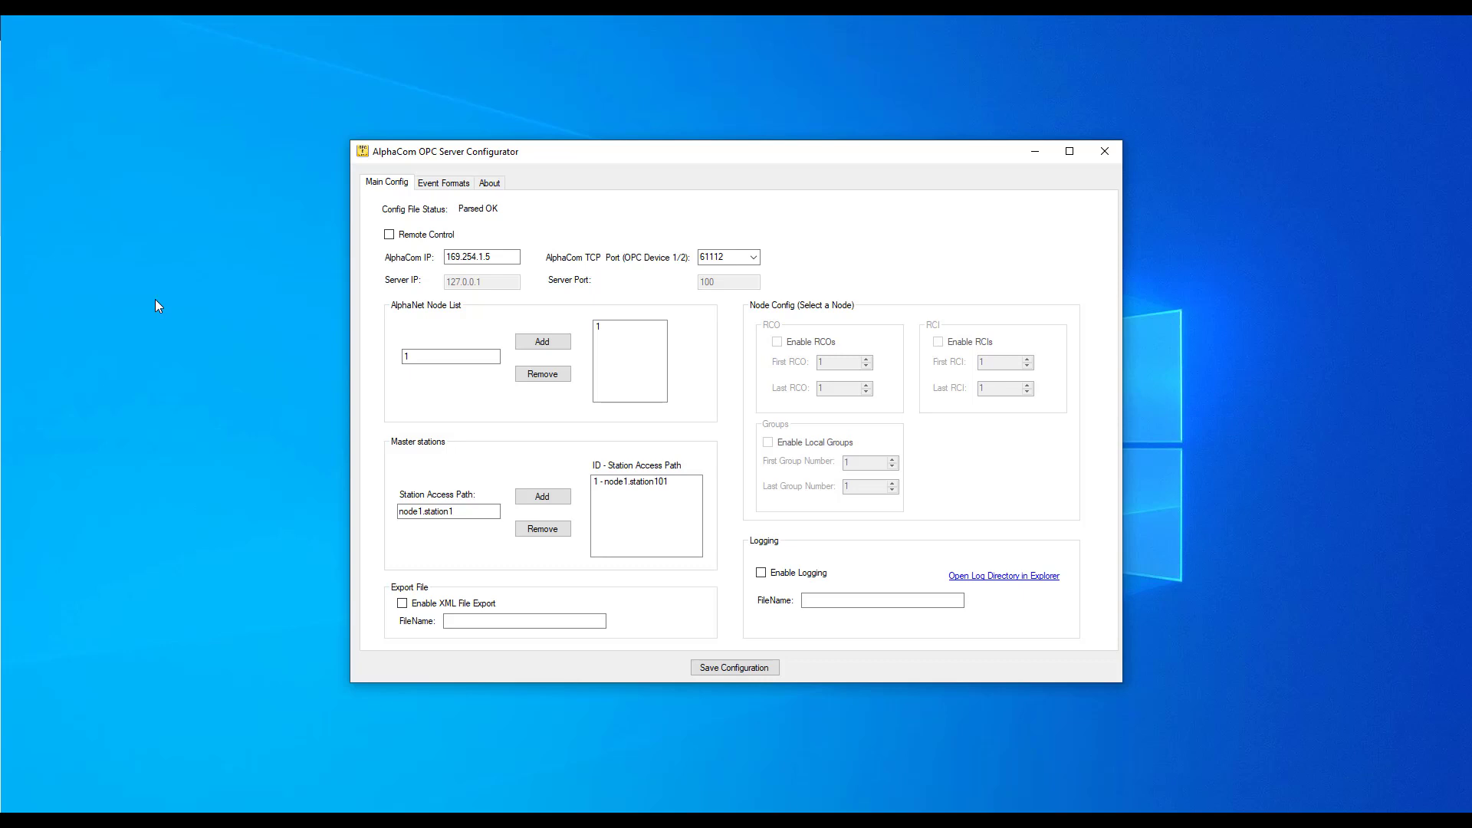
{"action": "mouse_move", "coordinate": [396, 385]}
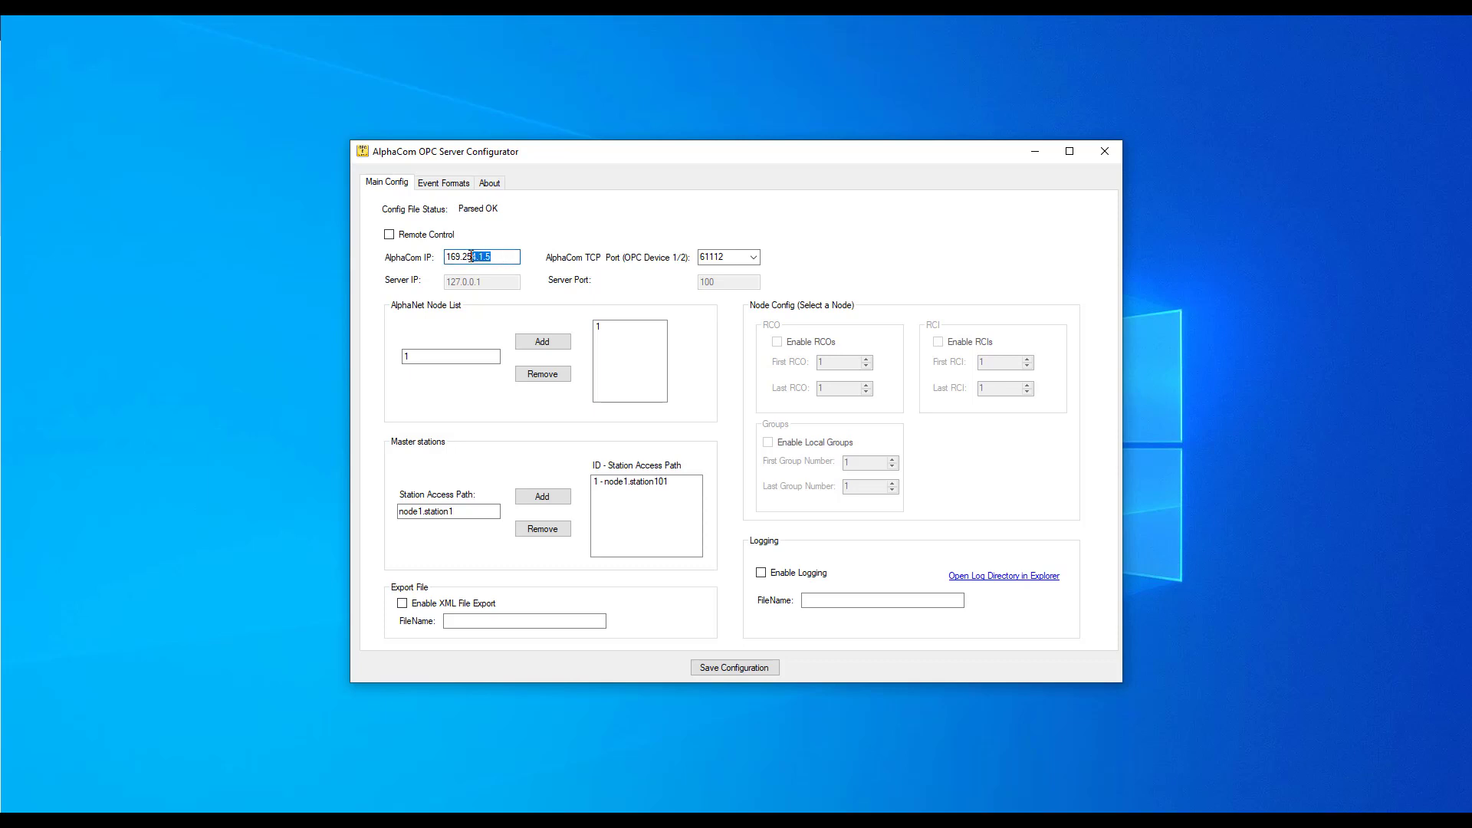
Set AlphaCom IP to 192.168.10.7 and choose AlphaCom TCP port 61112.
{"action": "type", "text": "1"}
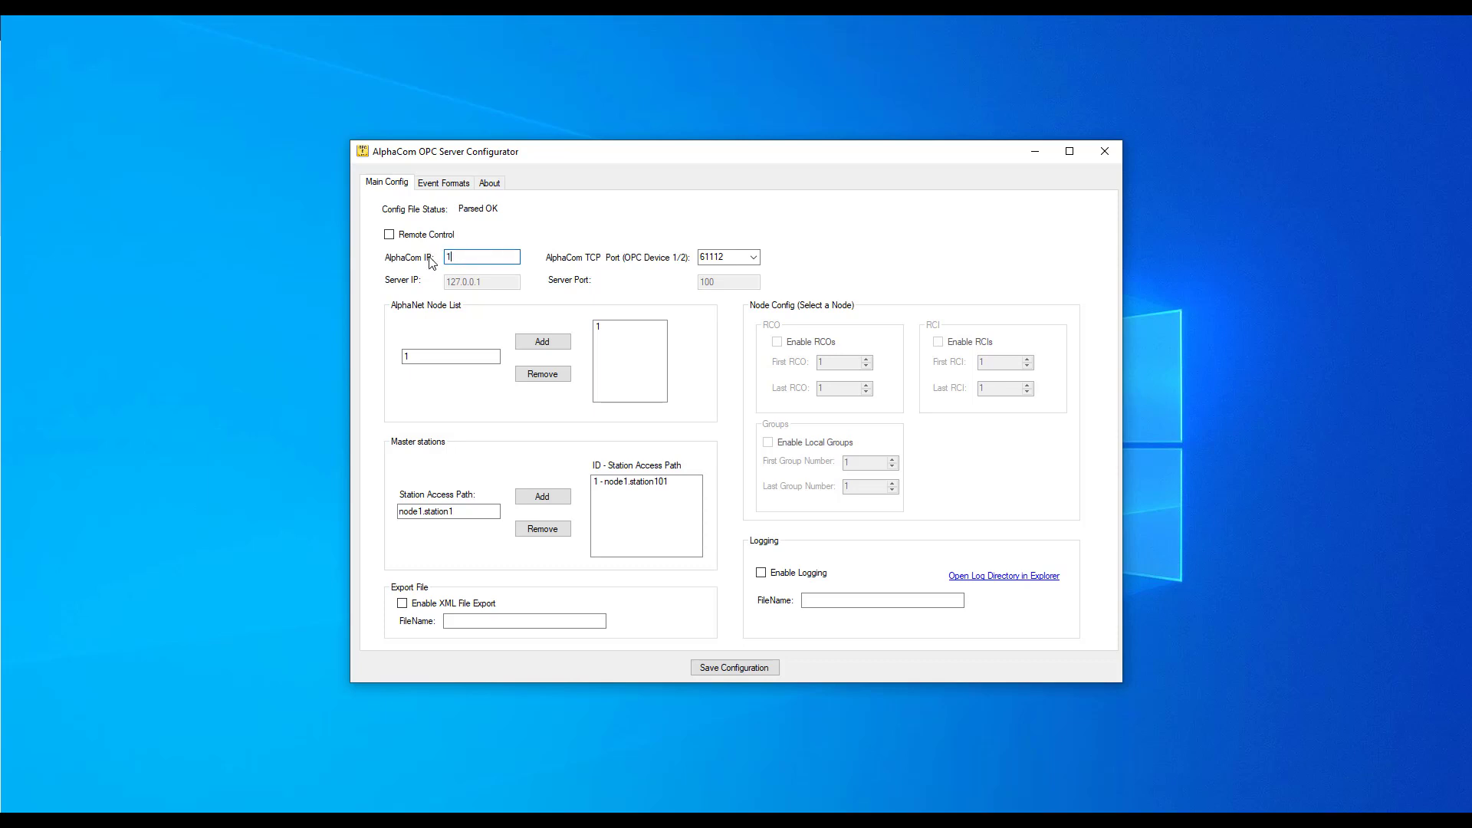
{"action": "type", "text": "92.168.10.7"}
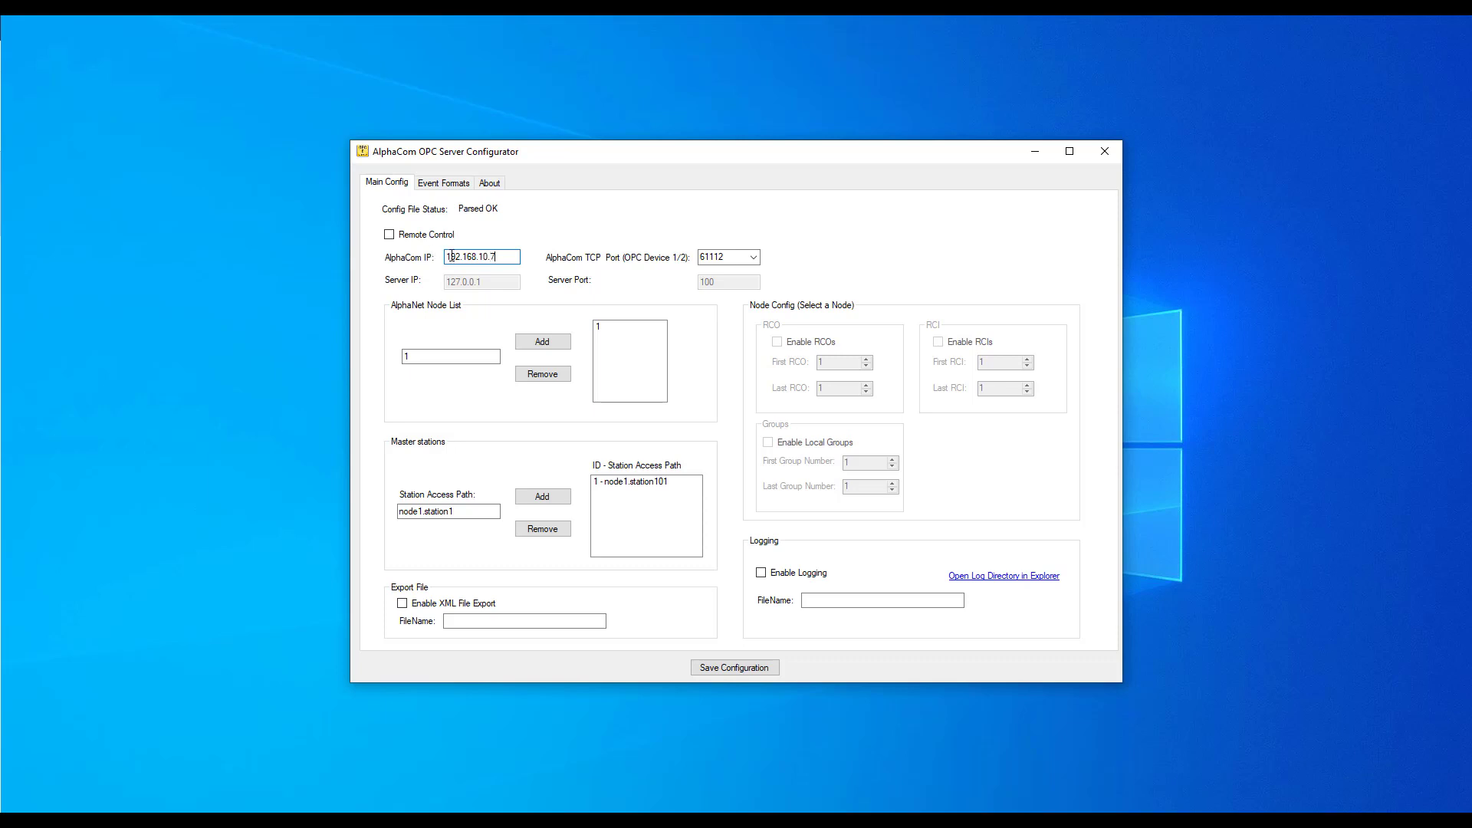
{"action": "left_click", "coordinate": [752, 258]}
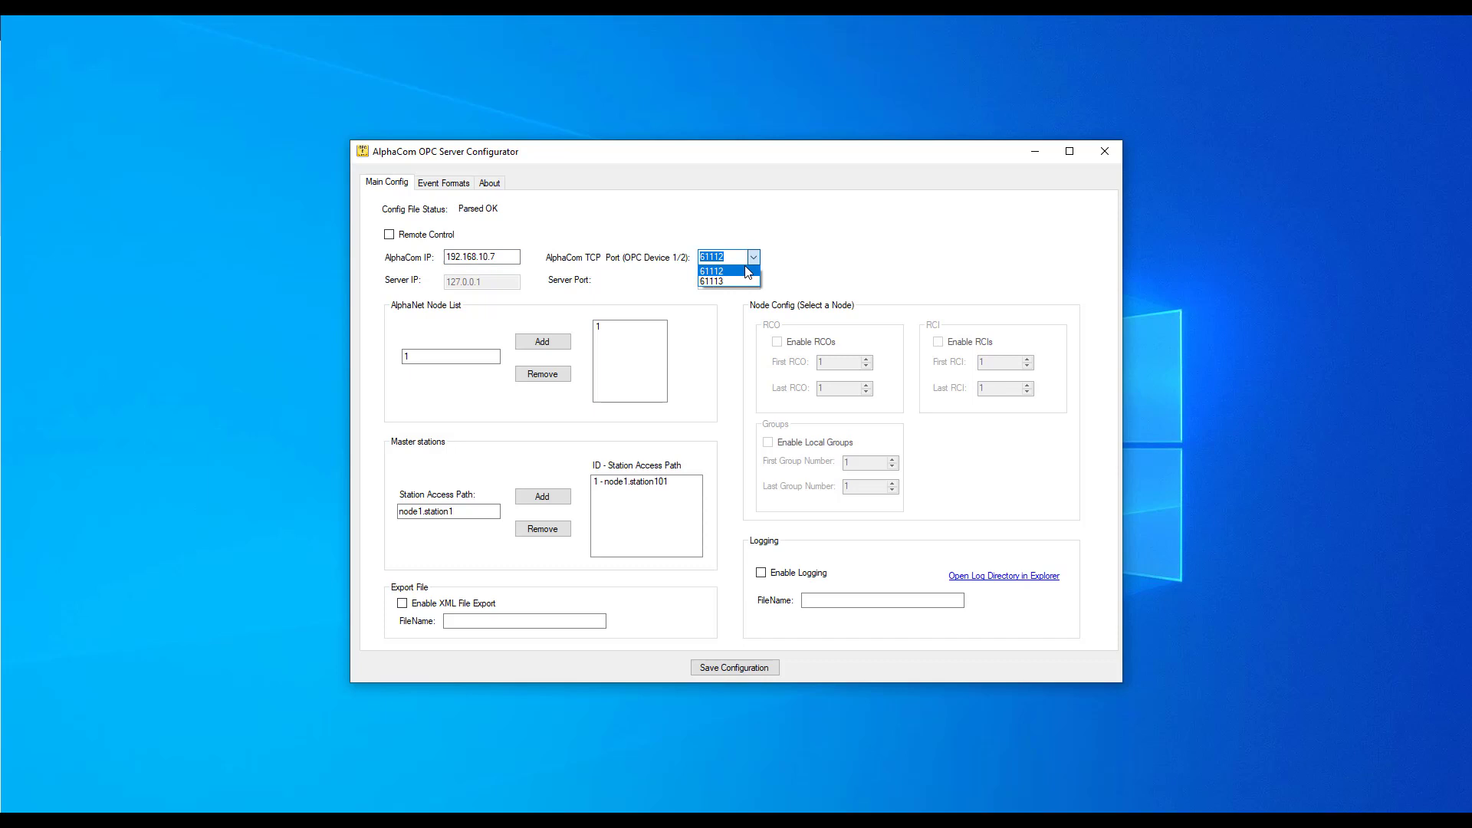
{"action": "left_click", "coordinate": [713, 270]}
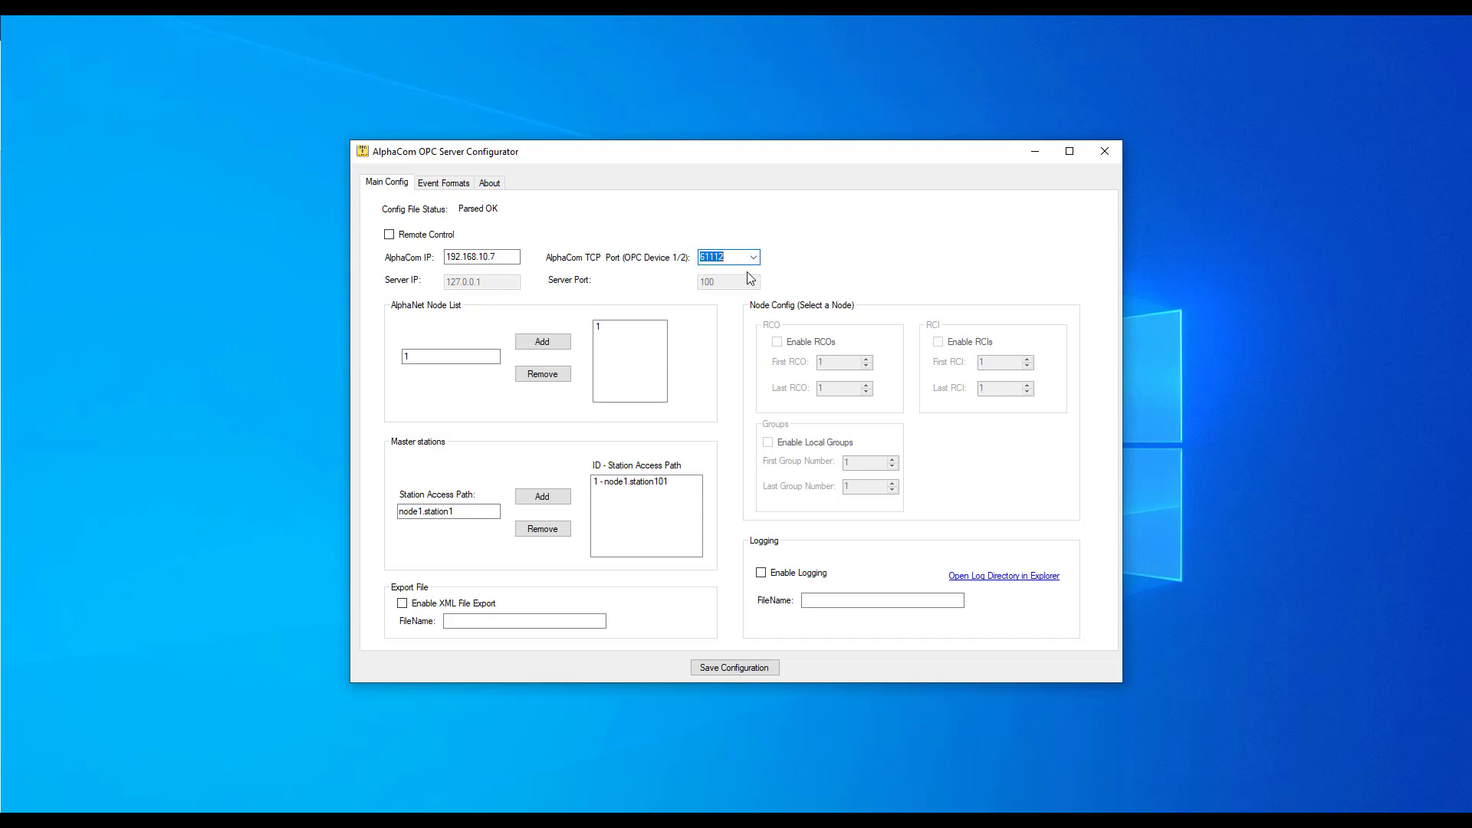
{"action": "mouse_move", "coordinate": [609, 343]}
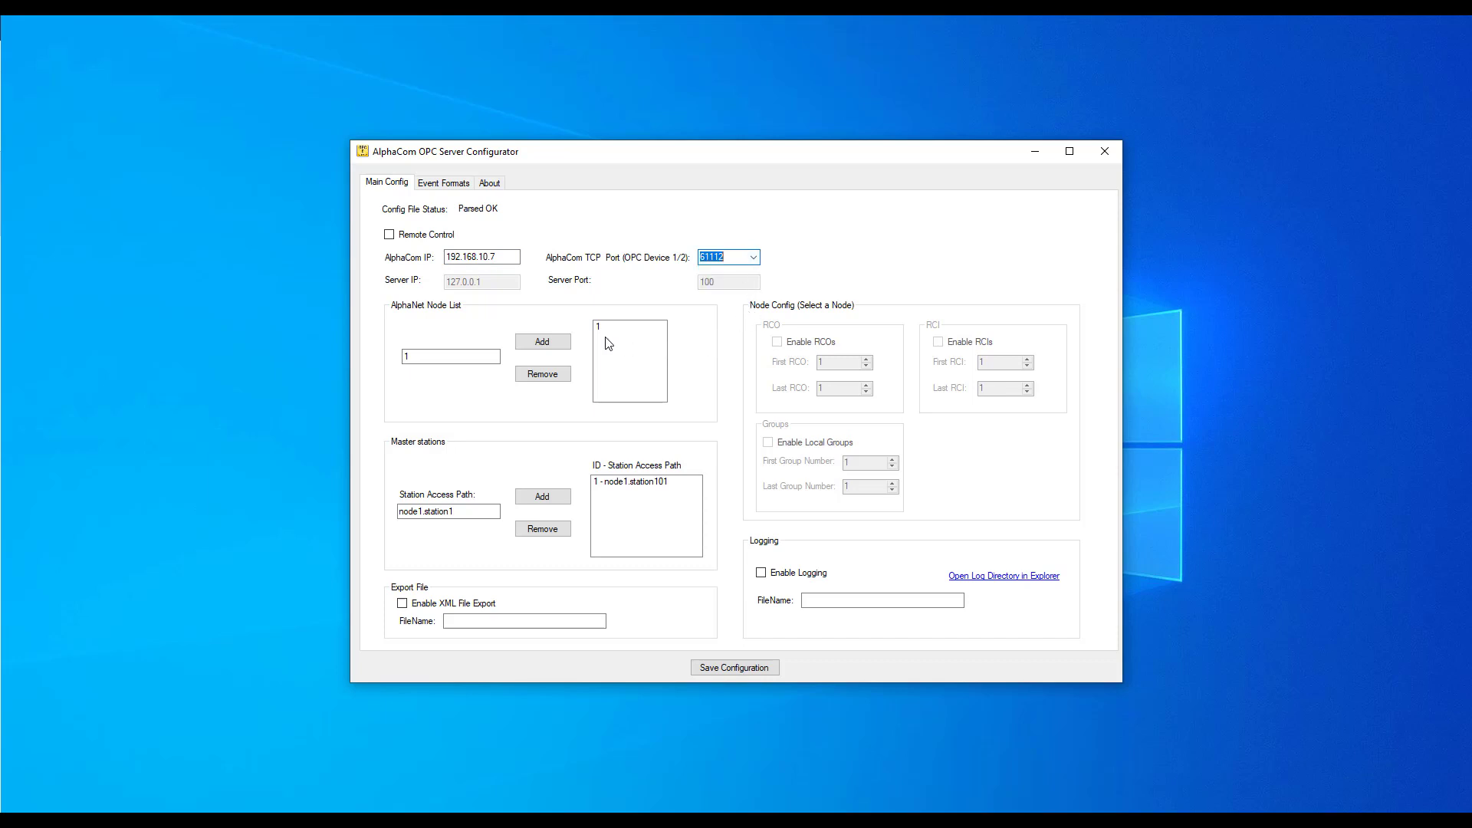
{"action": "mouse_move", "coordinate": [593, 344]}
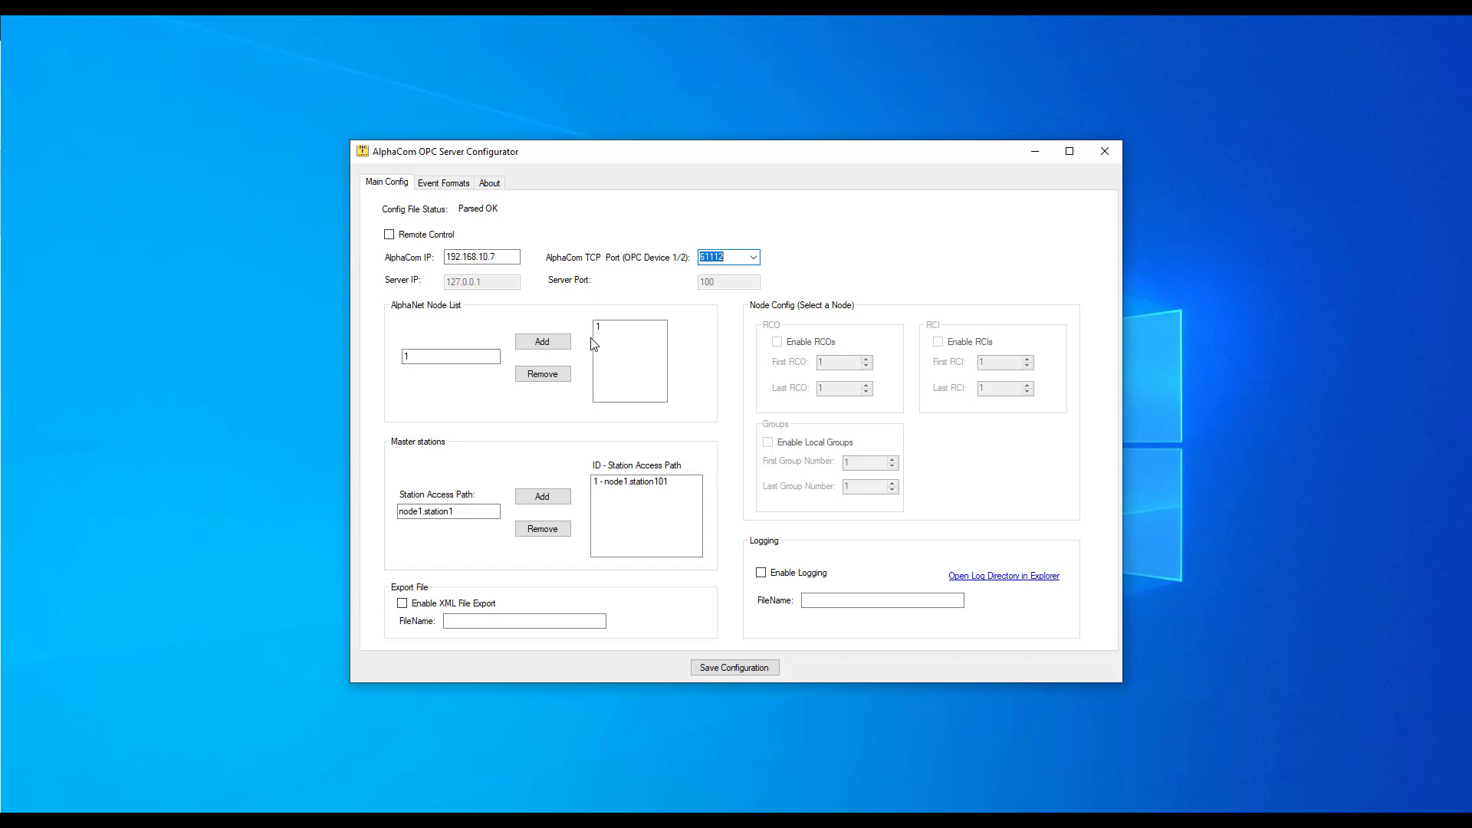
{"action": "mouse_move", "coordinate": [505, 354]}
{"action": "type", "text": "2"}
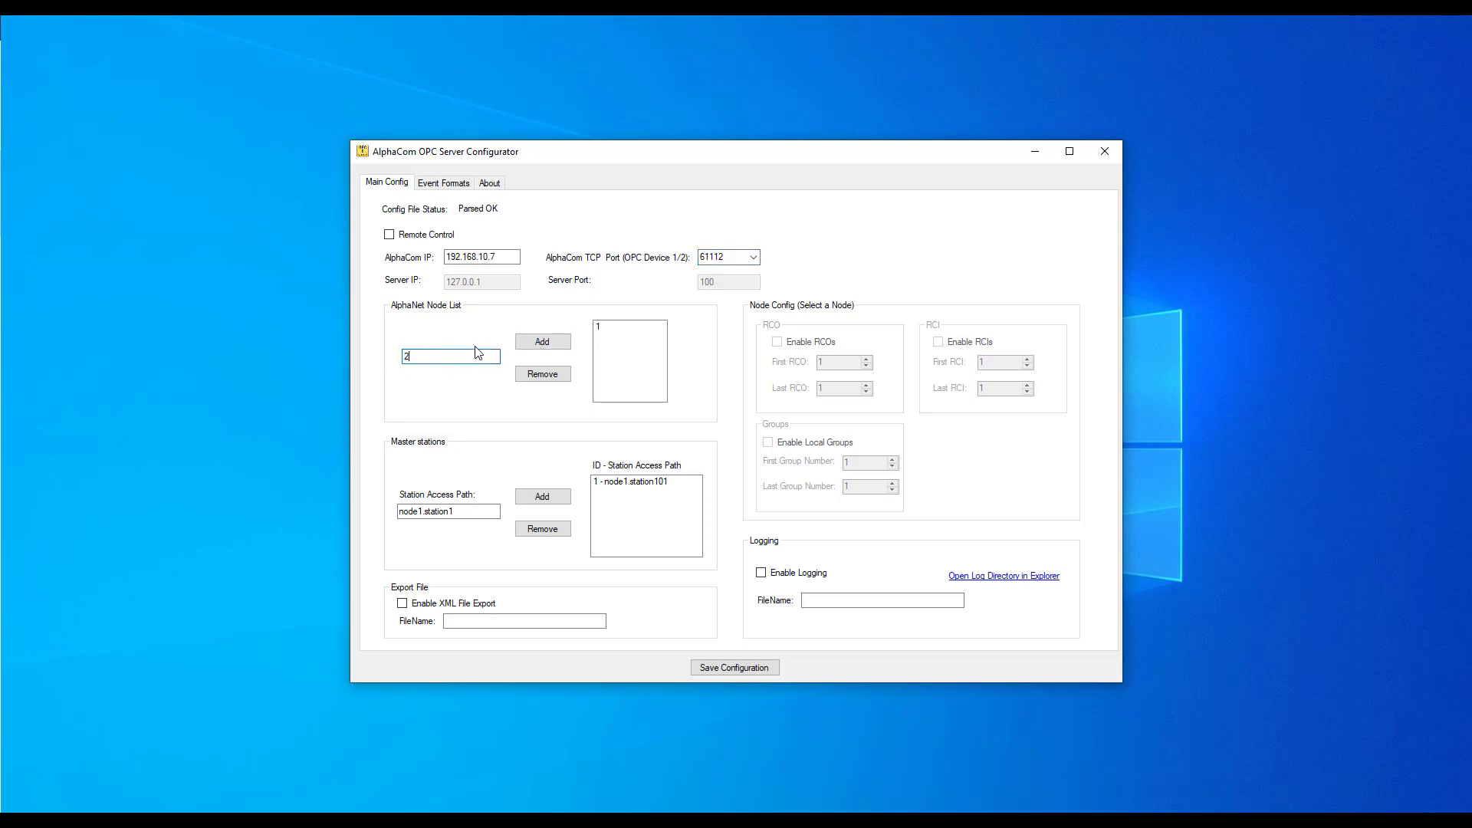
Add node 2 to the AlphaNet node list alongside node 1.
{"action": "left_click", "coordinate": [541, 340]}
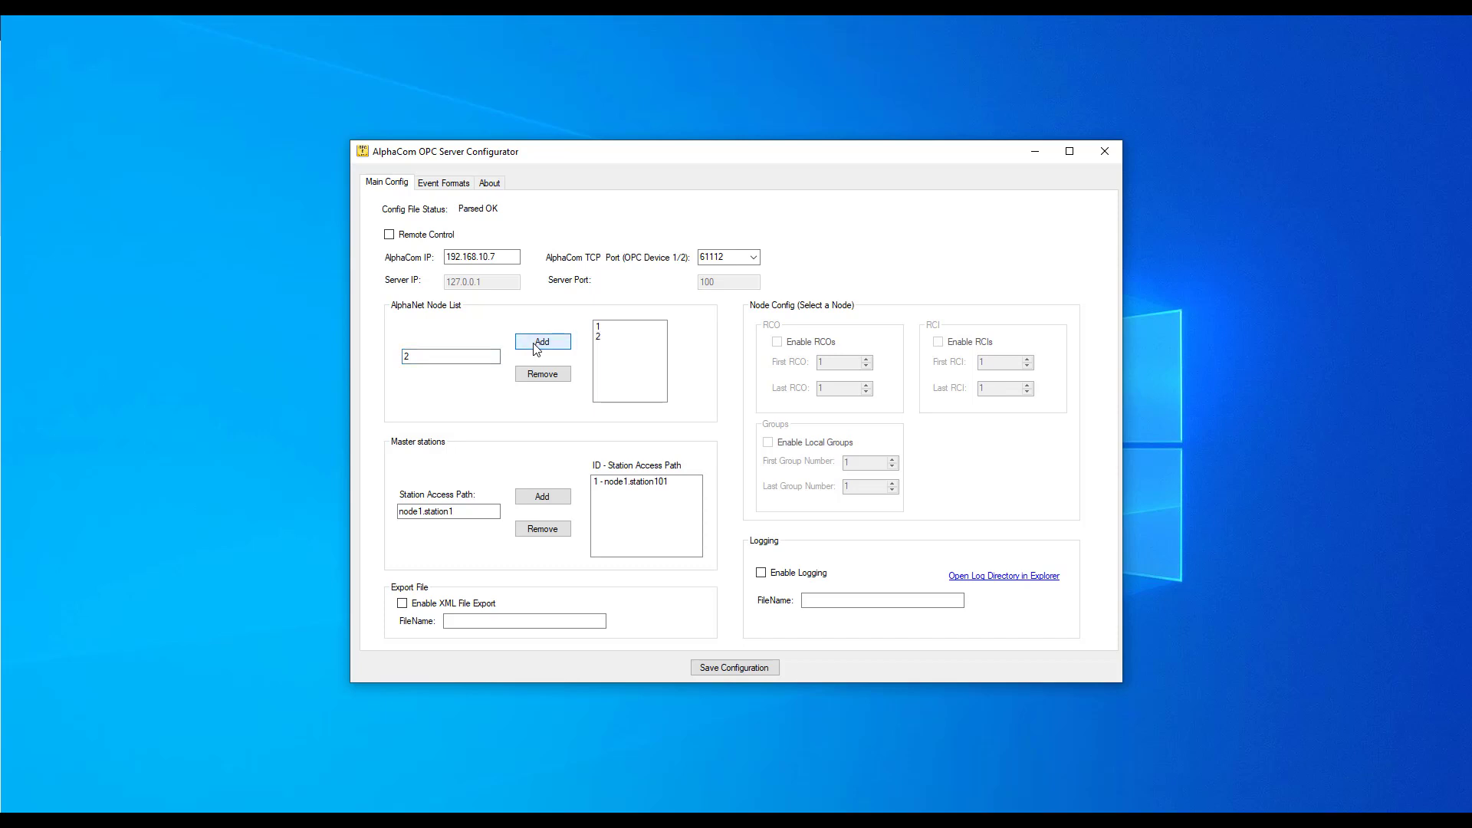
{"action": "mouse_move", "coordinate": [543, 375]}
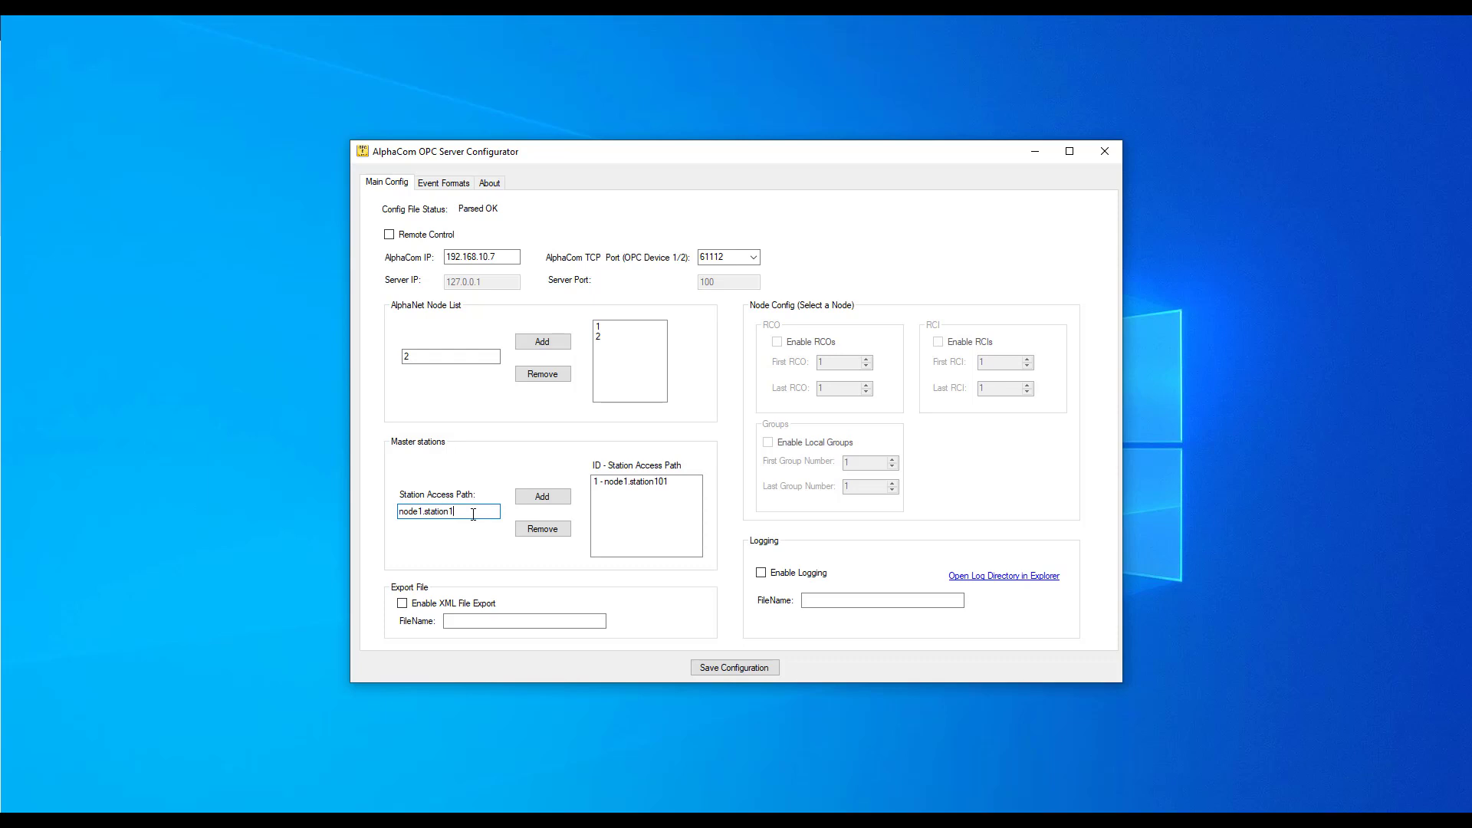
Add master stations node1.station102 and node2.station201 via the Station Access Path field.
{"action": "type", "text": "02"}
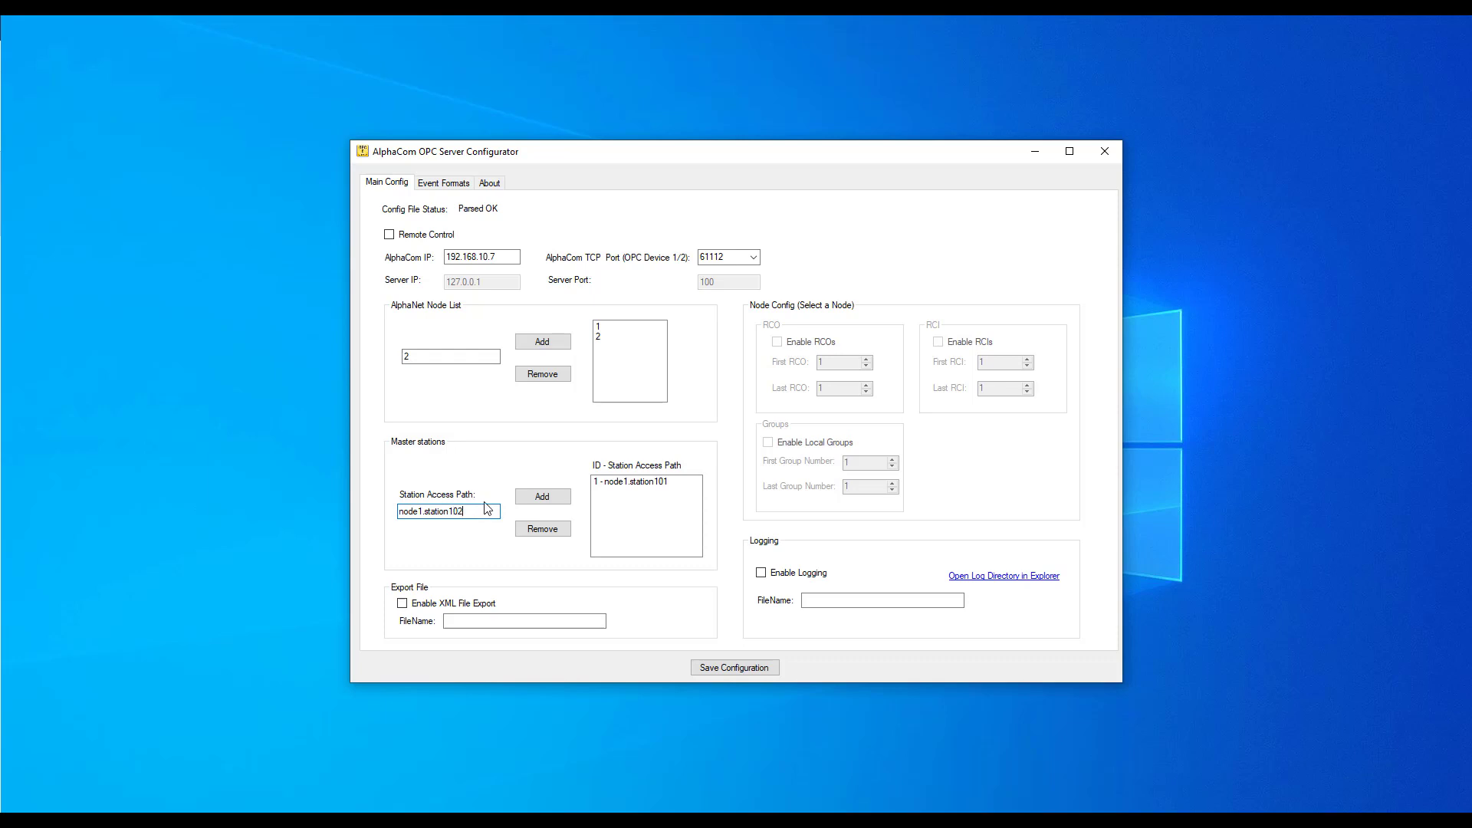
{"action": "left_click", "coordinate": [541, 496]}
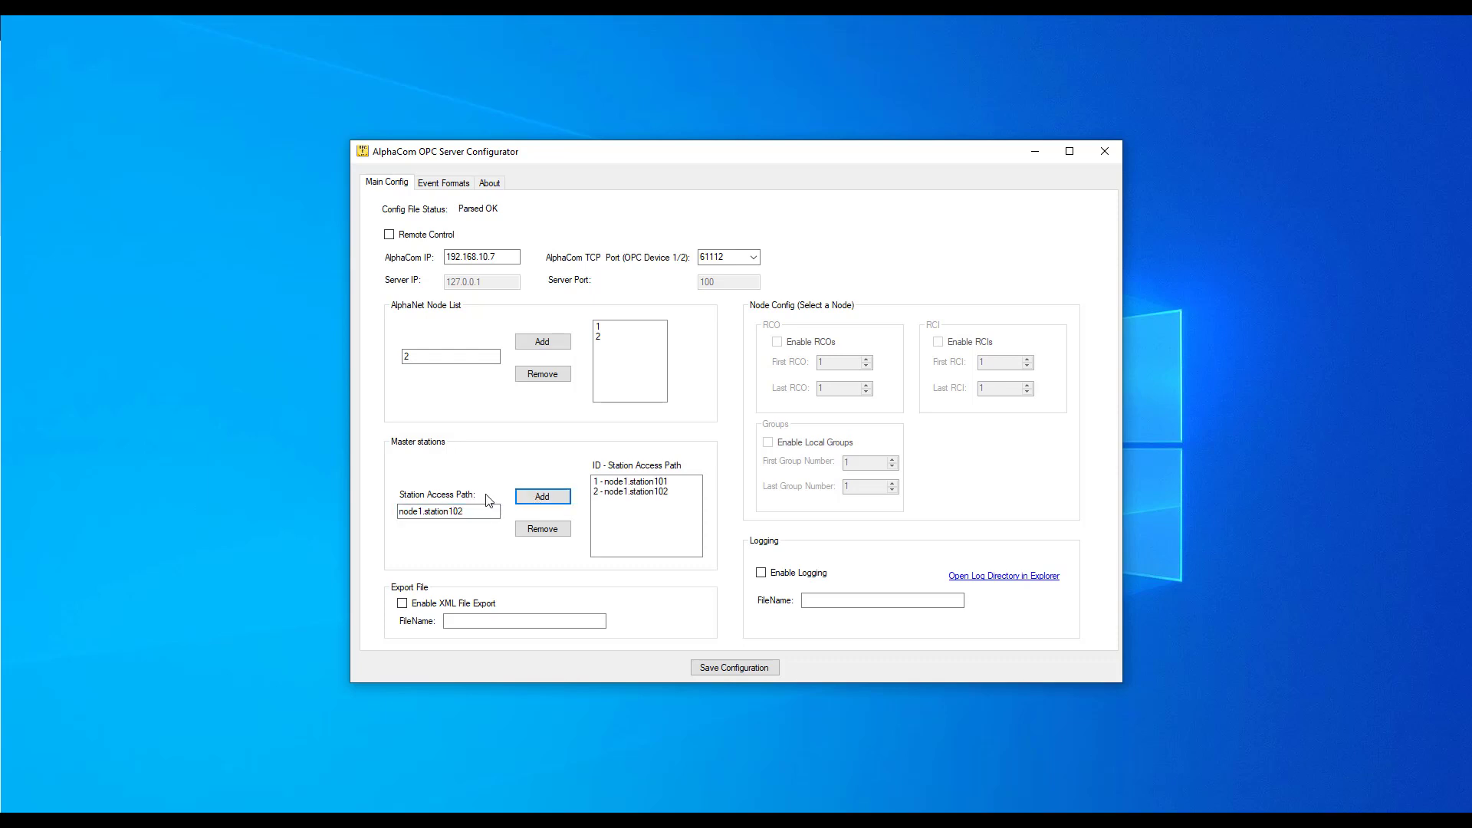
{"action": "left_click", "coordinate": [448, 511]}
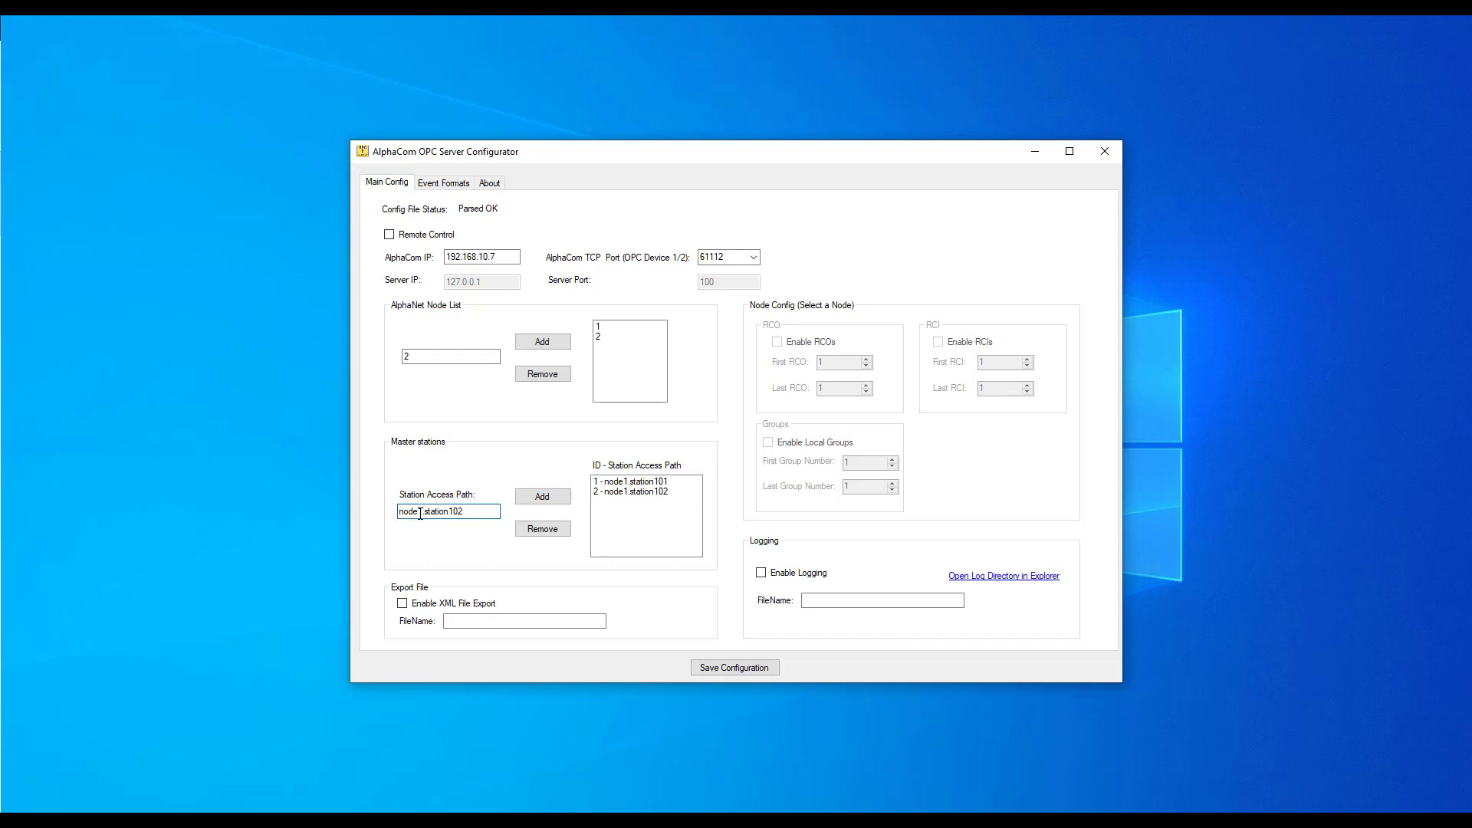
{"action": "type", "text": "2"}
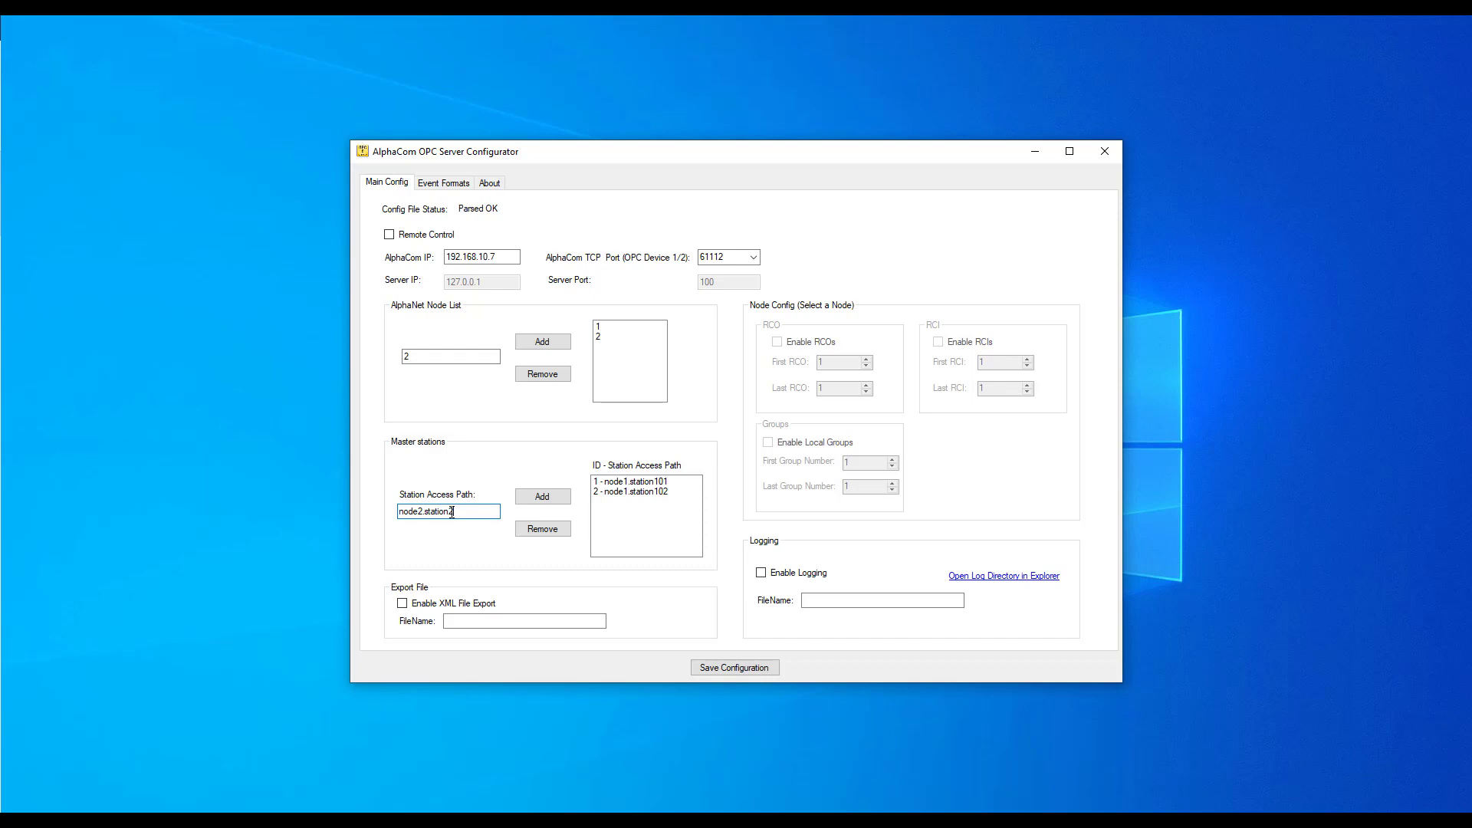
{"action": "type", "text": "01"}
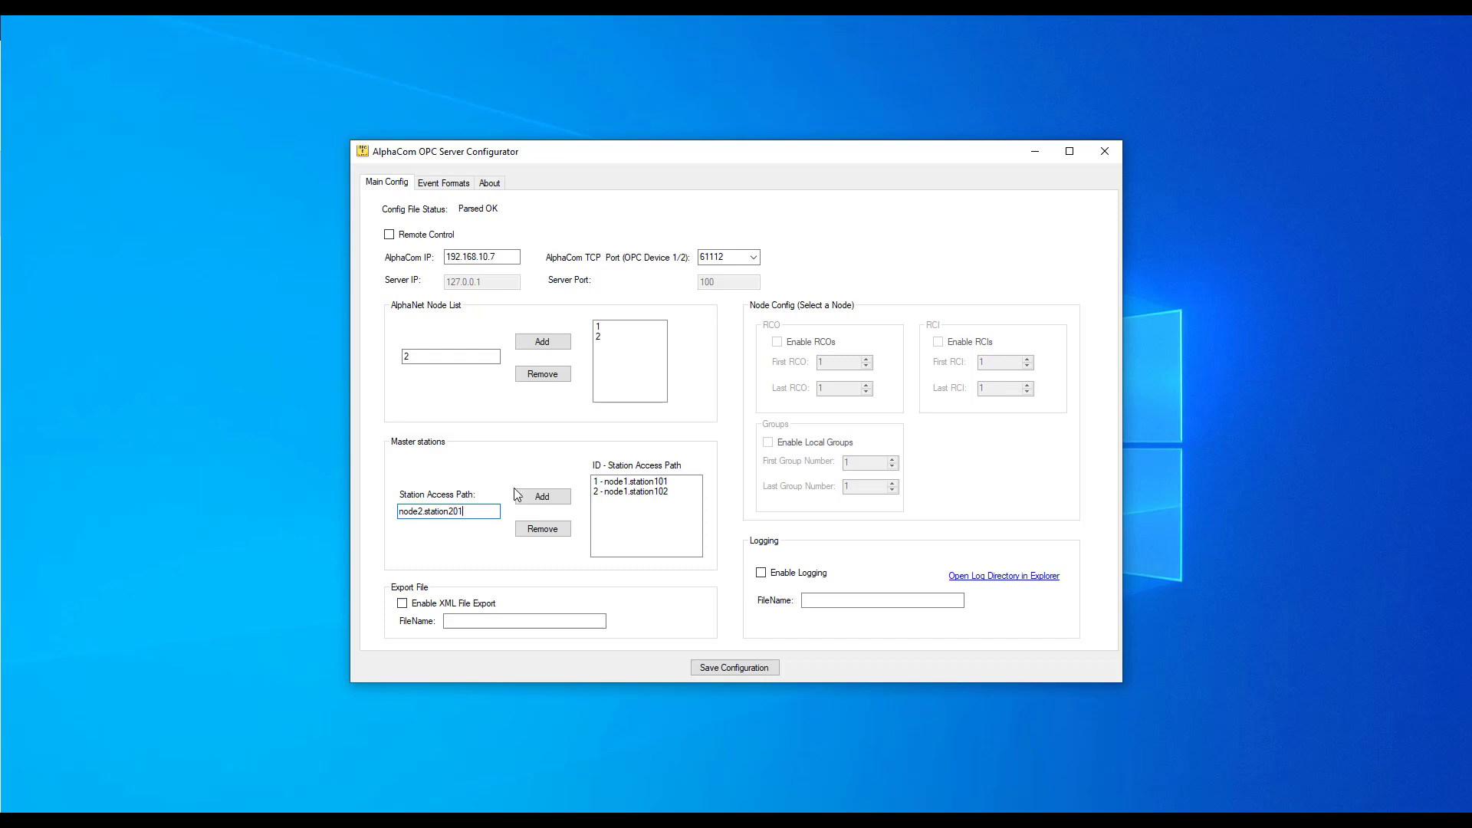
{"action": "left_click", "coordinate": [542, 495]}
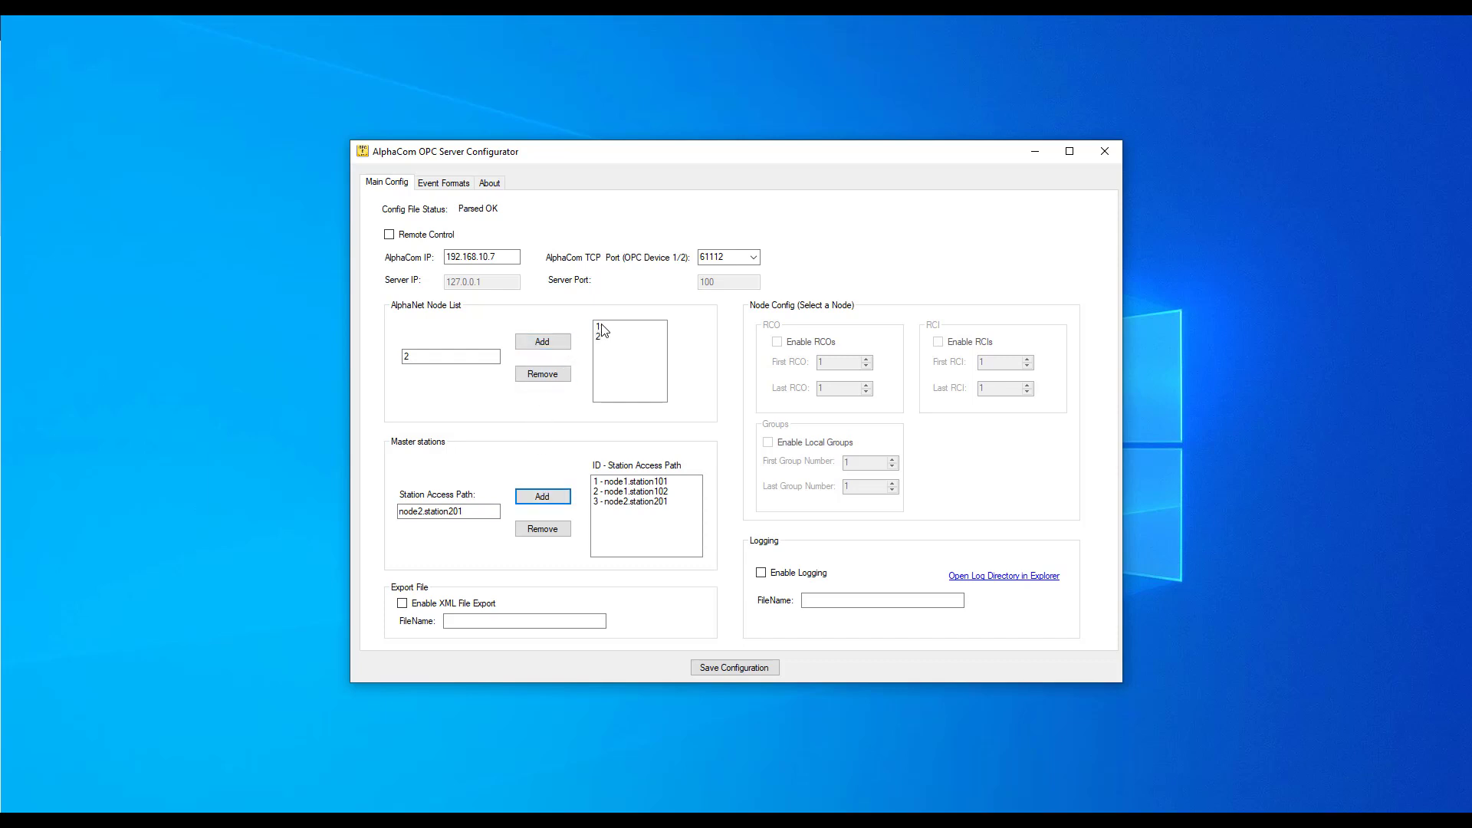
Select node 1 and enable RCIs with the last RCI set to 12.
{"action": "left_click", "coordinate": [629, 325]}
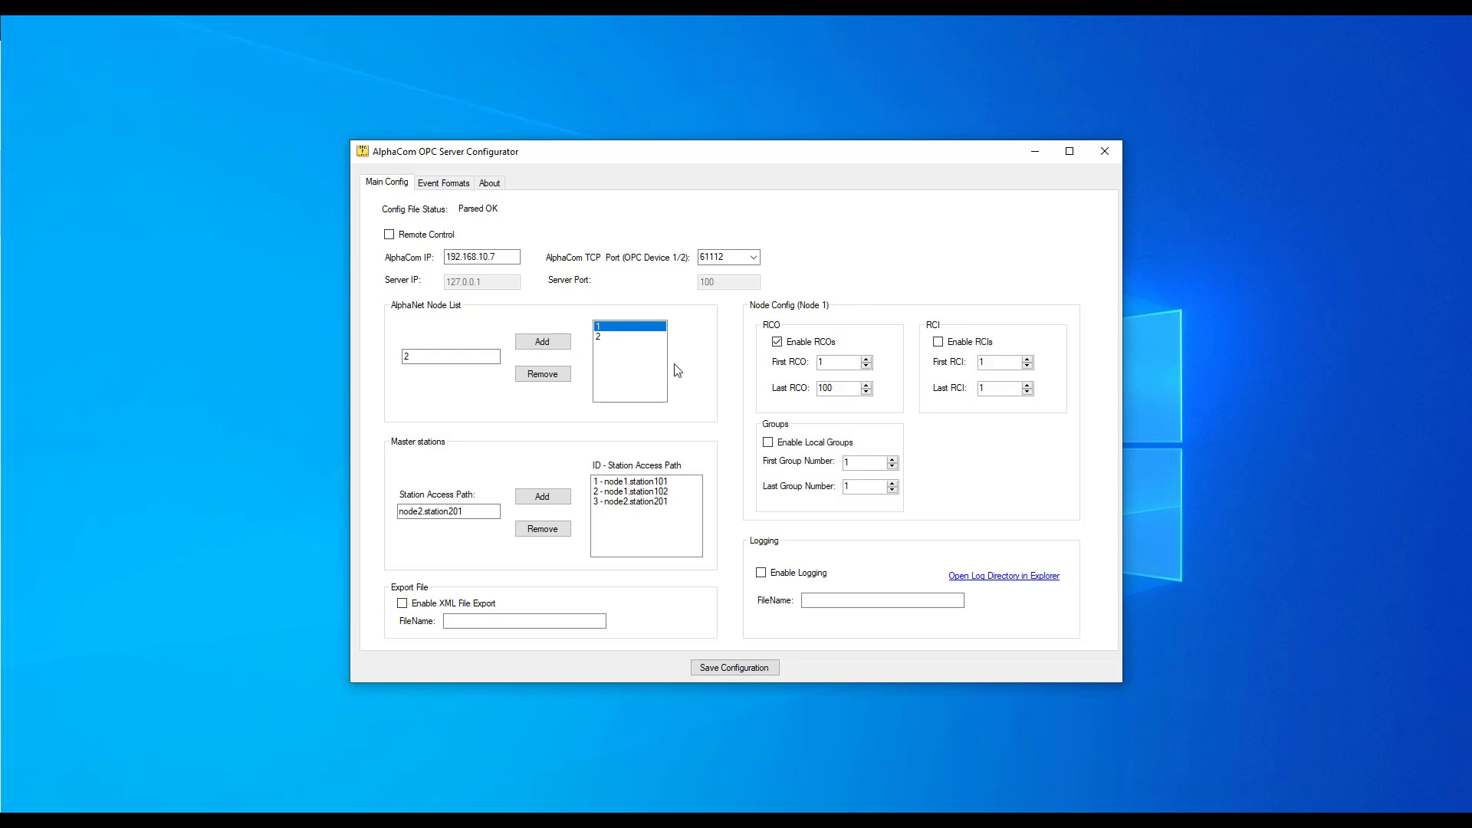
{"action": "left_click", "coordinate": [776, 342]}
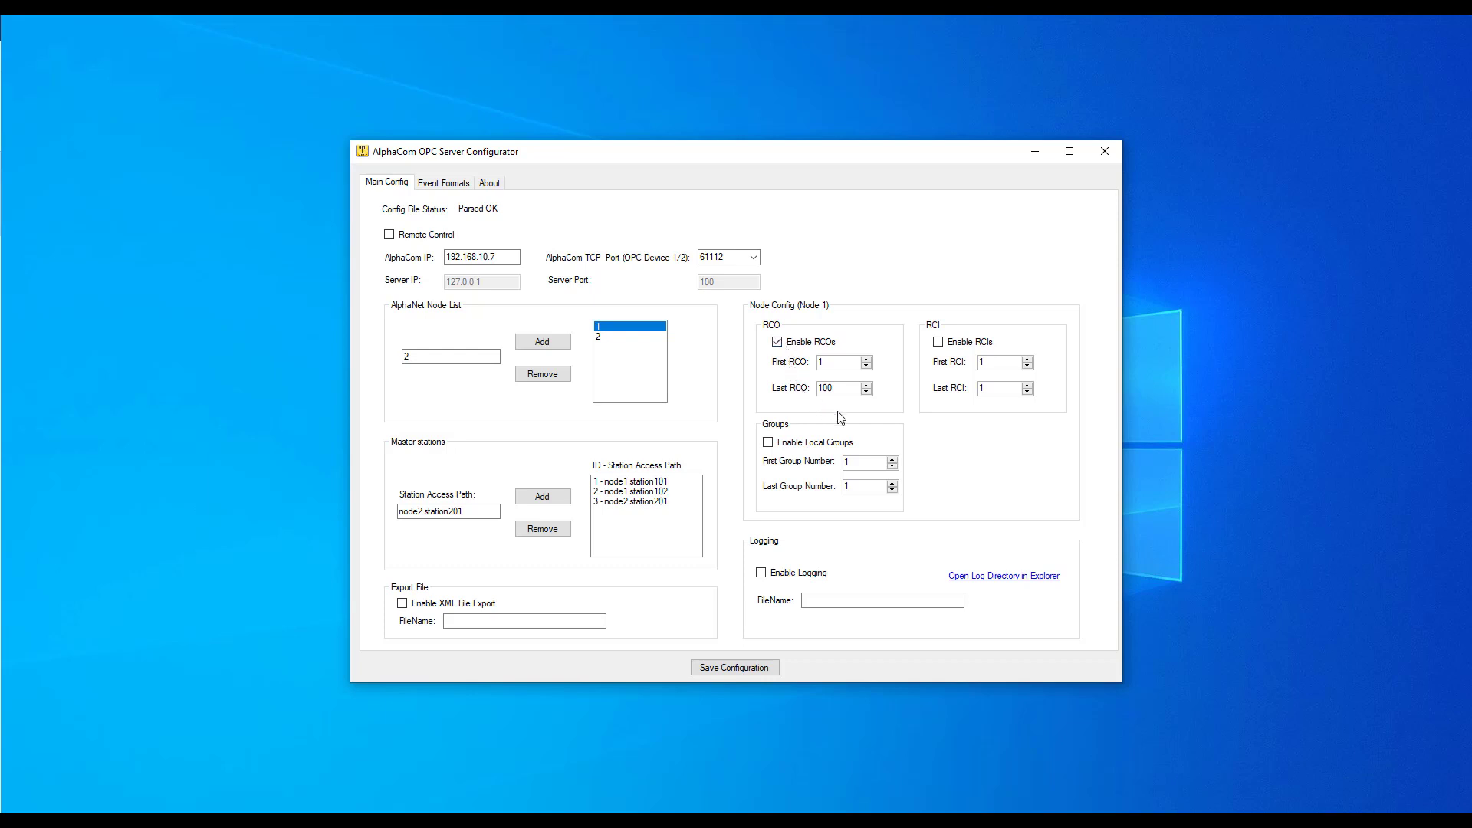
{"action": "left_click", "coordinate": [937, 340]}
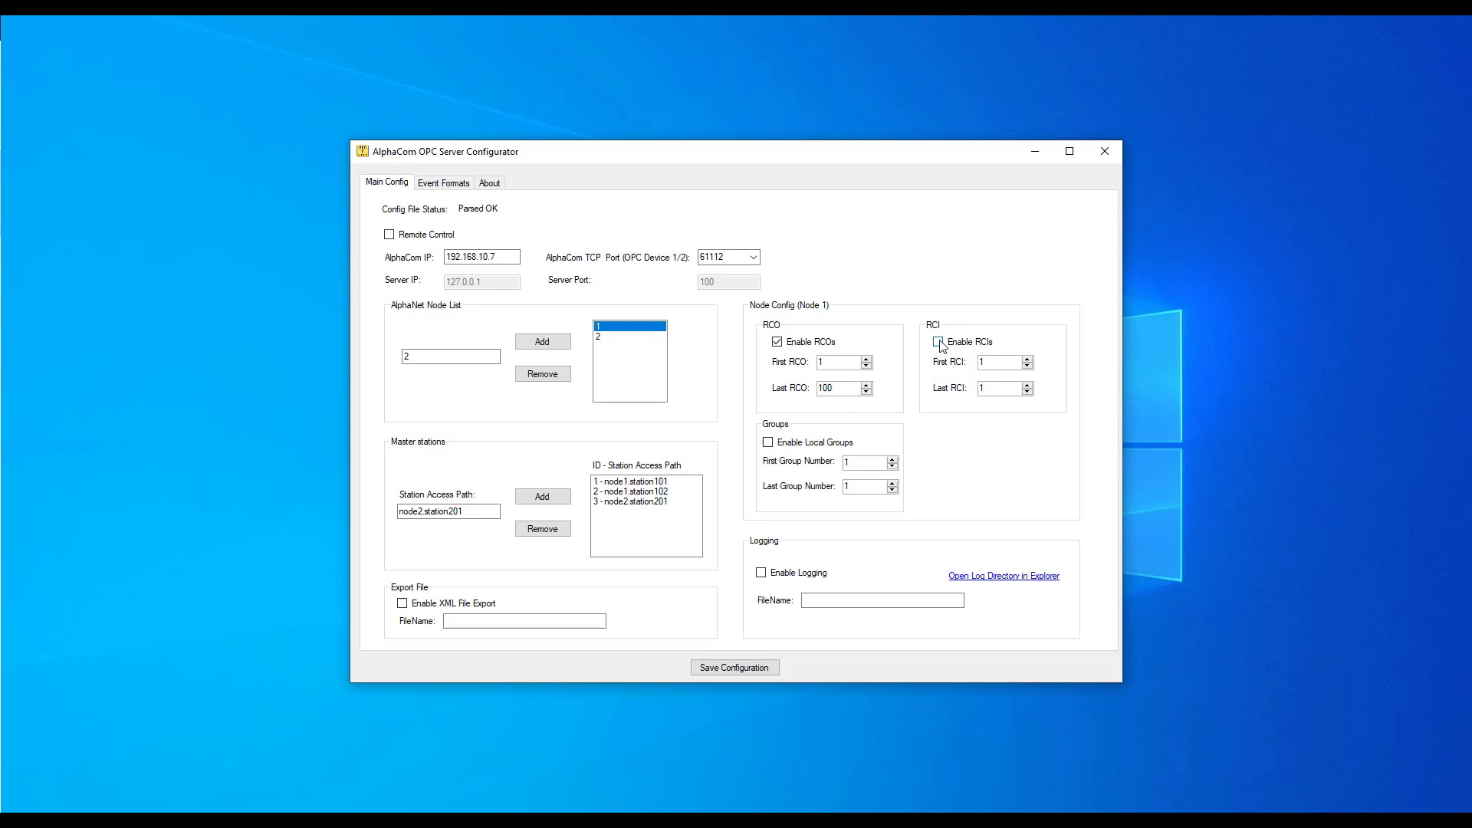
{"action": "left_click", "coordinate": [937, 342]}
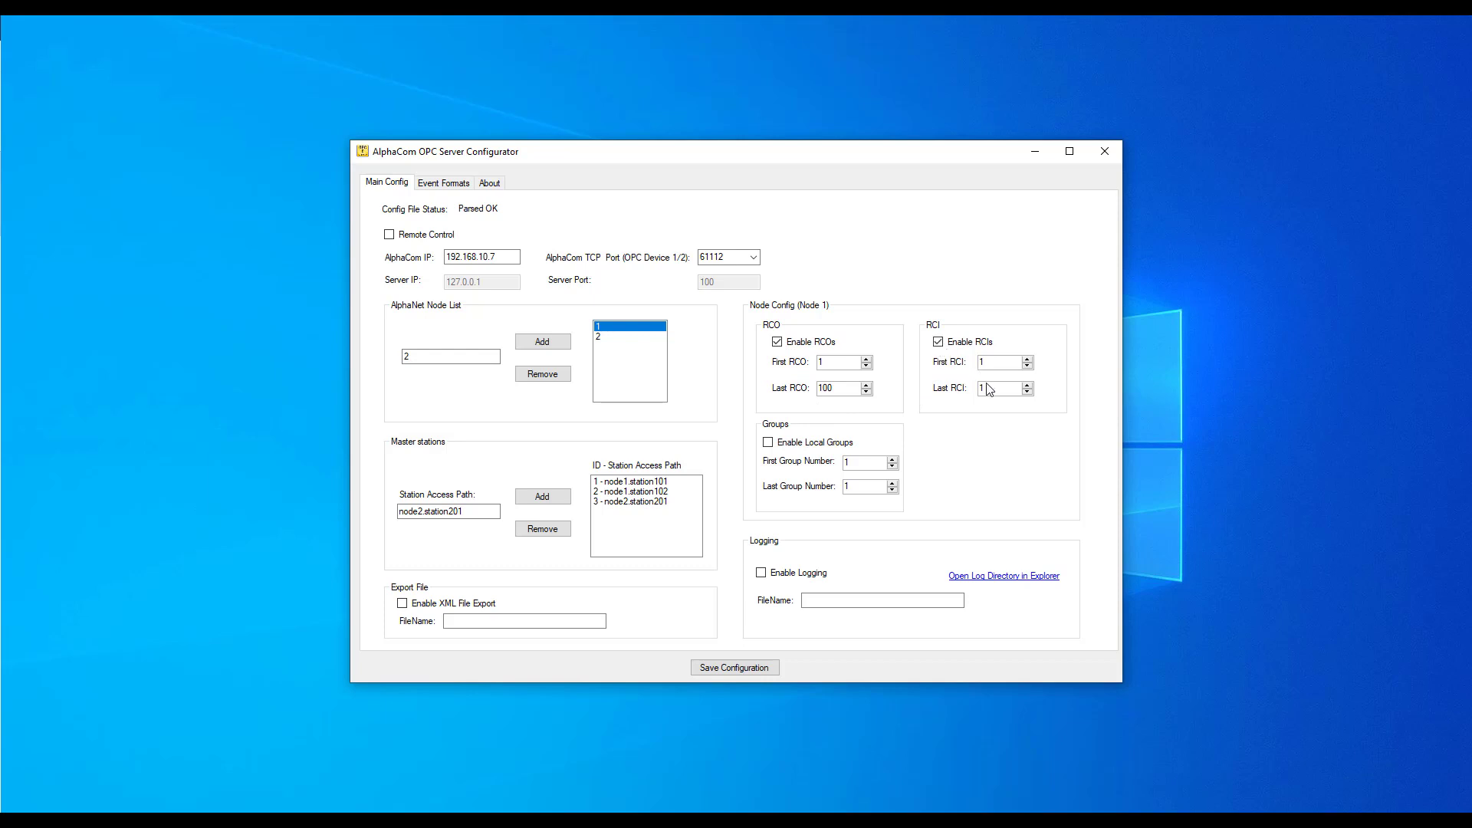
{"action": "type", "text": "2"}
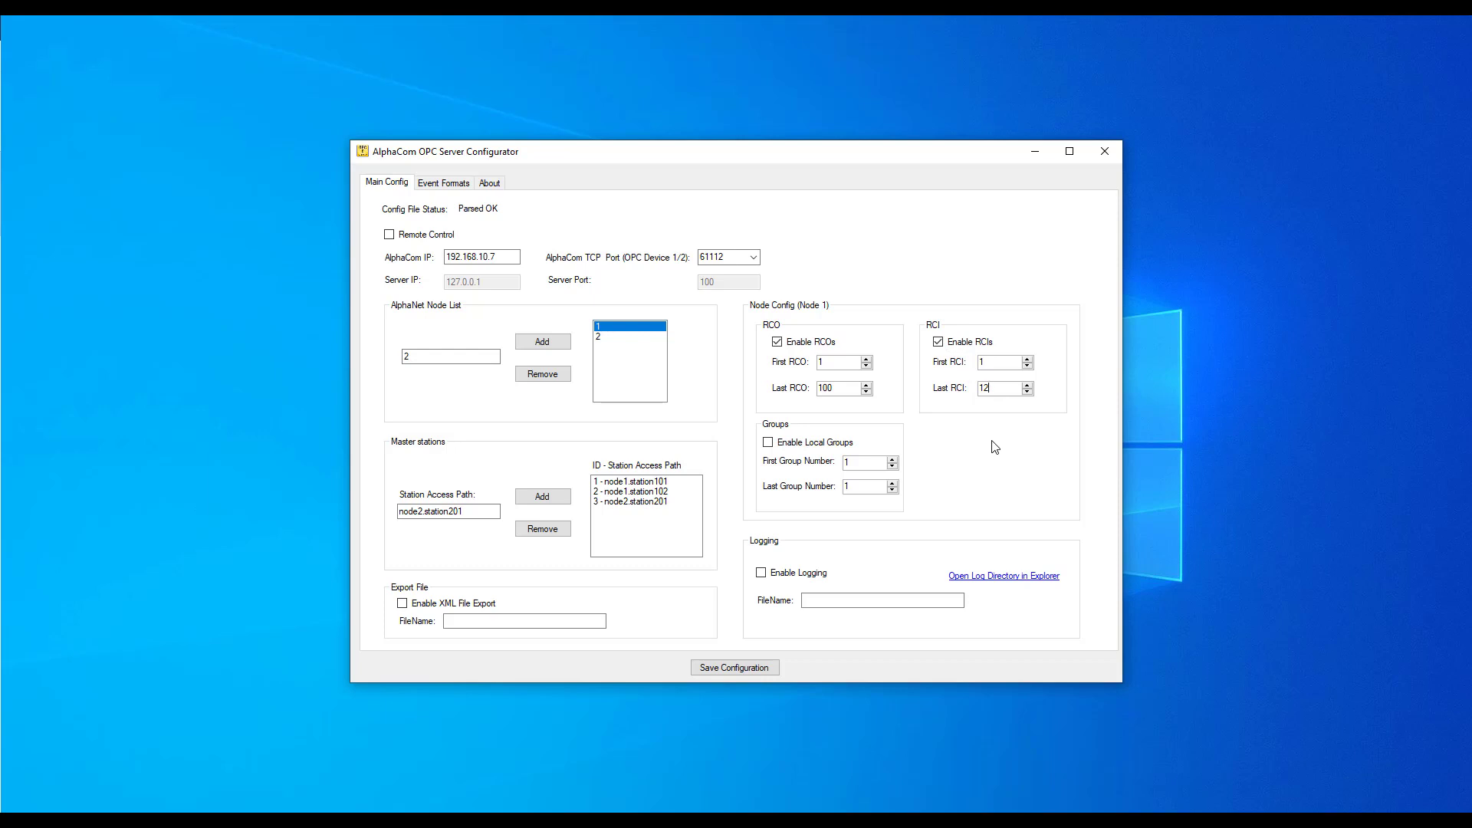
{"action": "mouse_move", "coordinate": [793, 454]}
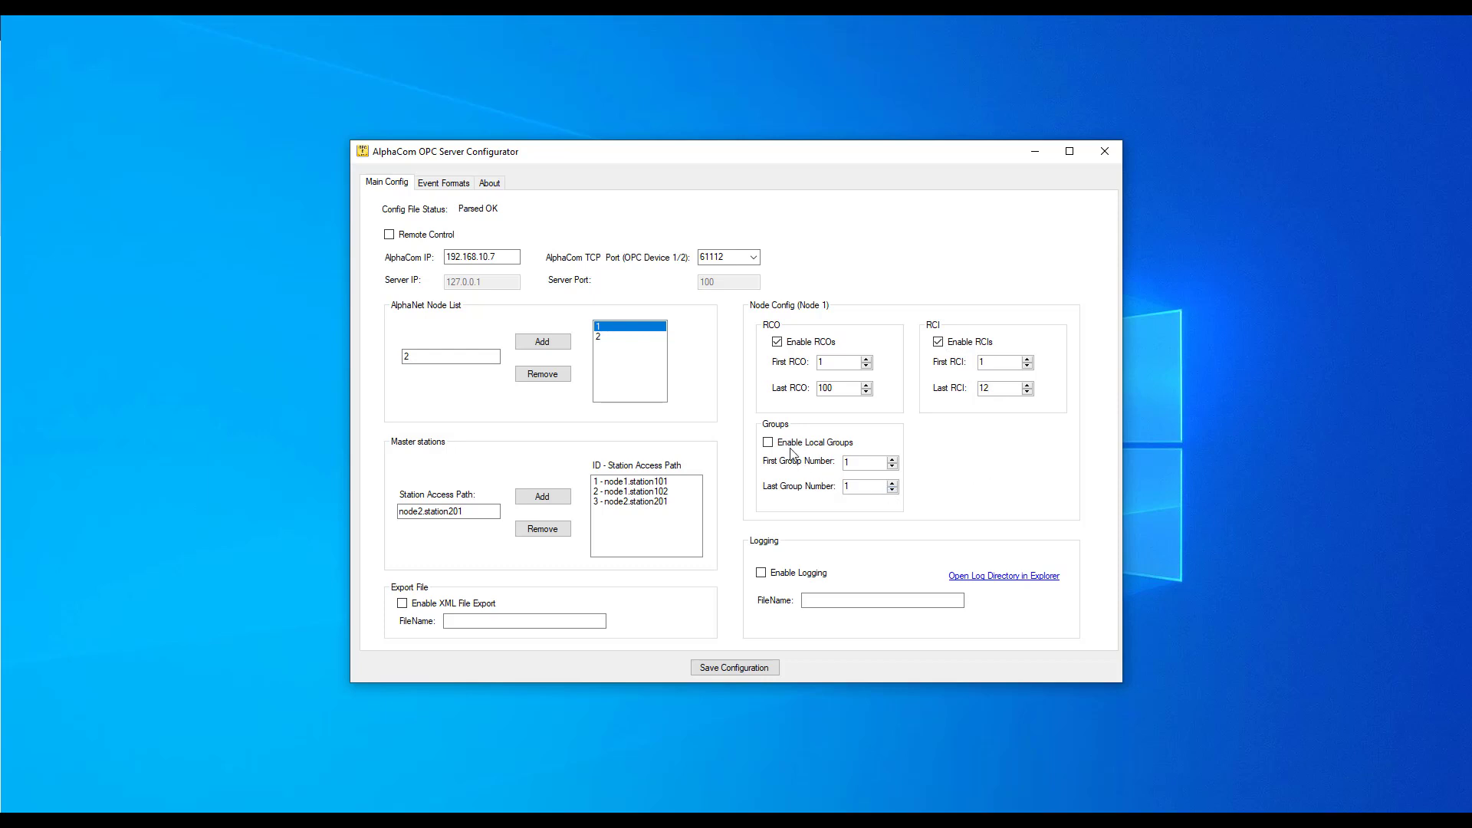
Enable local groups for node 1 with the last group number set to 10.
{"action": "left_click", "coordinate": [768, 442]}
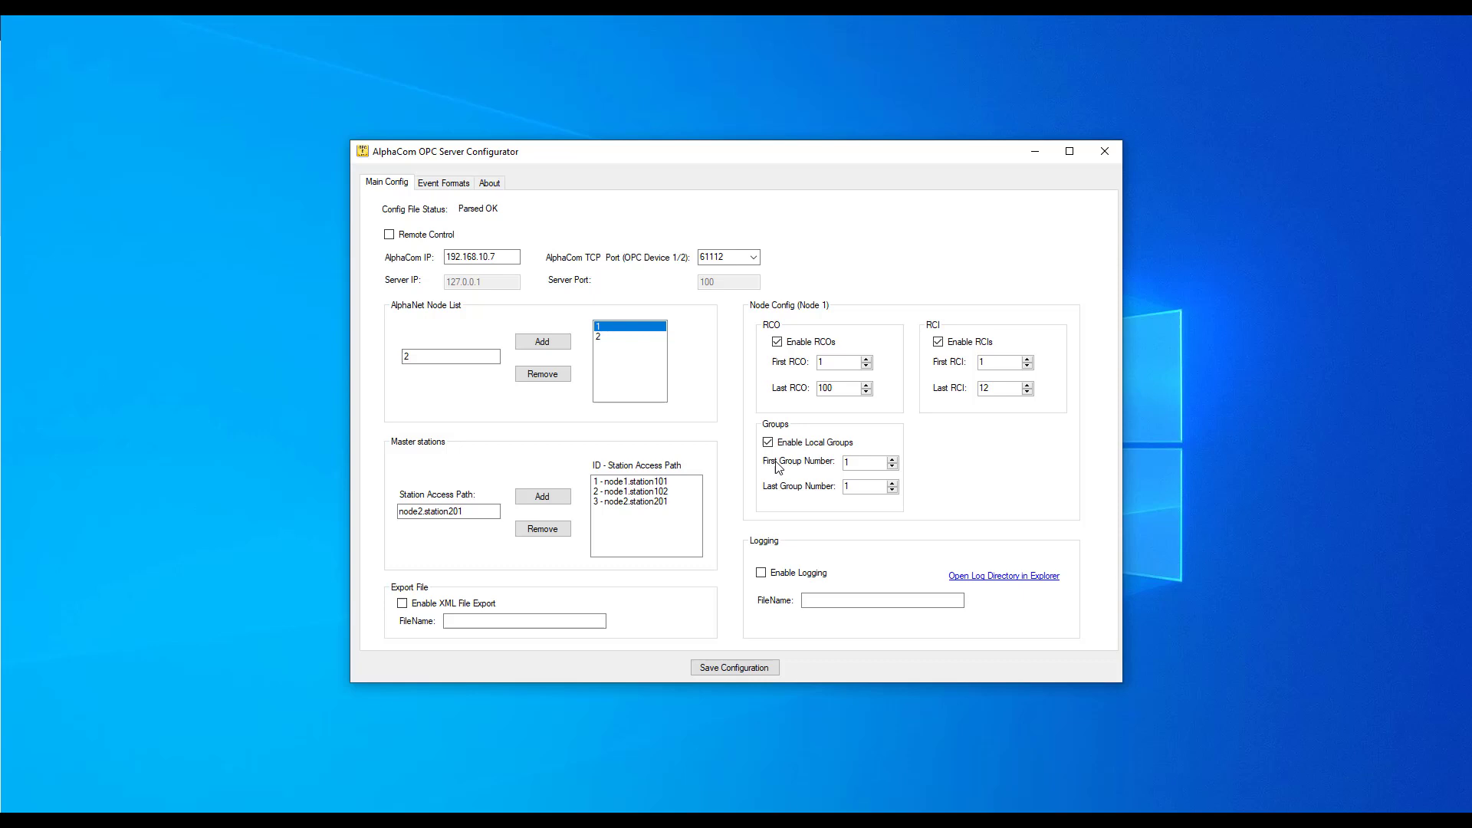
{"action": "left_click", "coordinate": [864, 486]}
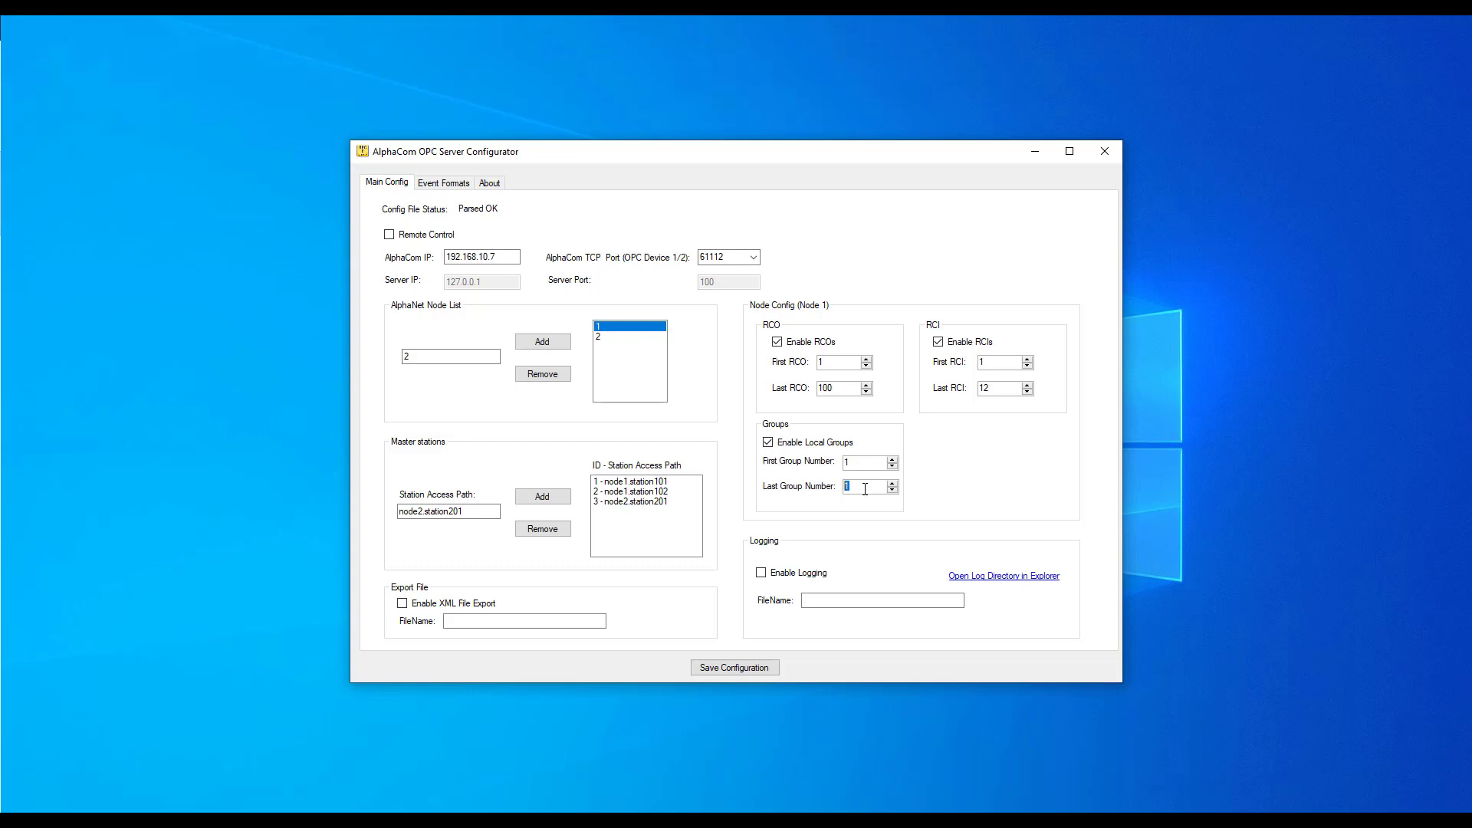
{"action": "type", "text": "10"}
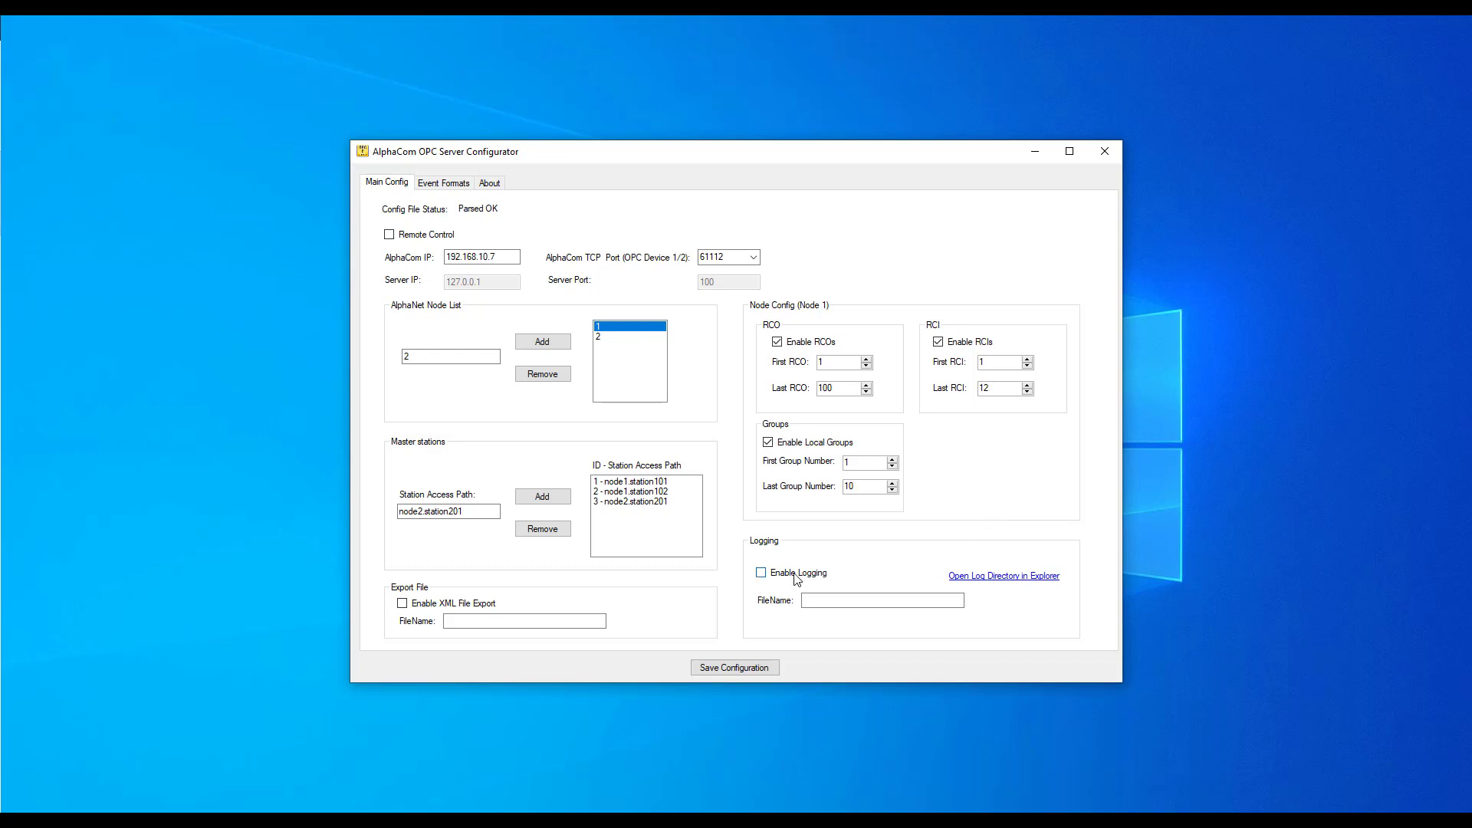
Enable logging with the log file name OPC LOG.txt.
{"action": "left_click", "coordinate": [761, 572]}
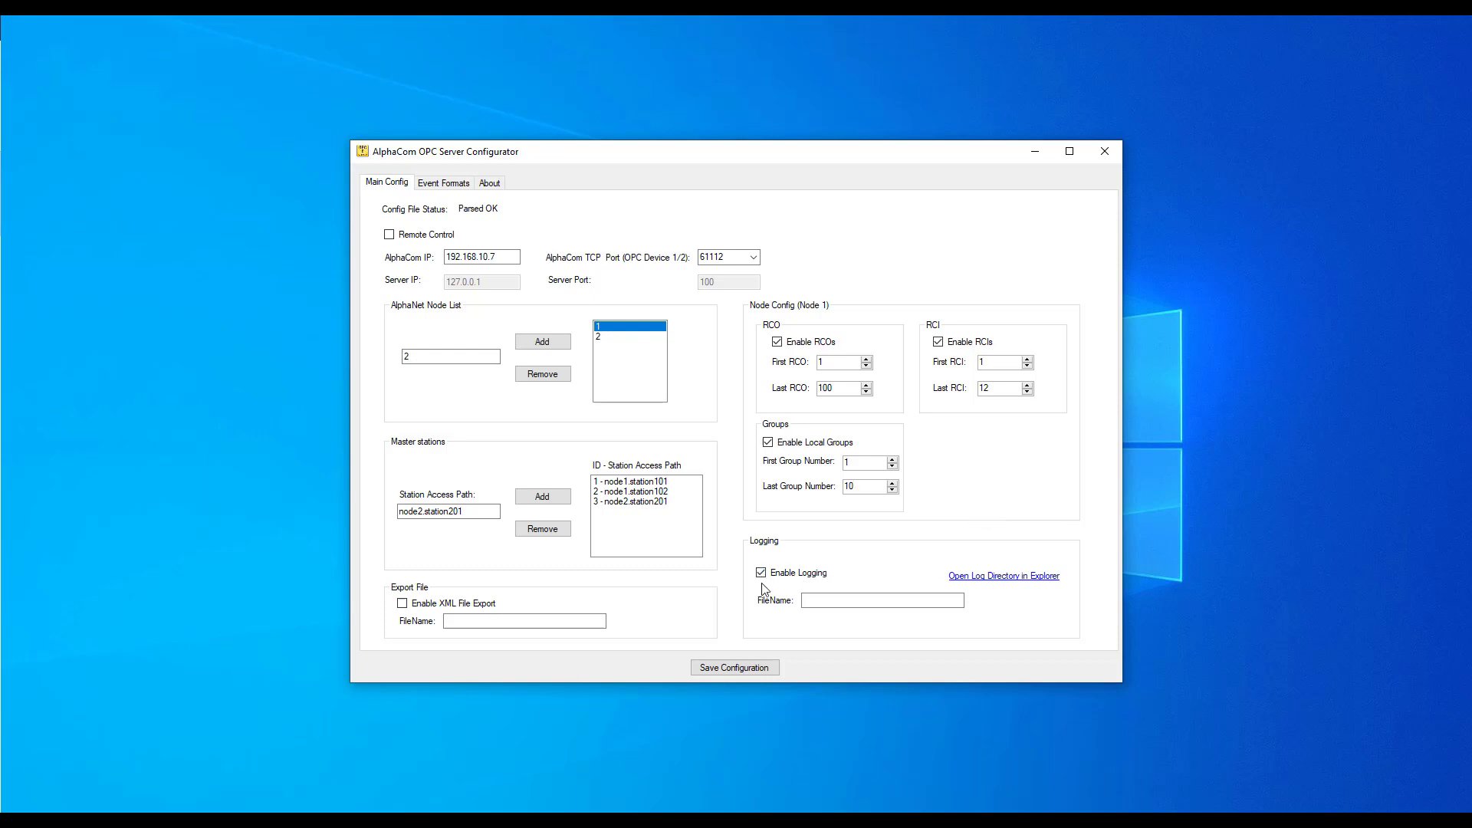
{"action": "left_click", "coordinate": [881, 600]}
{"action": "type", "text": "OPCLOG."}
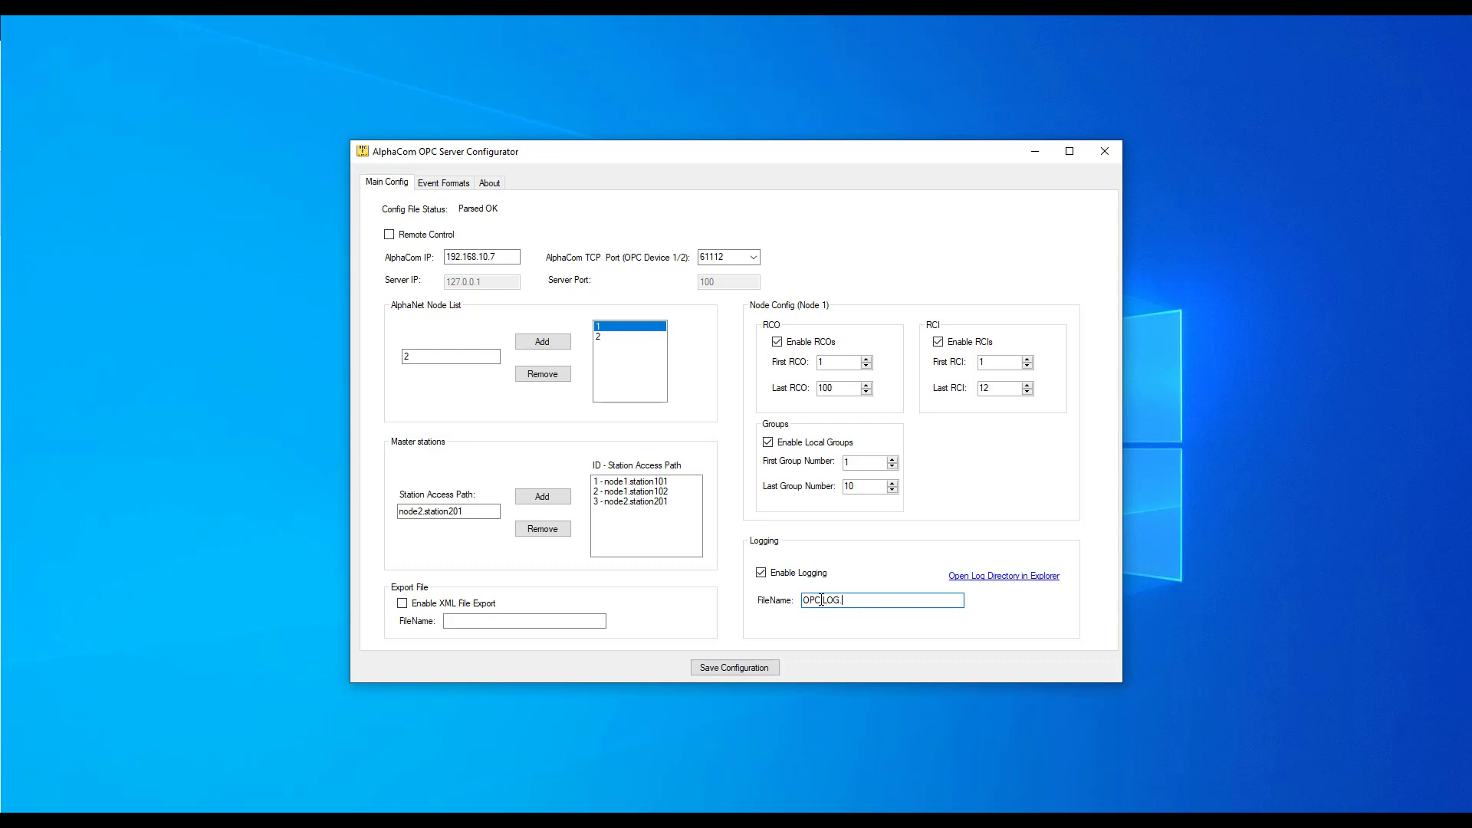
{"action": "type", "text": "txt"}
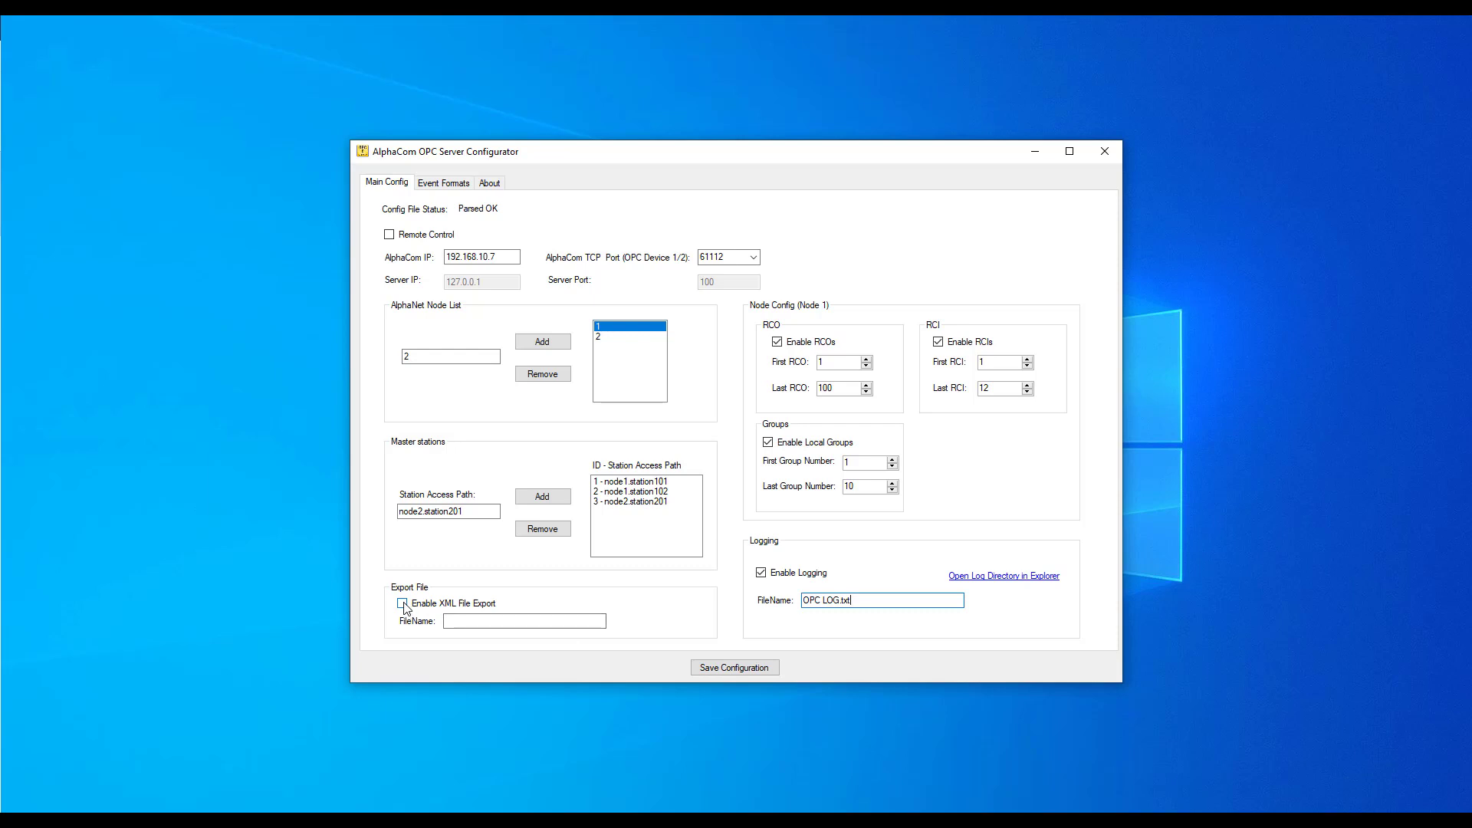
Enable XML file export with the file name OPC Config.
{"action": "left_click", "coordinate": [403, 603]}
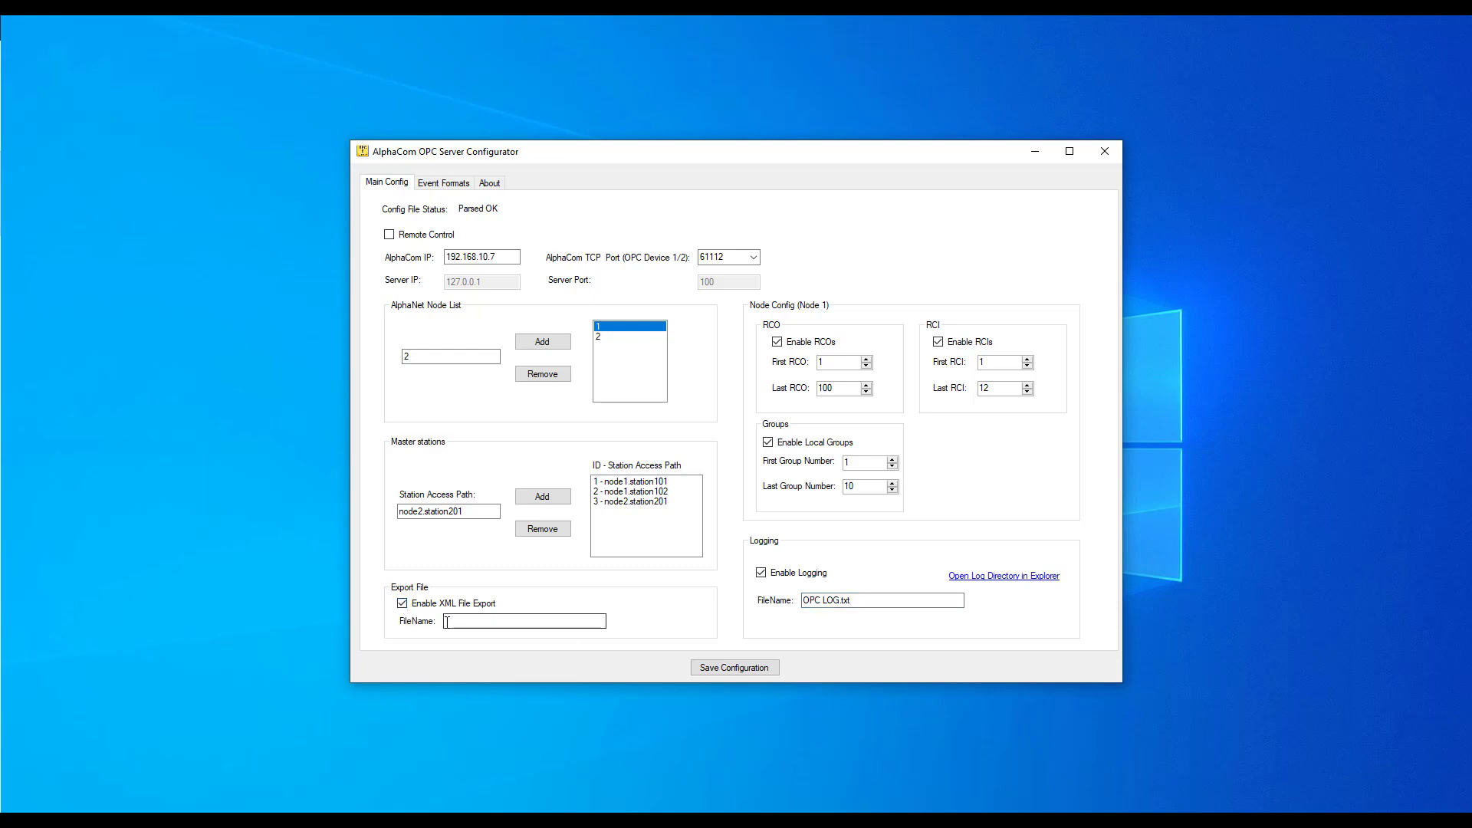
{"action": "type", "text": "OPC"}
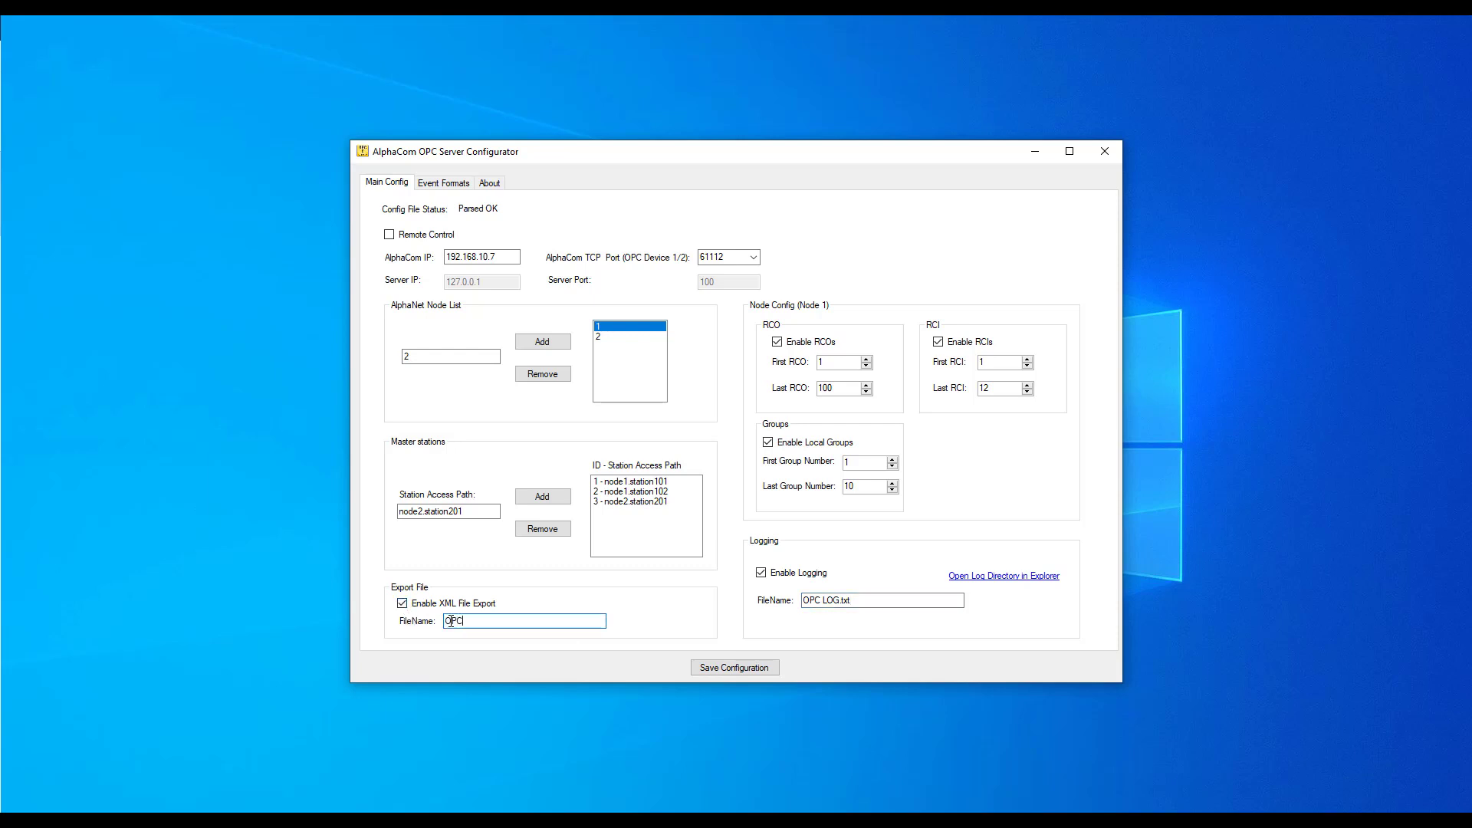
{"action": "type", "text": "Config"}
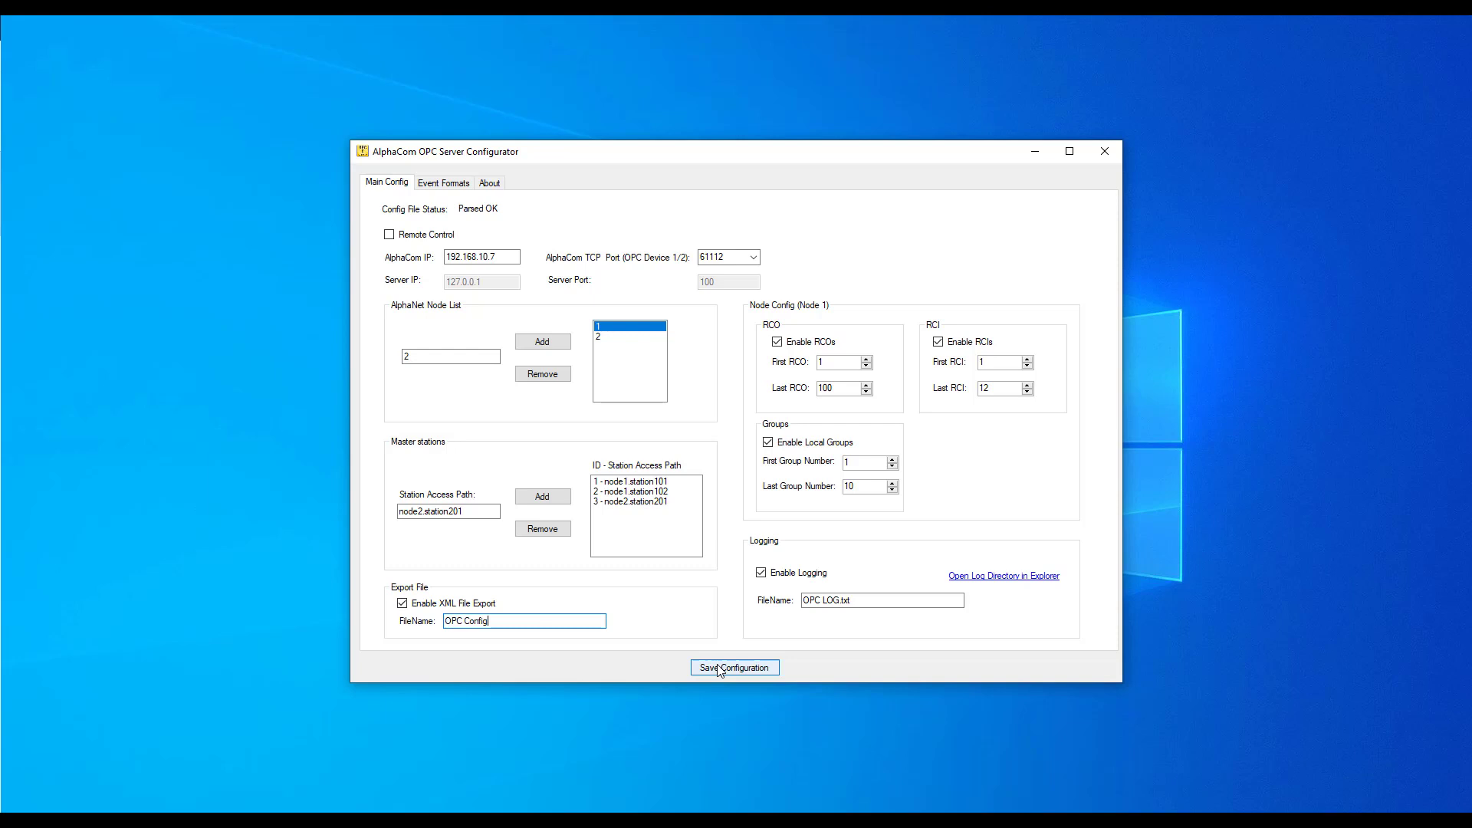
Save the configuration and acknowledge the 'Configuration File saved.' message.
{"action": "left_click", "coordinate": [734, 667]}
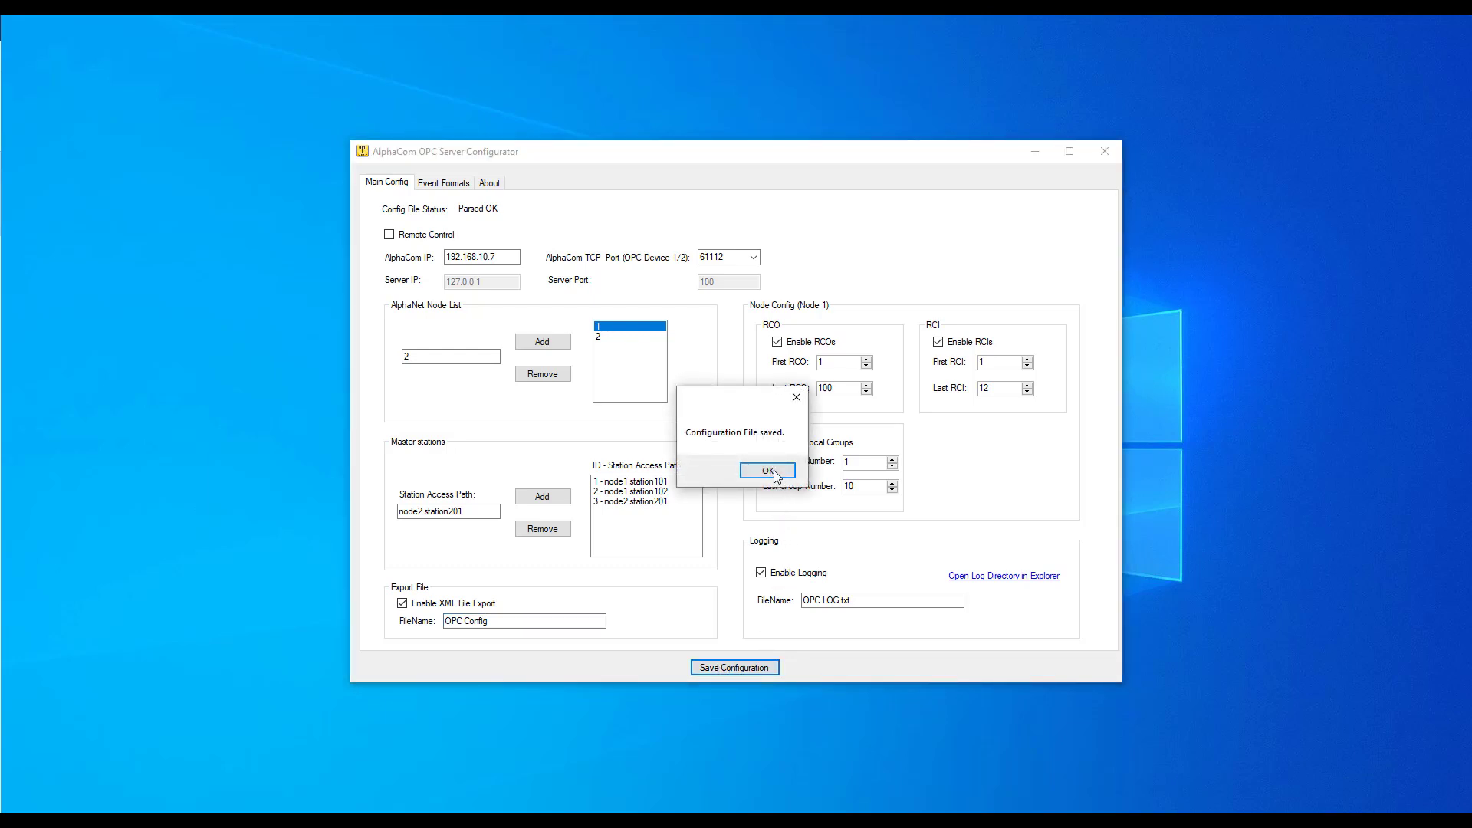
{"action": "left_click", "coordinate": [767, 469]}
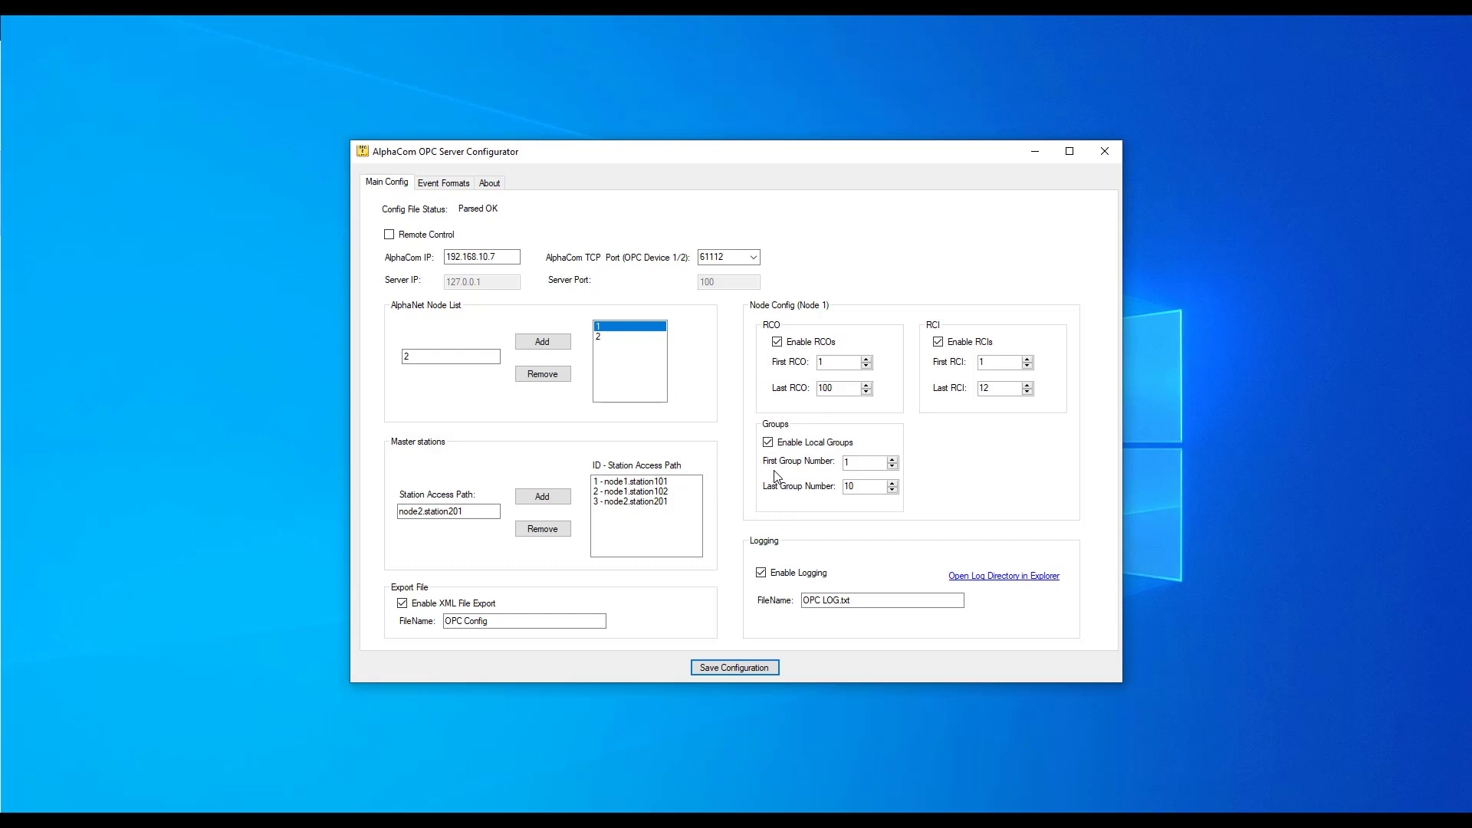